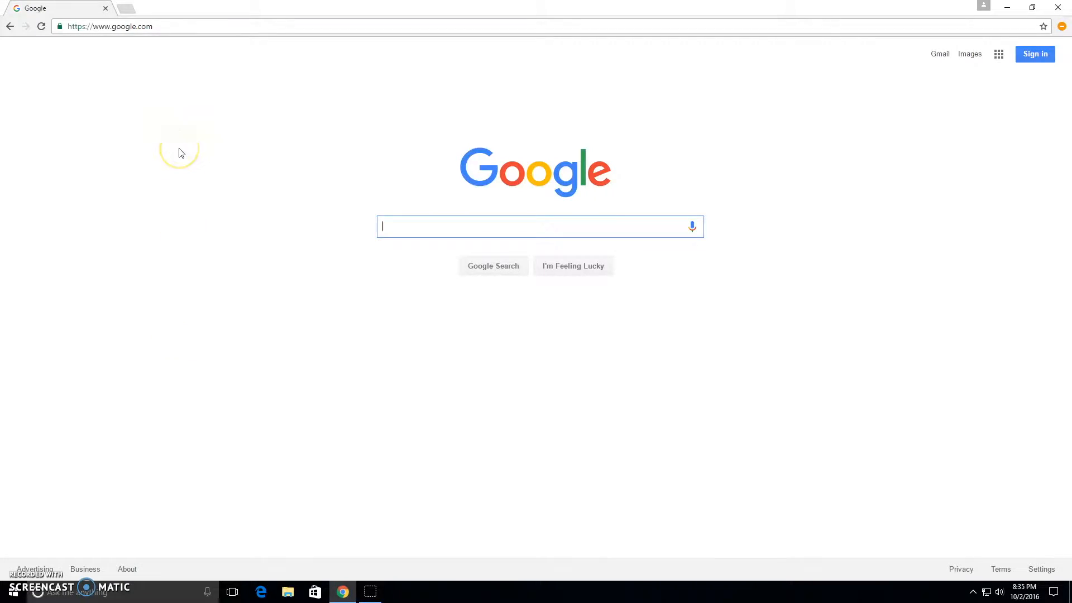
pyautogui.moveTo(169, 26)
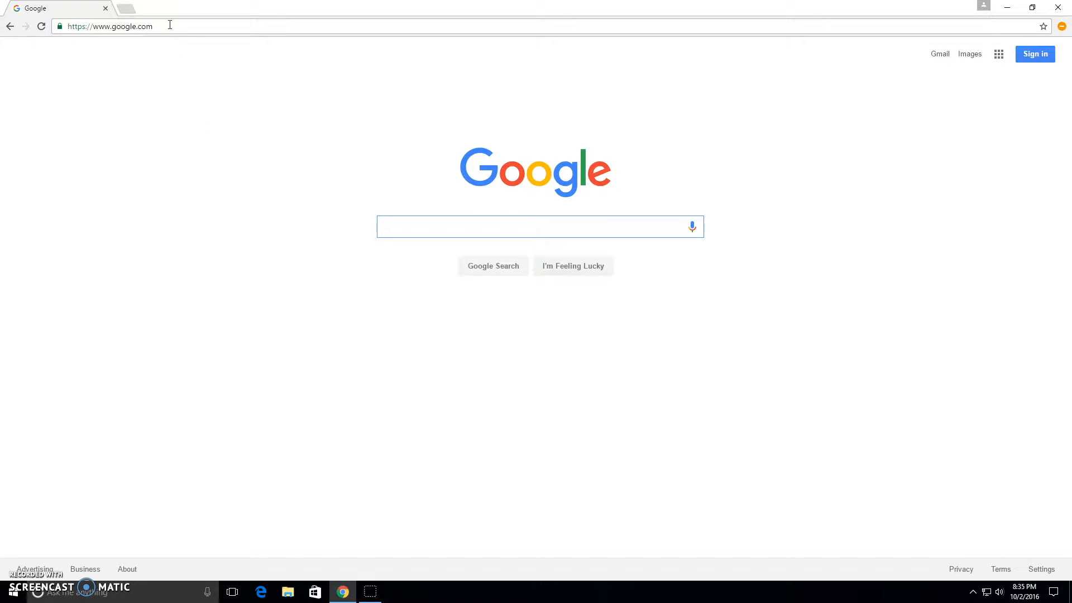
# Go to the cybotsrobotics site, open RESOURCES and scroll to the Creo Install Links.
pyautogui.click(109, 27)
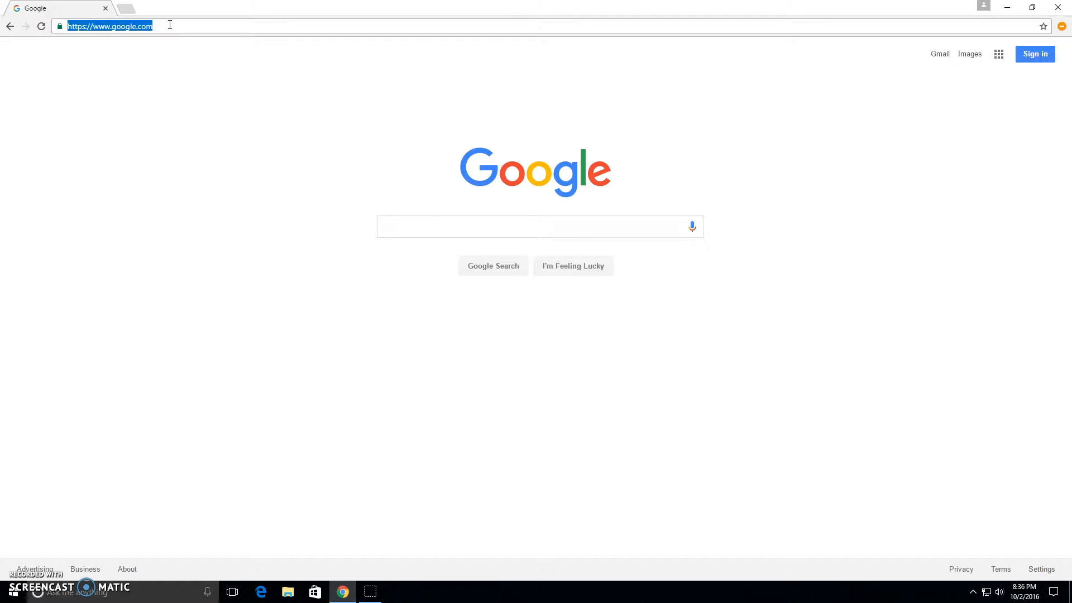
pyautogui.write('cybotsrobotics')
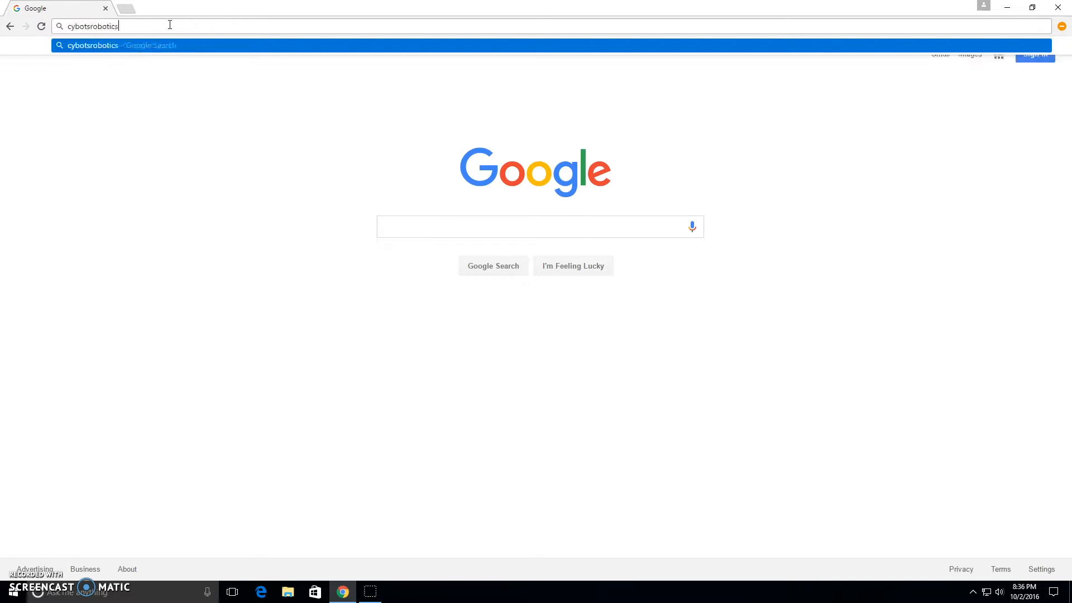
pyautogui.press('Return')
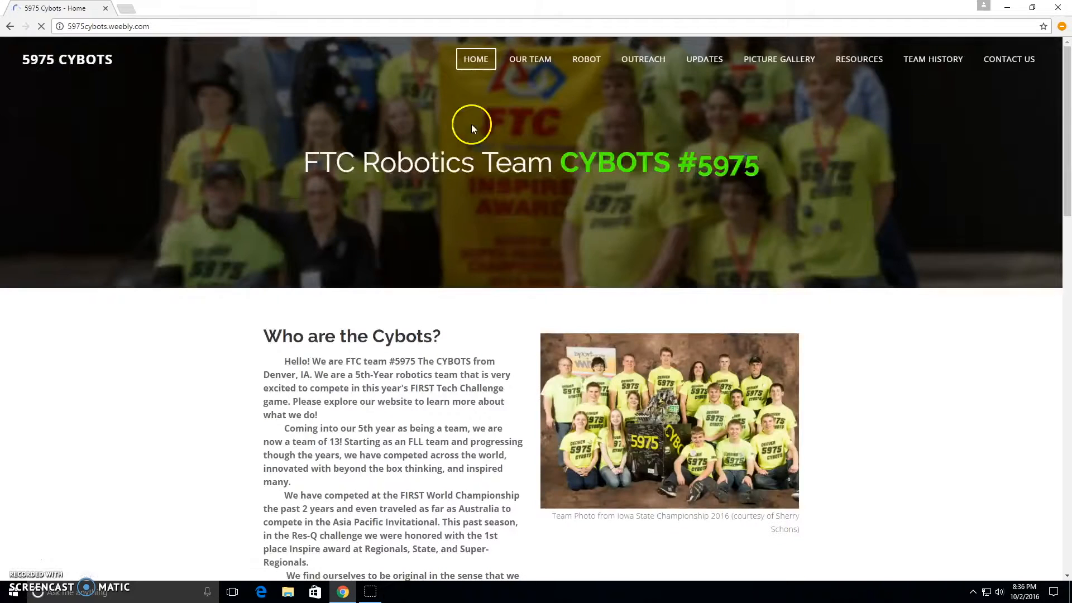
pyautogui.click(859, 58)
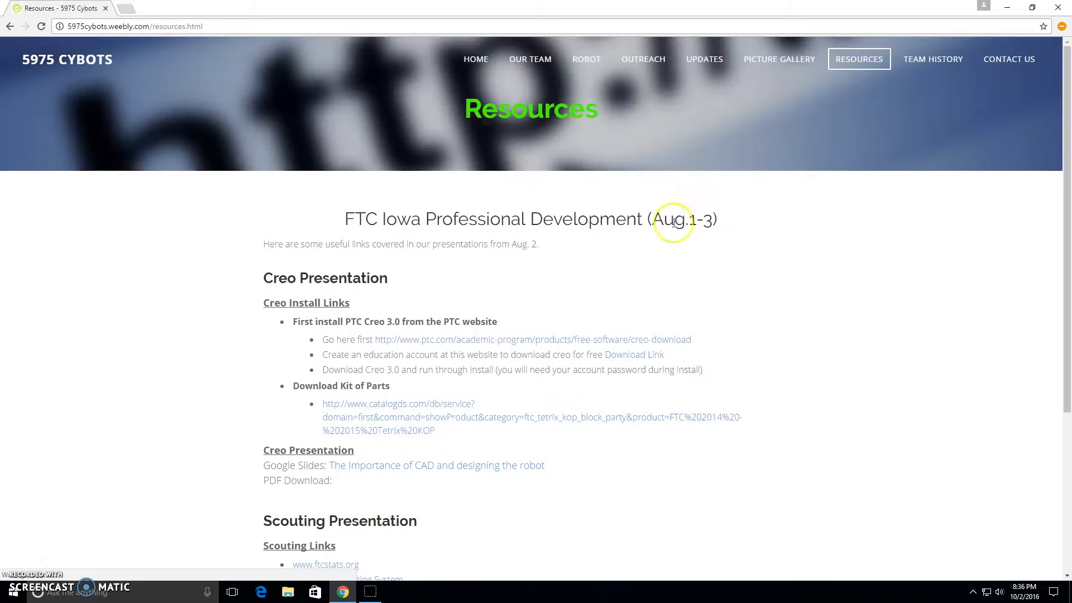
pyautogui.scroll(-3)
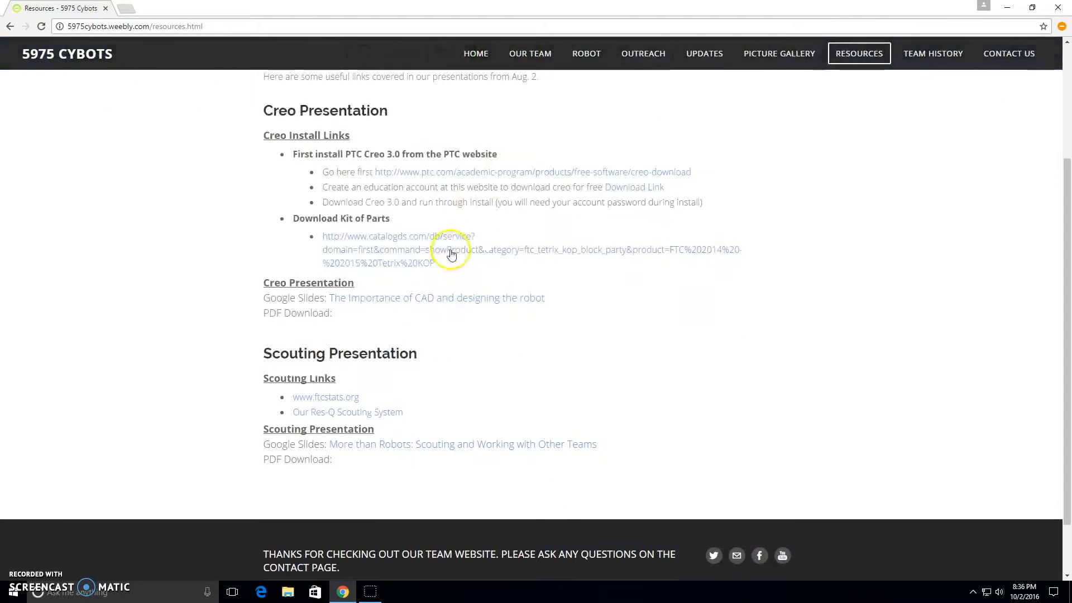
pyautogui.moveTo(636, 195)
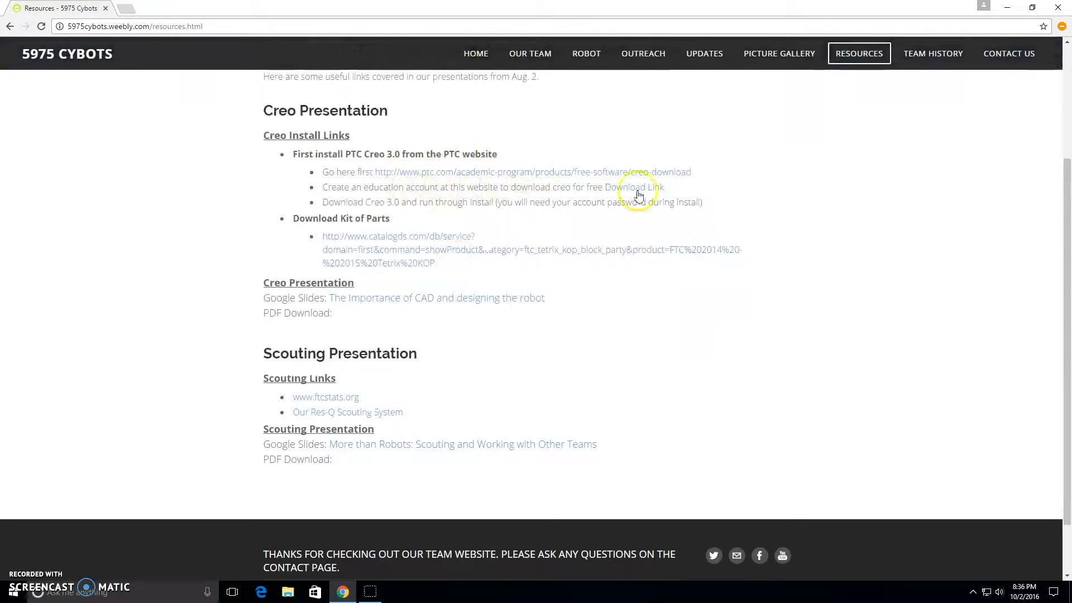
pyautogui.moveTo(425, 198)
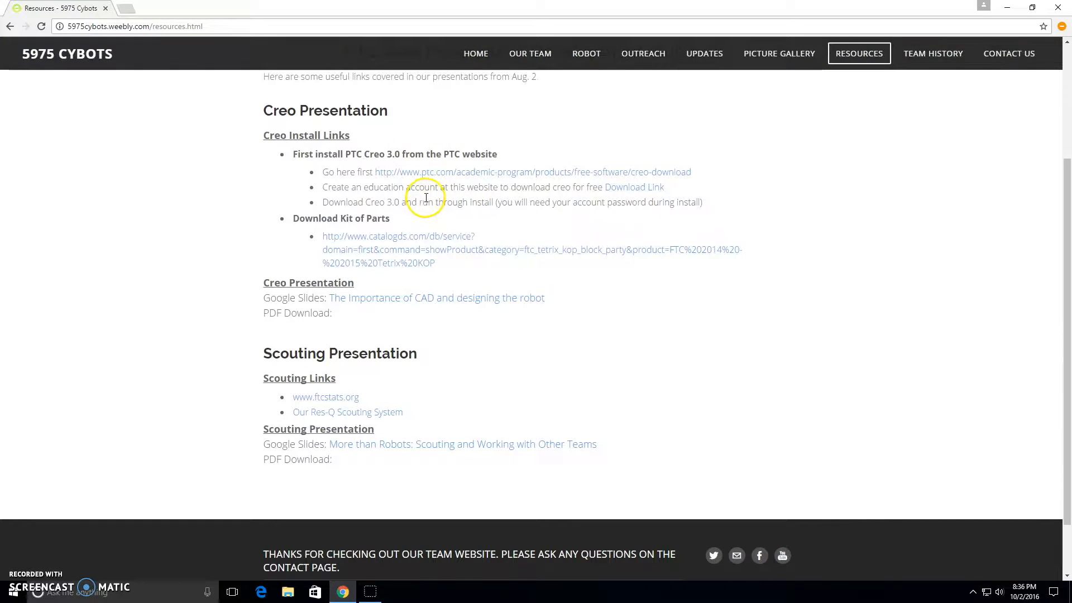
pyautogui.moveTo(540, 174)
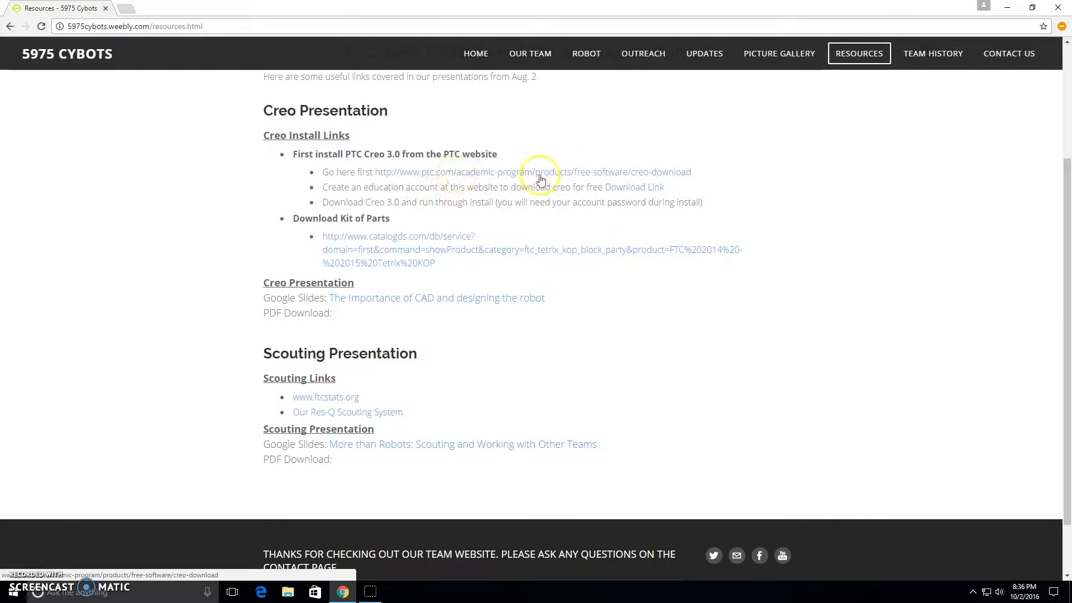
pyautogui.moveTo(526, 177)
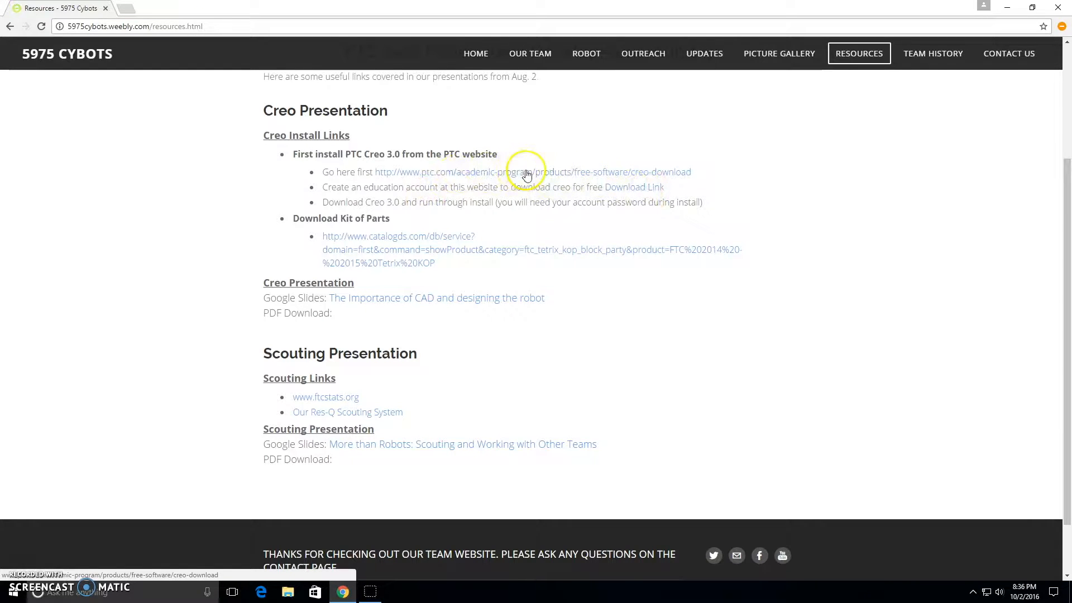
# Open PTC's Creo K-12 download page and enter first name 'Cybots' in its form.
pyautogui.click(532, 171)
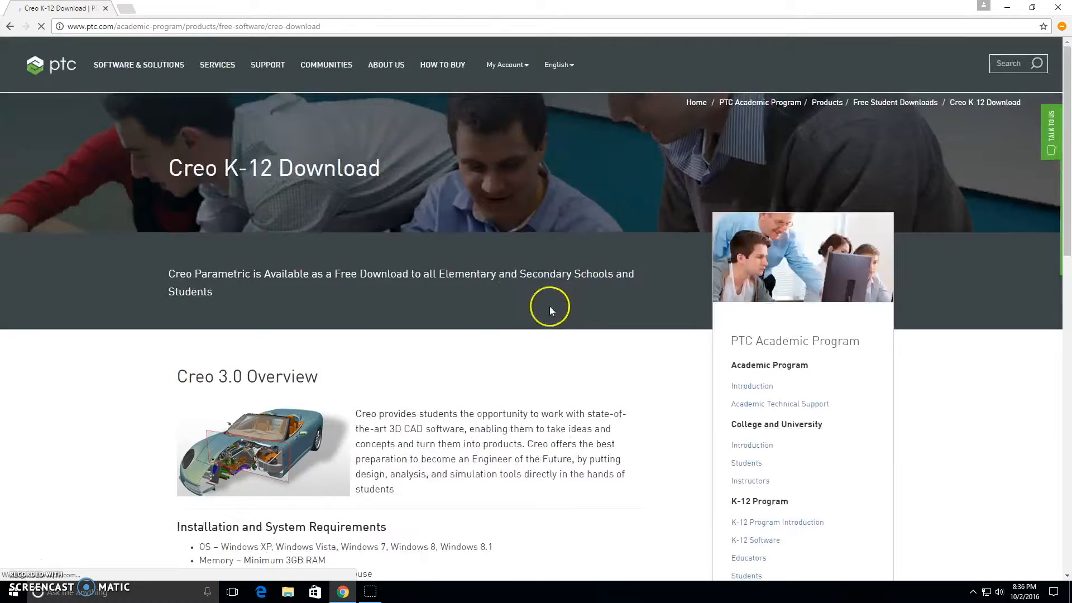
pyautogui.moveTo(502, 270)
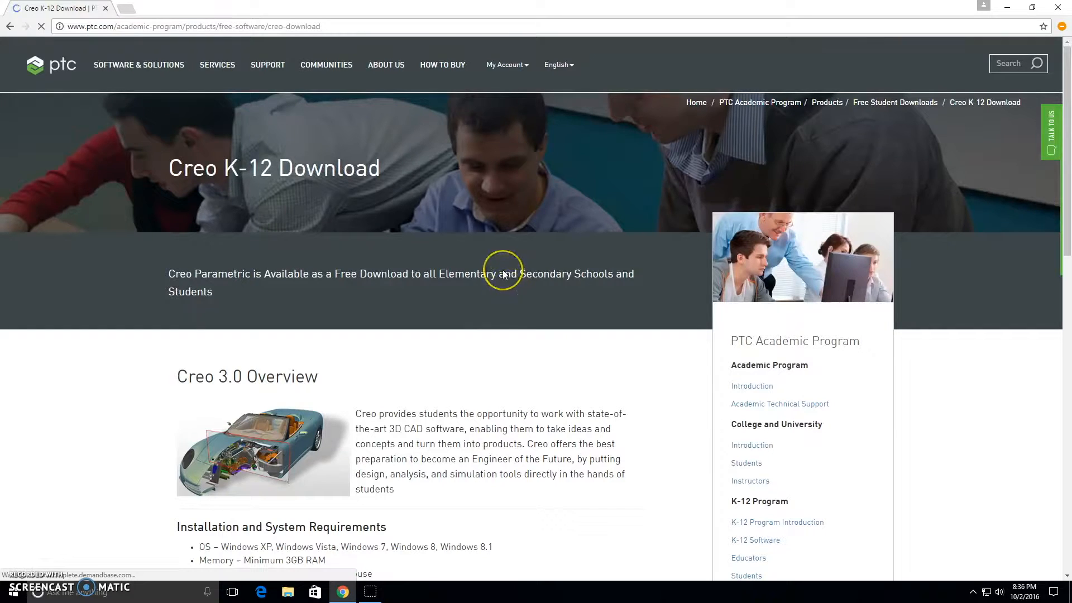
pyautogui.scroll(-3)
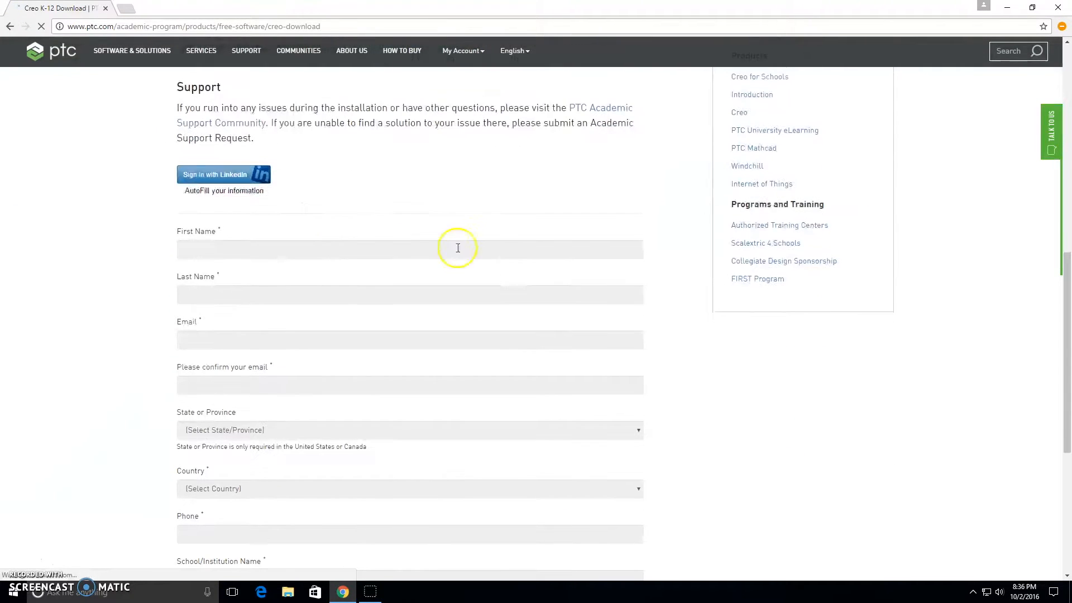
pyautogui.click(408, 249)
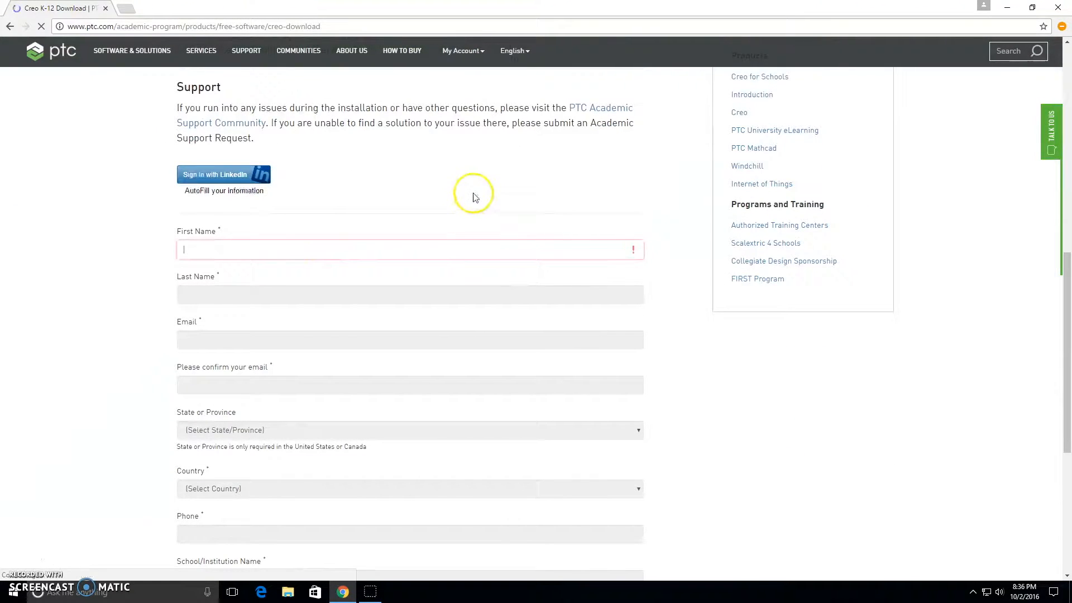
pyautogui.scroll(-3)
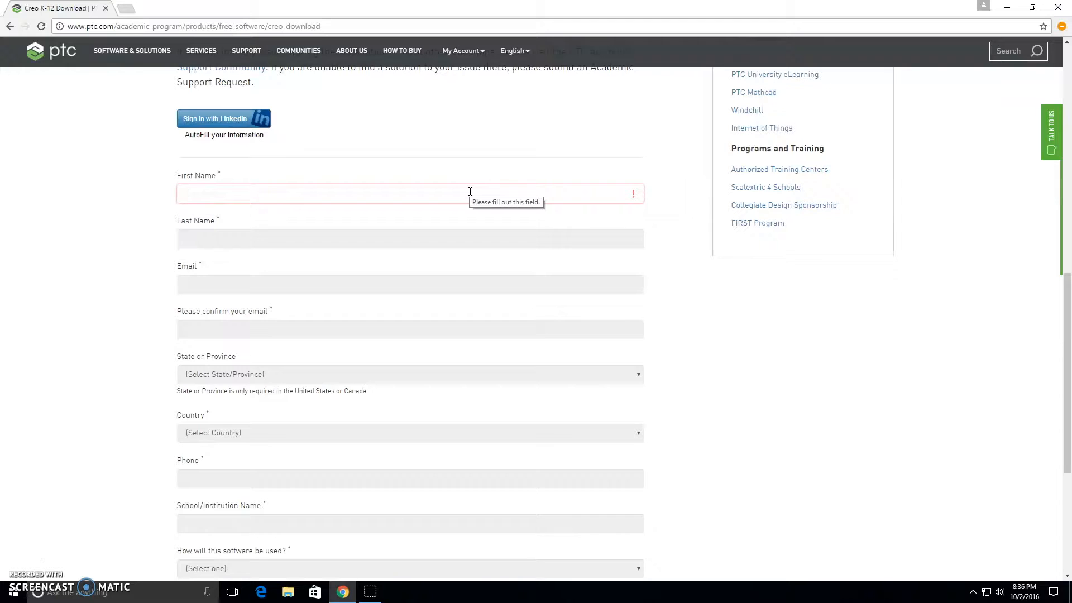
pyautogui.write('Cybots')
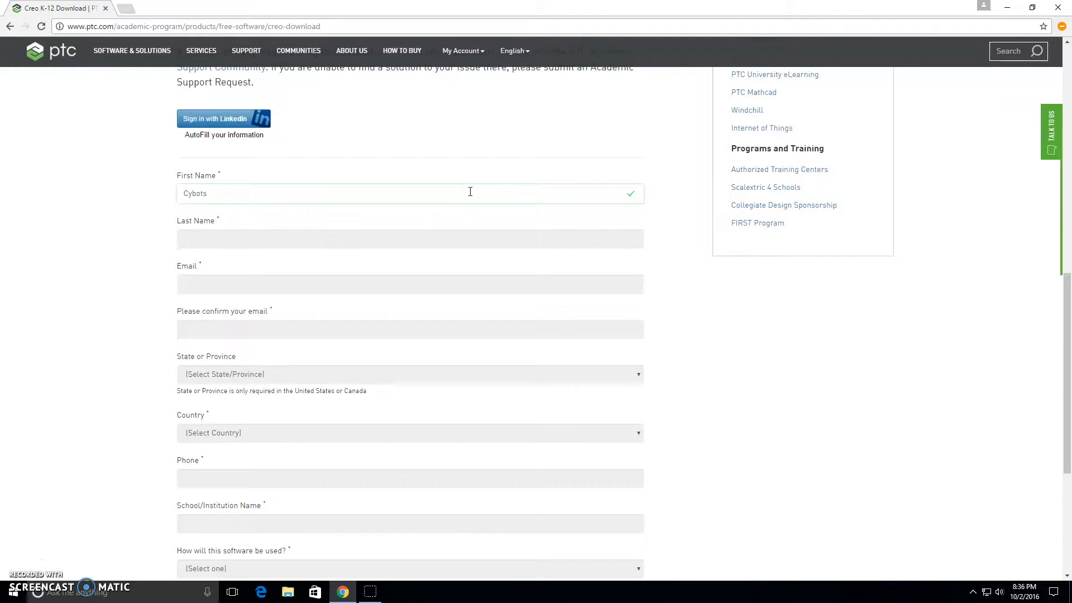
# Enter last name 'FTC', then type the email and confirmation email.
pyautogui.click(409, 237)
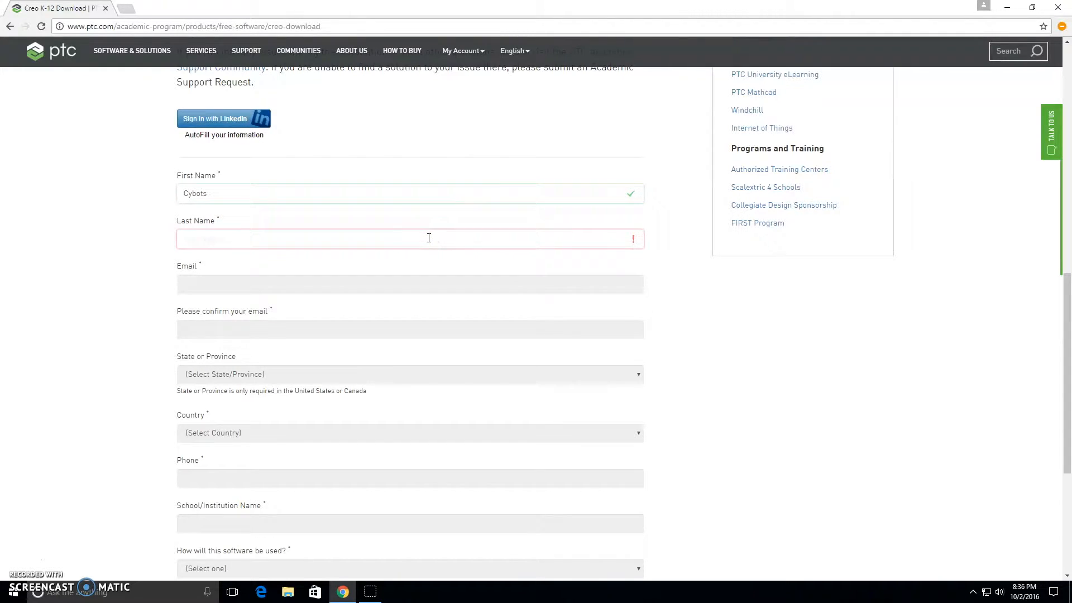
pyautogui.write('FTC')
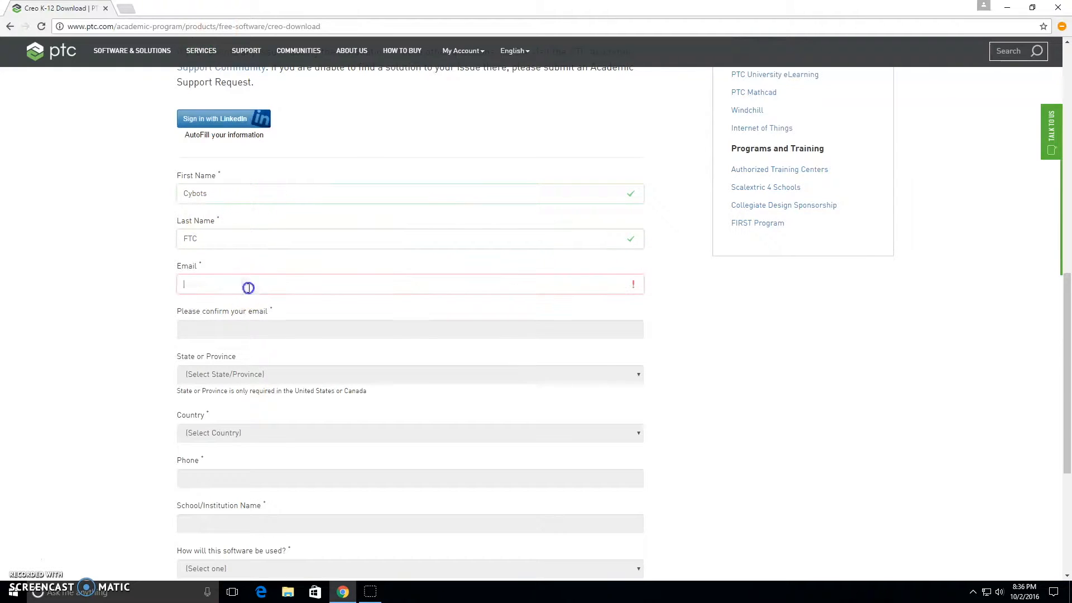
pyautogui.write('5975c')
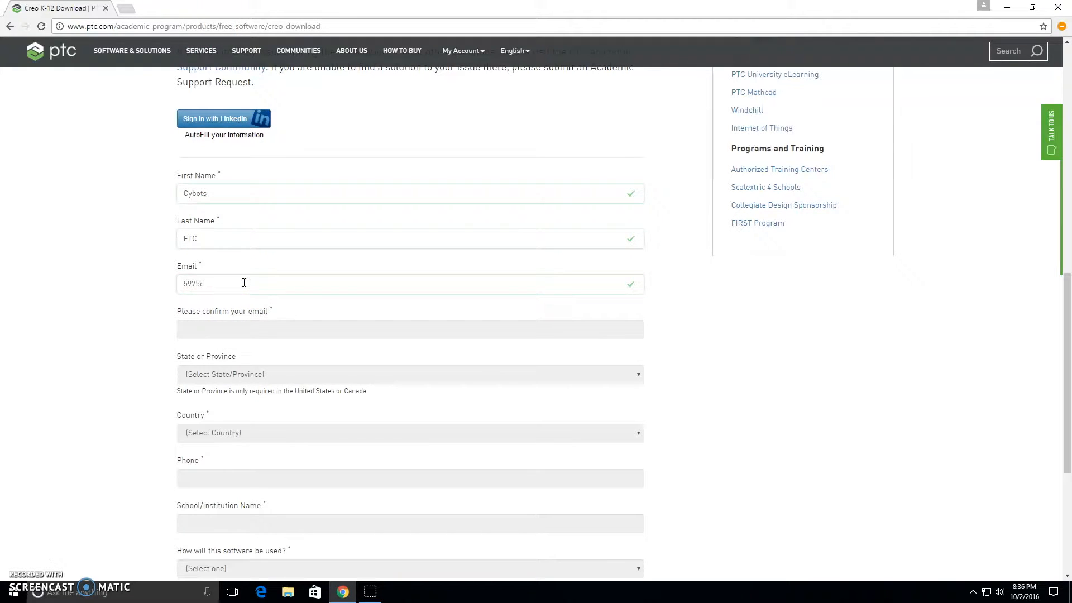
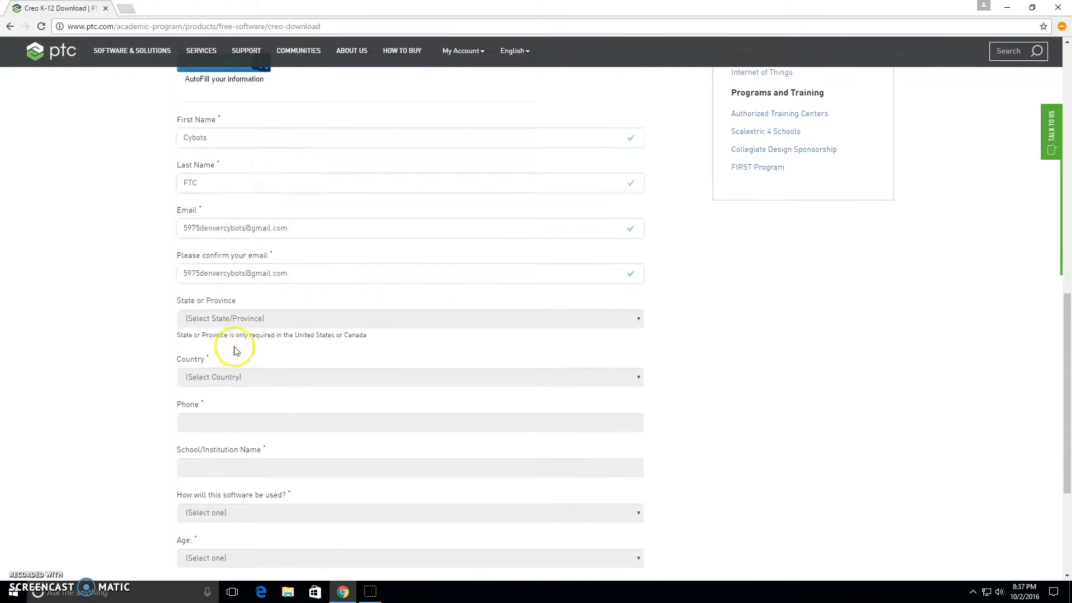
# Set the form's state to Iowa, country to USA, and software use to FIRST Robotics.
pyautogui.click(409, 318)
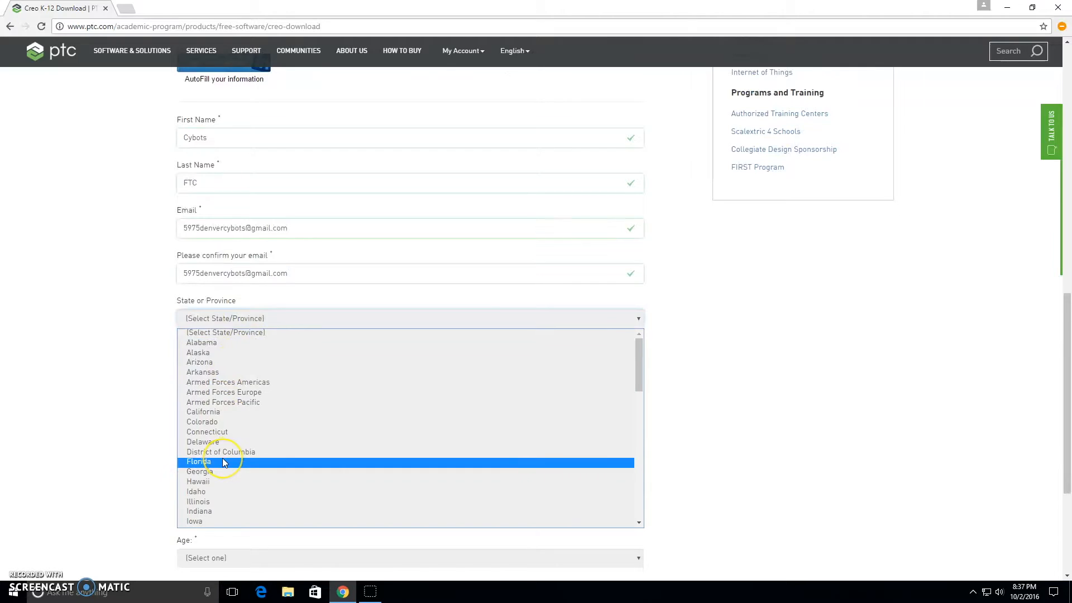
pyautogui.click(194, 520)
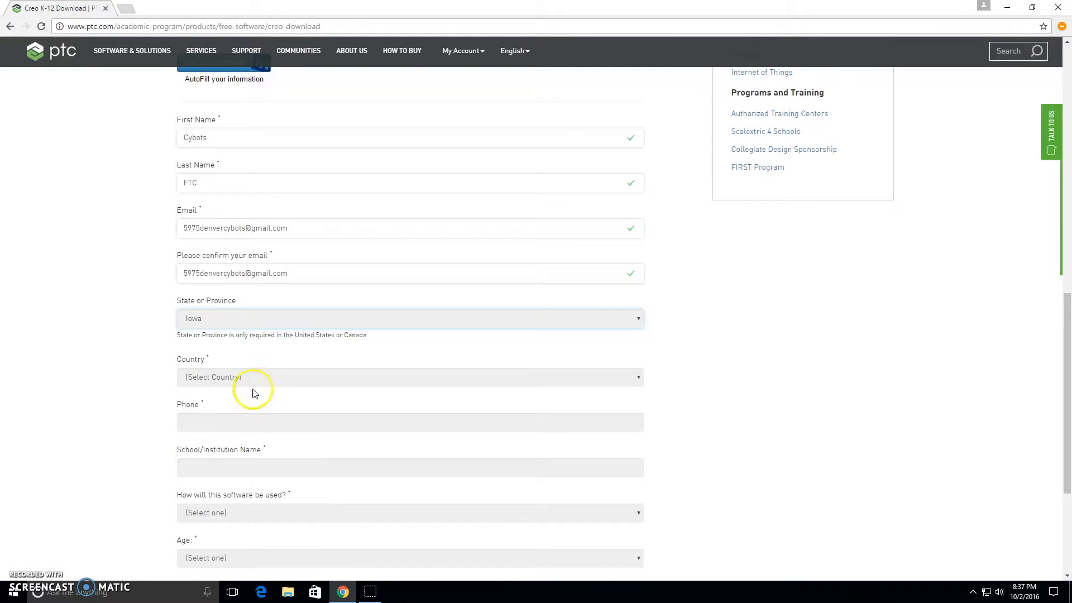
pyautogui.click(409, 377)
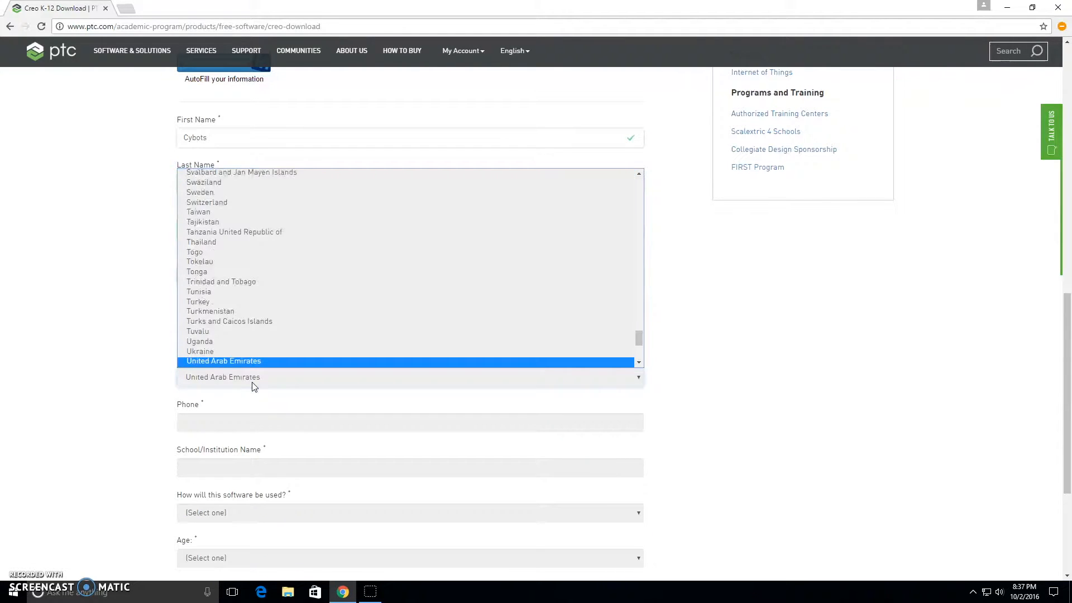
pyautogui.scroll(-3)
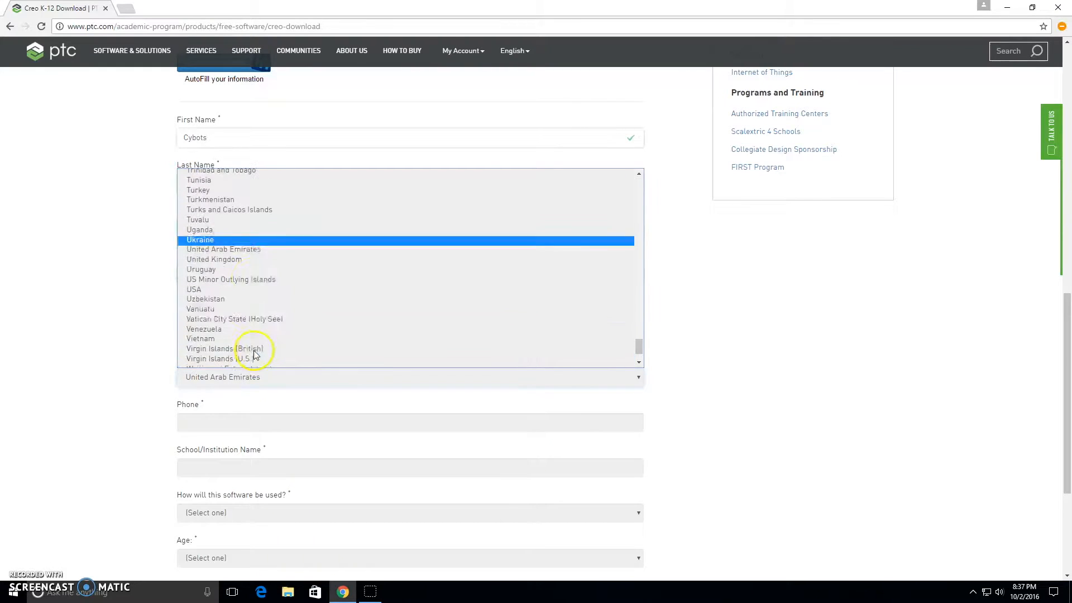
pyautogui.scroll(3)
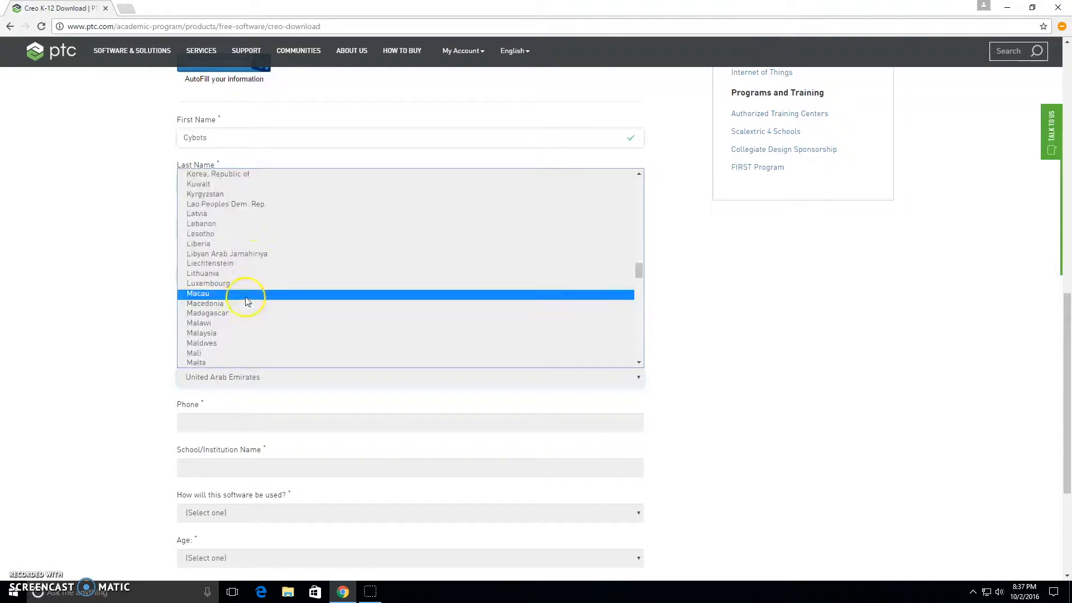
pyautogui.scroll(3)
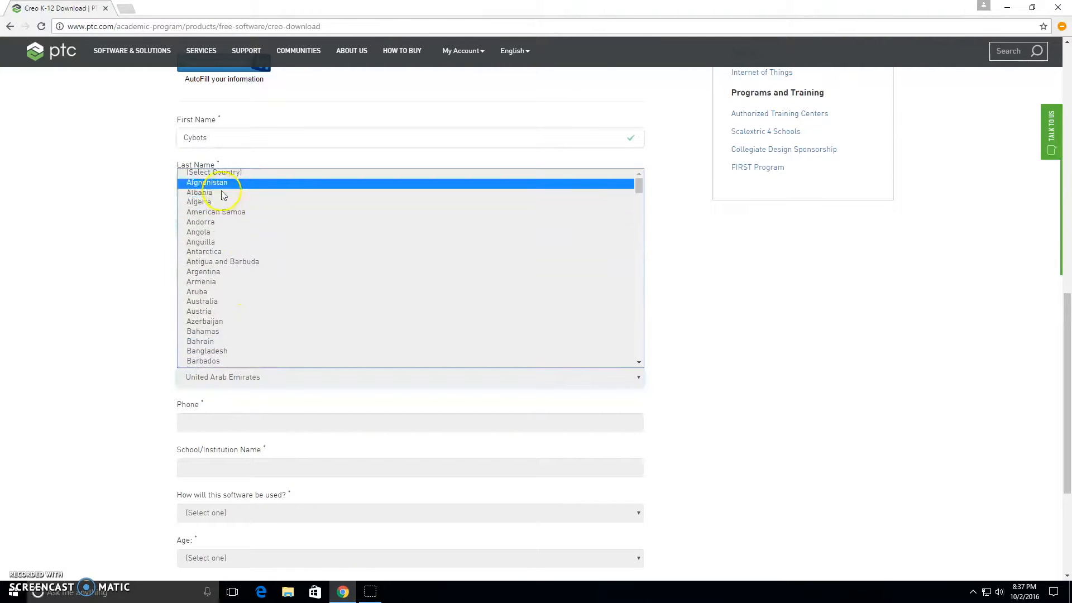
pyautogui.scroll(-3)
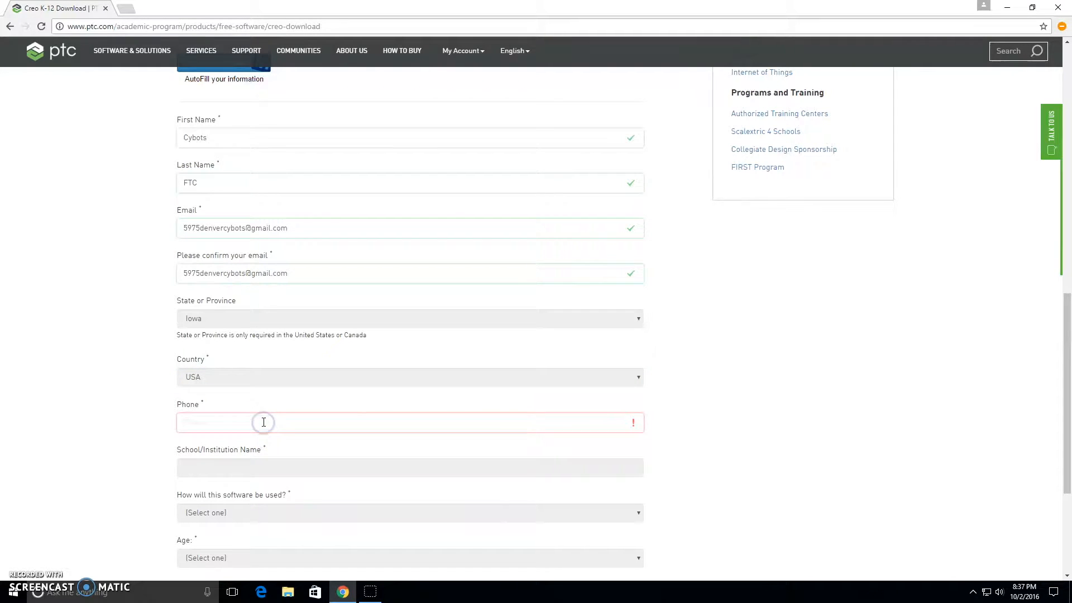
pyautogui.scroll(-3)
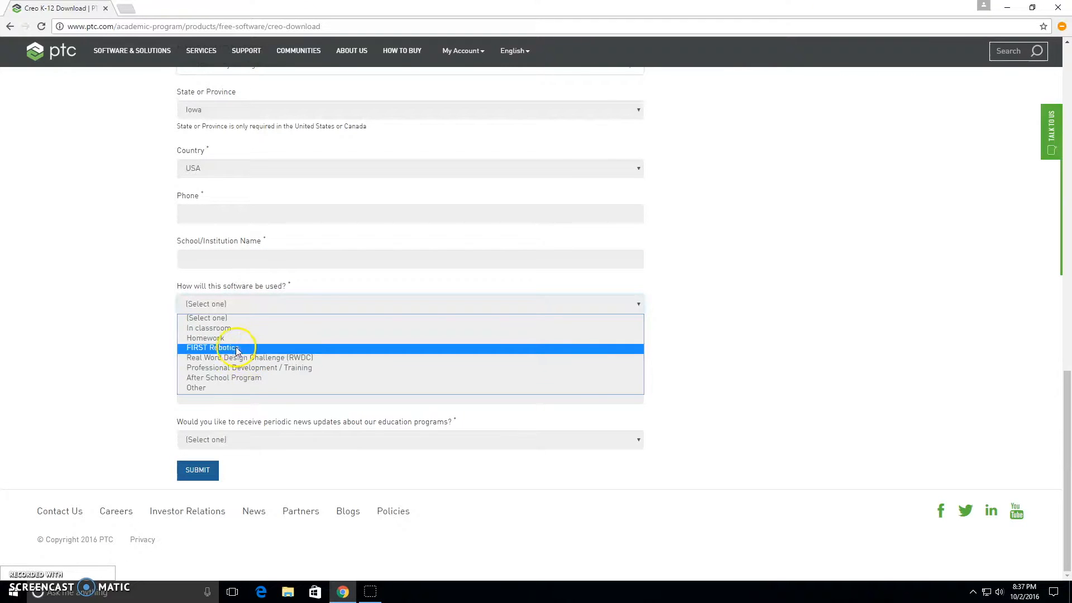
pyautogui.click(214, 347)
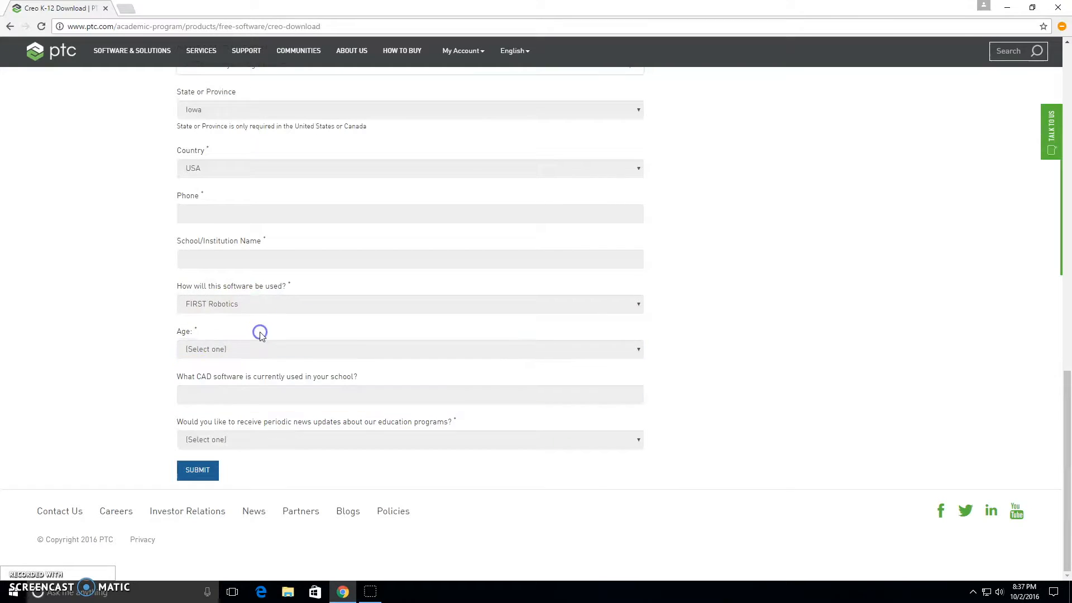
pyautogui.moveTo(280, 384)
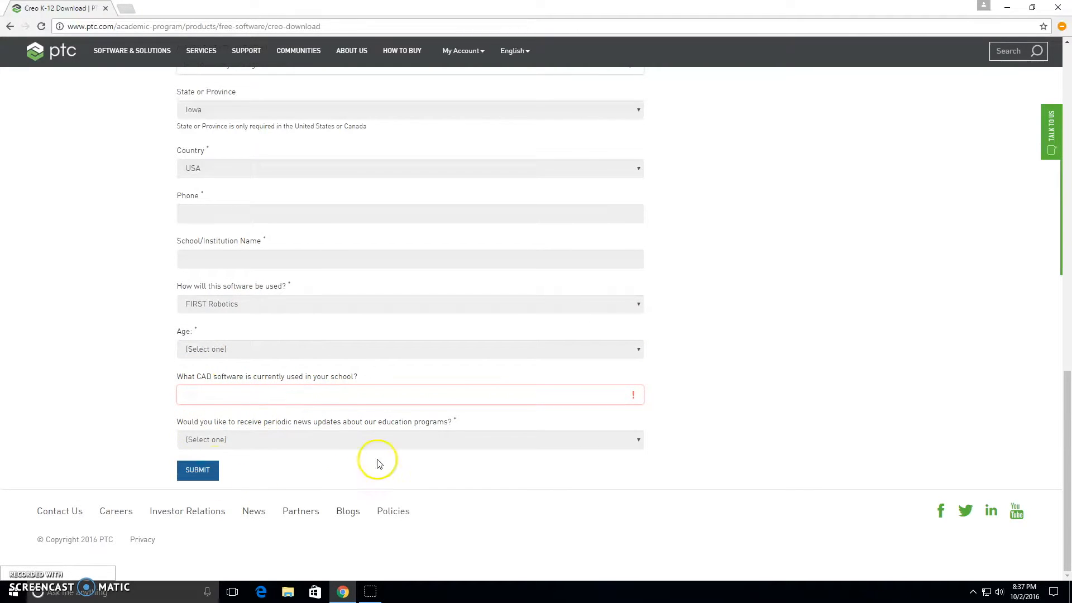
pyautogui.moveTo(243, 369)
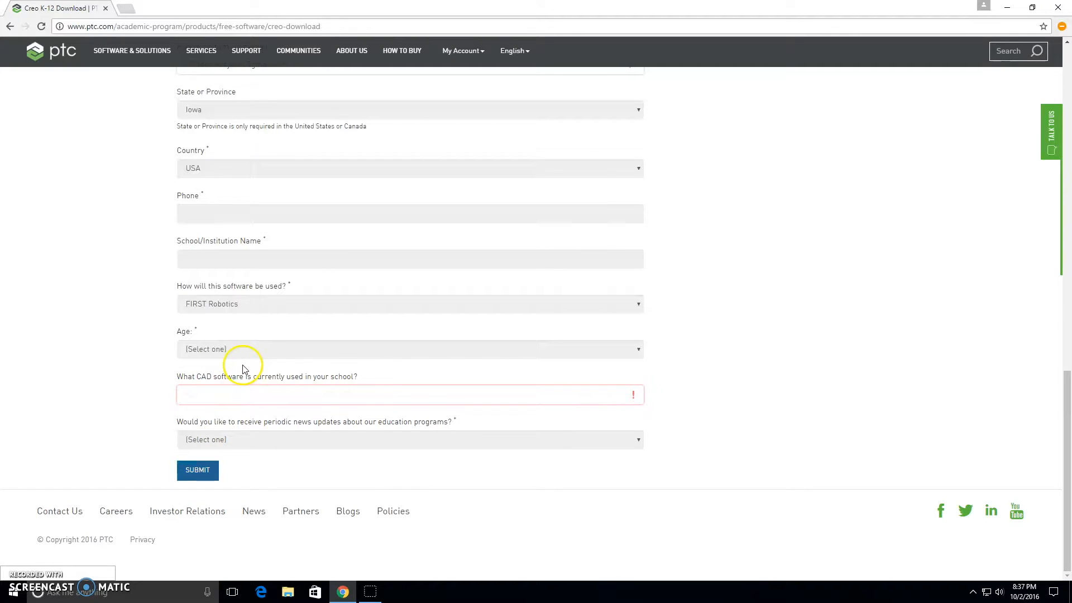
pyautogui.moveTo(280, 296)
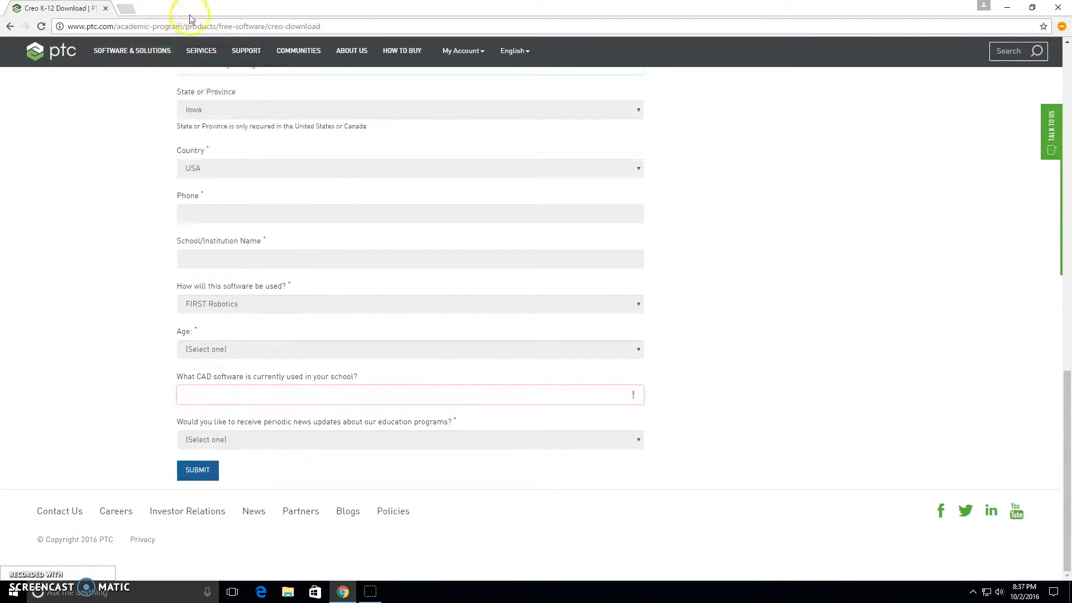
# Scroll back up to the Creo Install Links on the Cybots Resources page.
pyautogui.scroll(3)
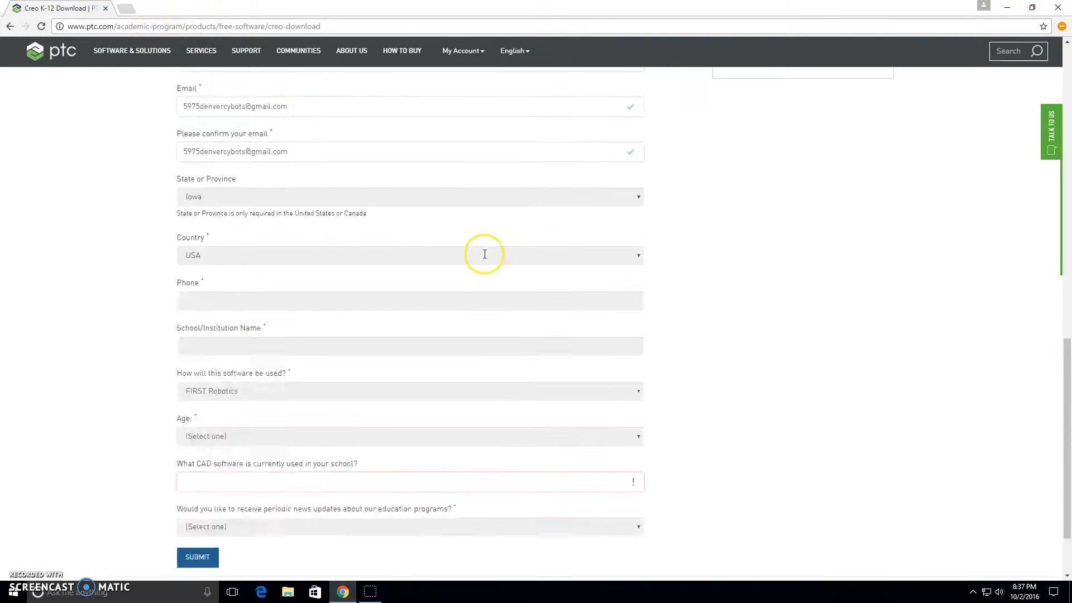
pyautogui.scroll(3)
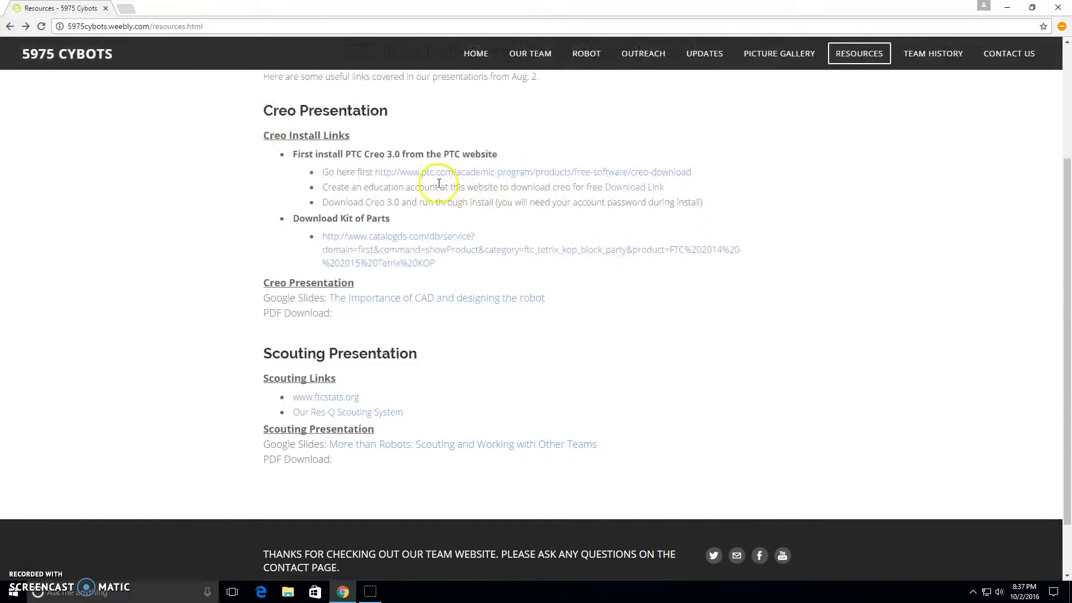
pyautogui.moveTo(414, 193)
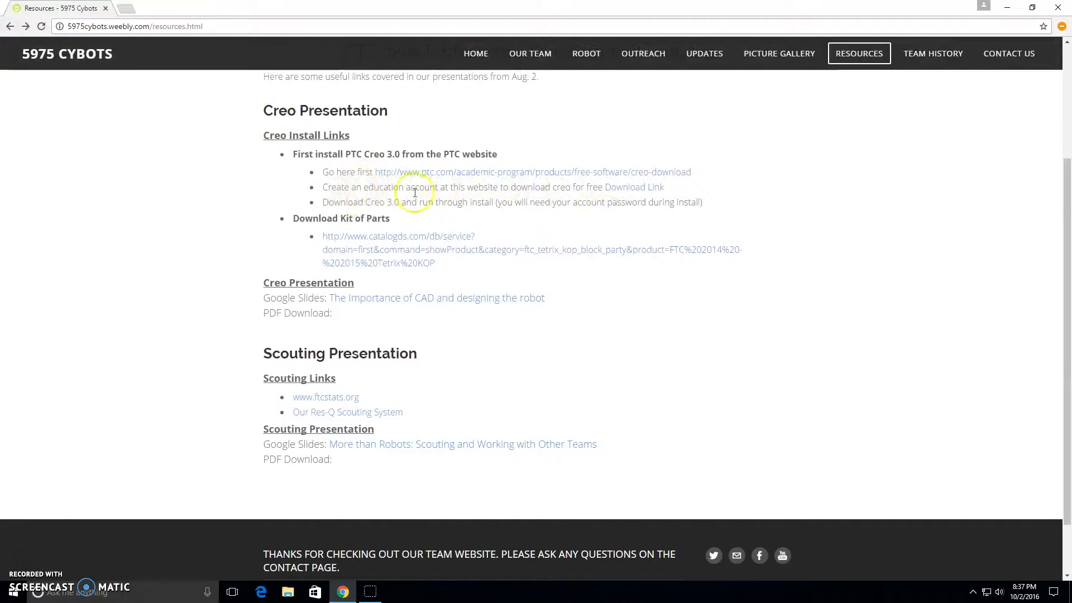
pyautogui.moveTo(628, 196)
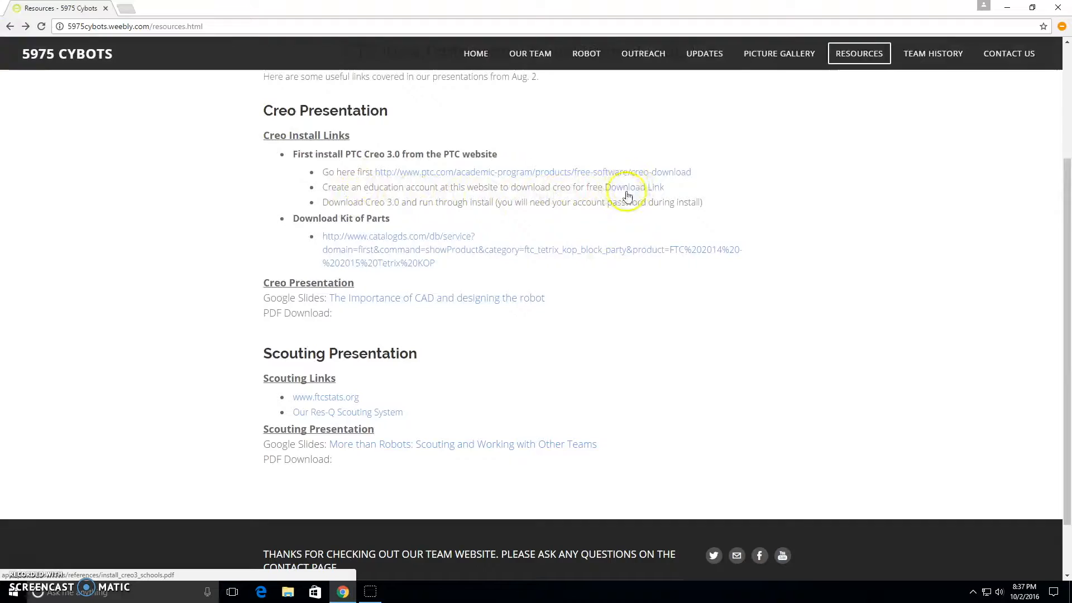
# Open install_creo3_schools.pdf and follow its academicFree.jsp DVD image download link.
pyautogui.click(627, 187)
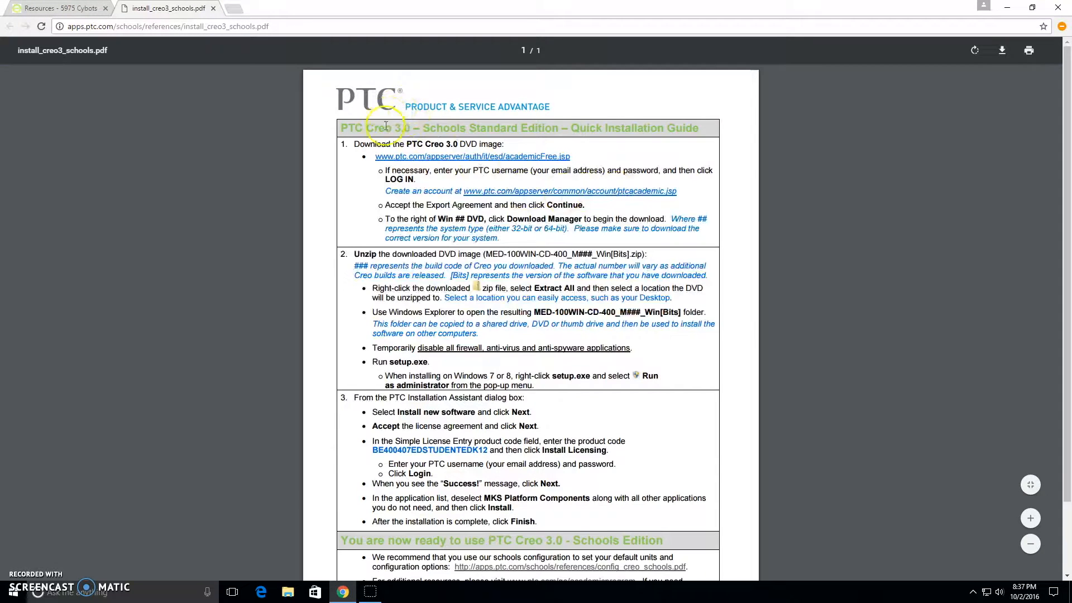
pyautogui.moveTo(600, 161)
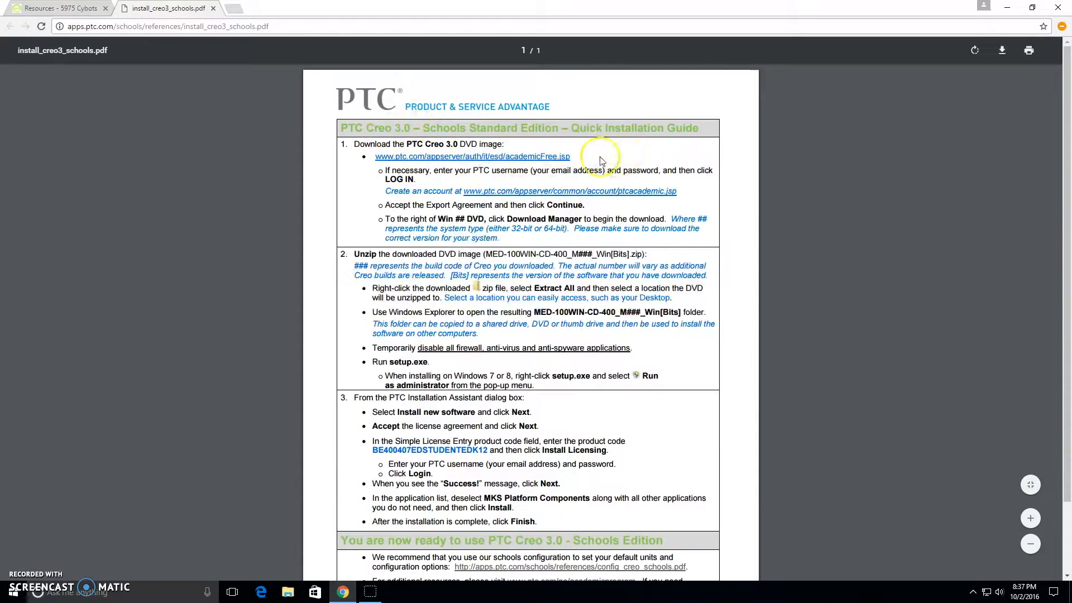
pyautogui.click(471, 155)
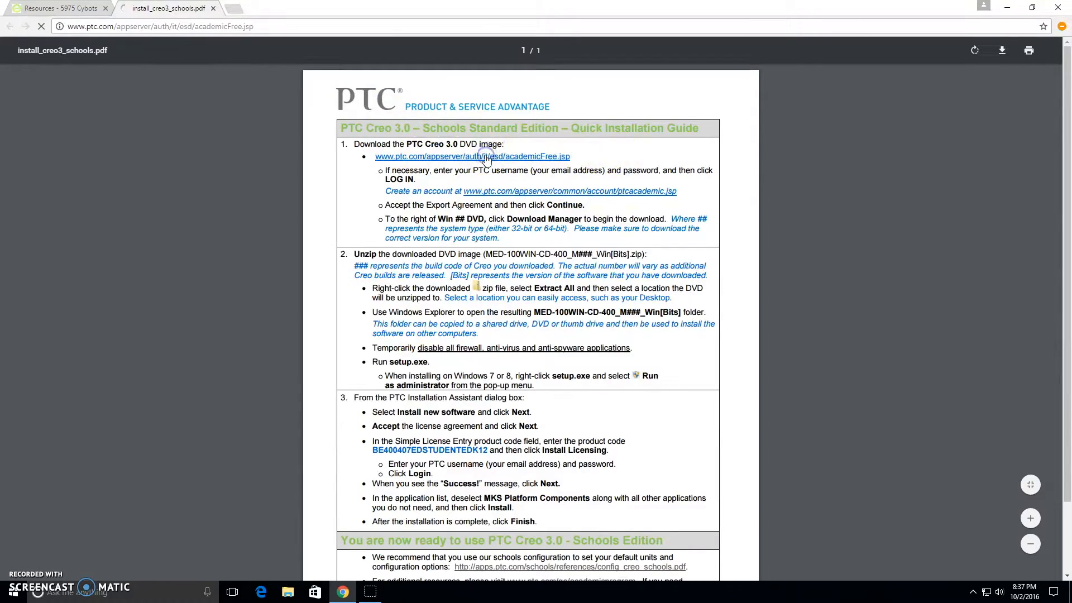
pyautogui.click(471, 156)
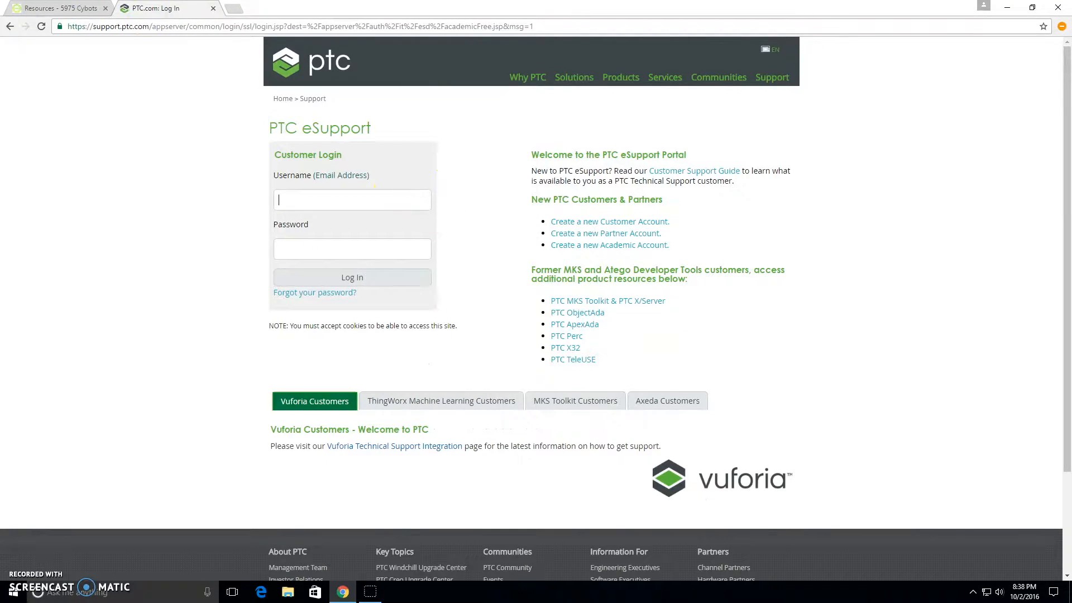
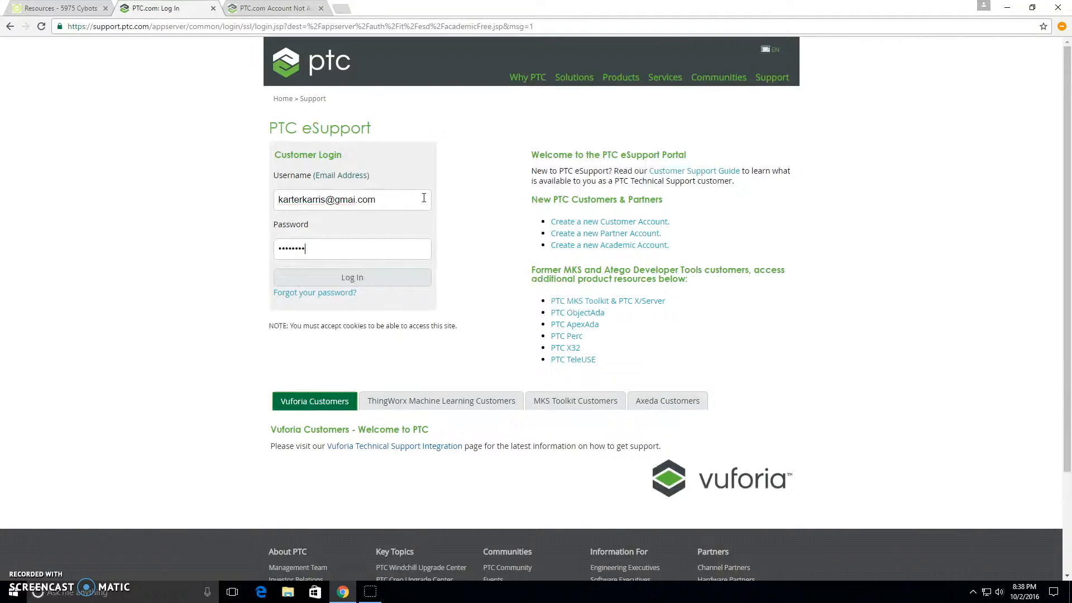
# Log in to PTC eSupport with the email username and password, correcting the email typo.
pyautogui.click(353, 199)
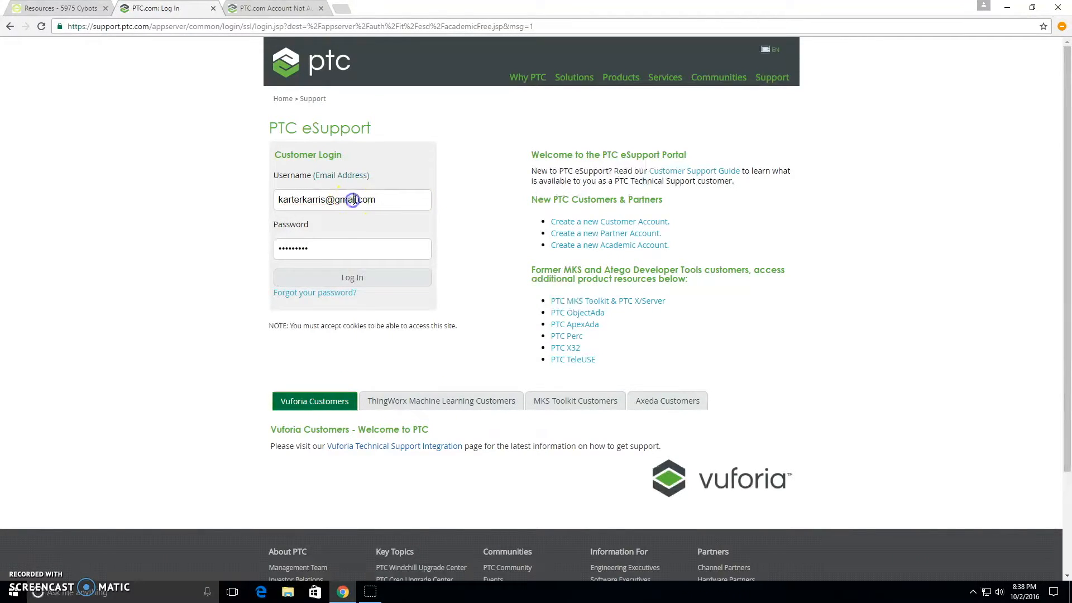
pyautogui.click(351, 277)
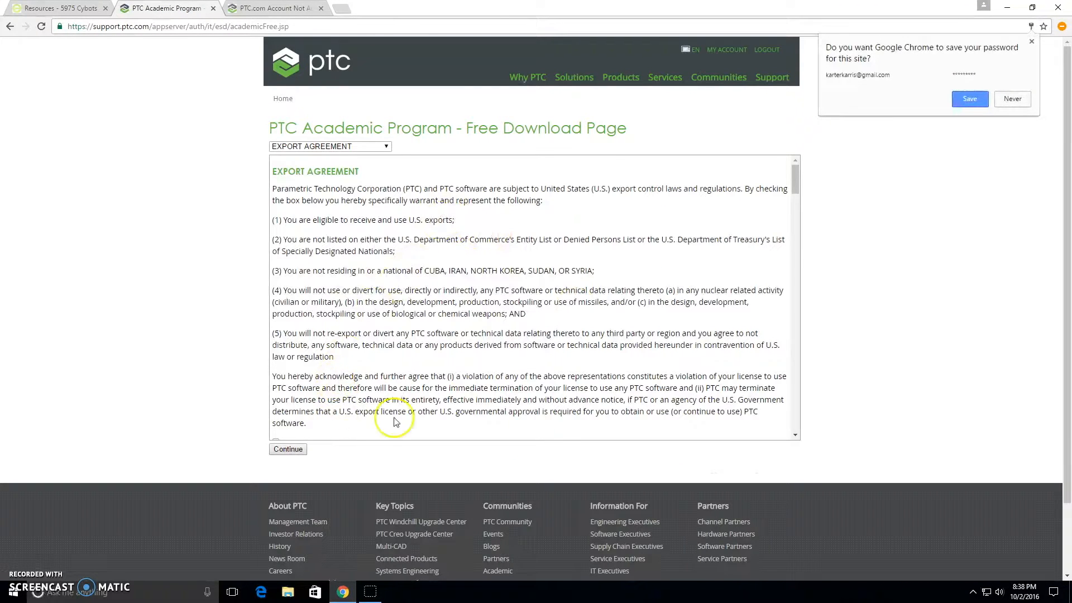
# Tick the 'BY CHECKING THIS BOX I CONFIRM…' checkbox to accept the export agreement.
pyautogui.scroll(3)
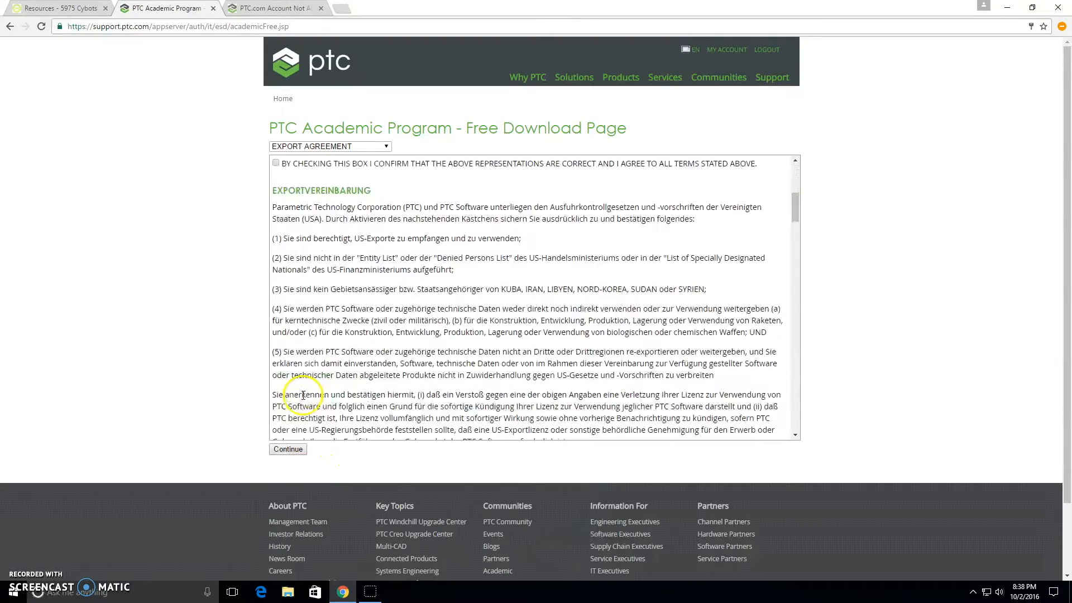
pyautogui.click(287, 449)
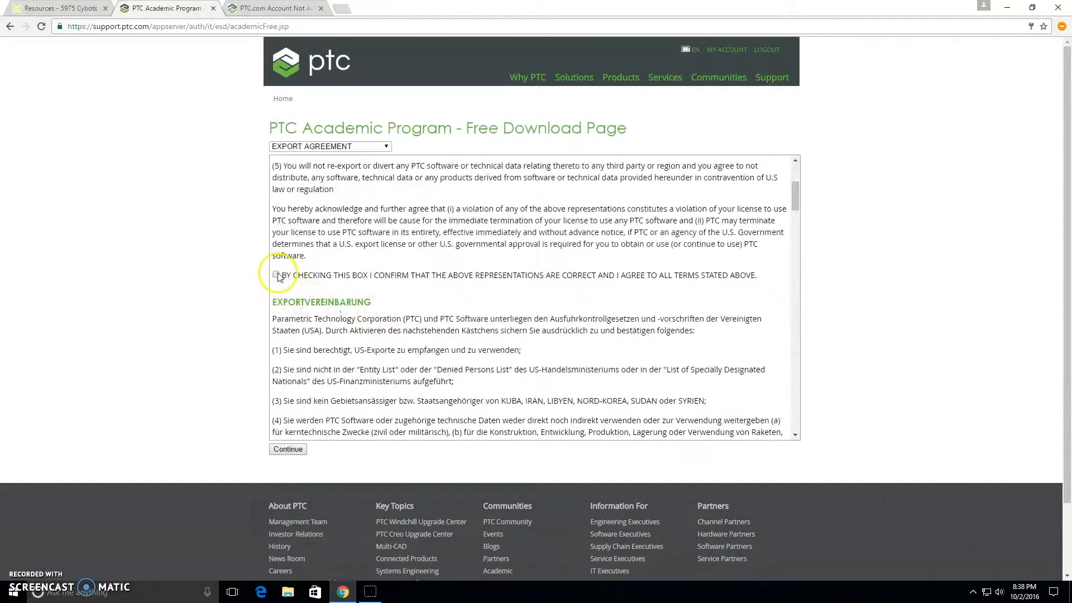
pyautogui.click(288, 449)
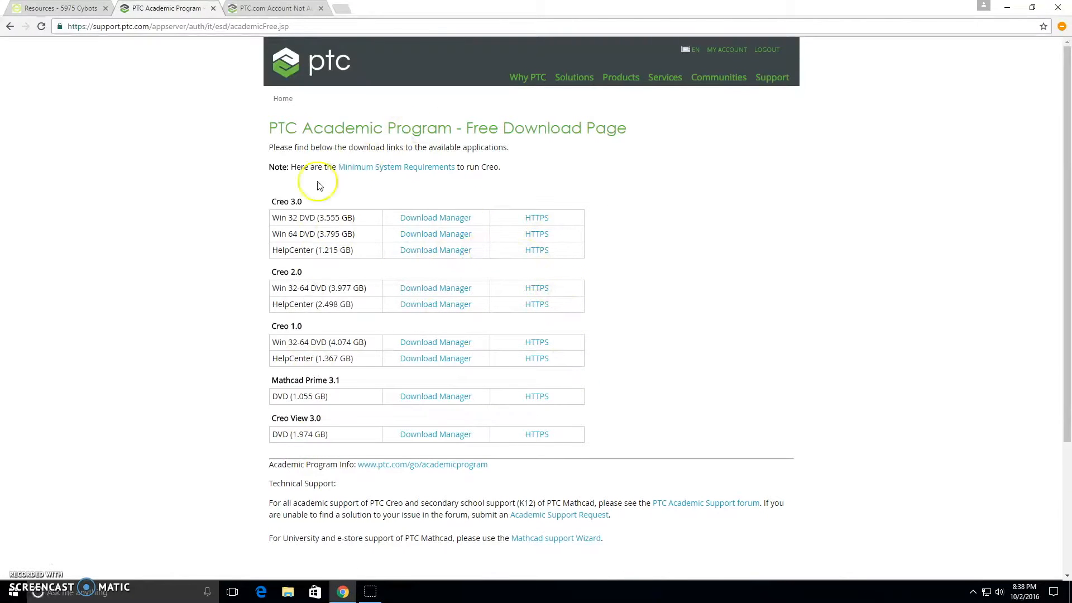
pyautogui.moveTo(305, 236)
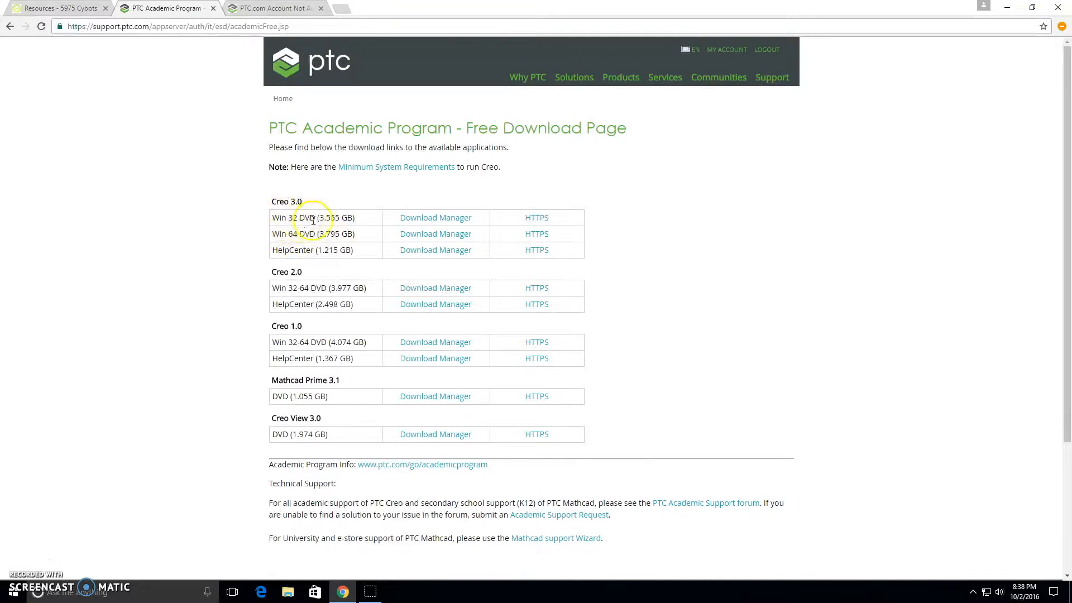
pyautogui.moveTo(435, 234)
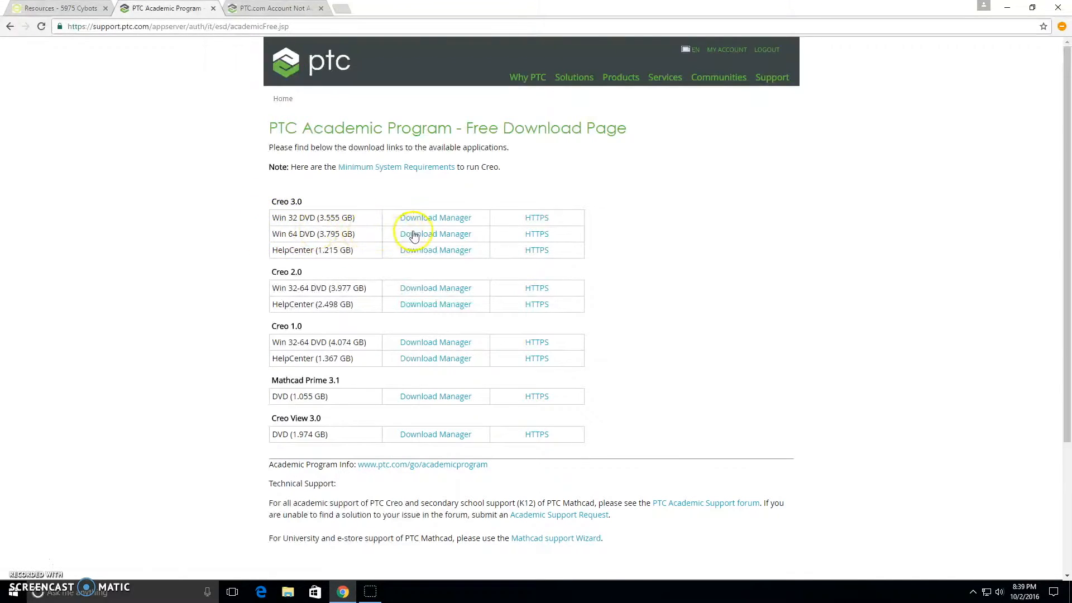
# Download the 64-bit Creo 3.0 DVD zip directly, without the Download Manager.
pyautogui.click(435, 233)
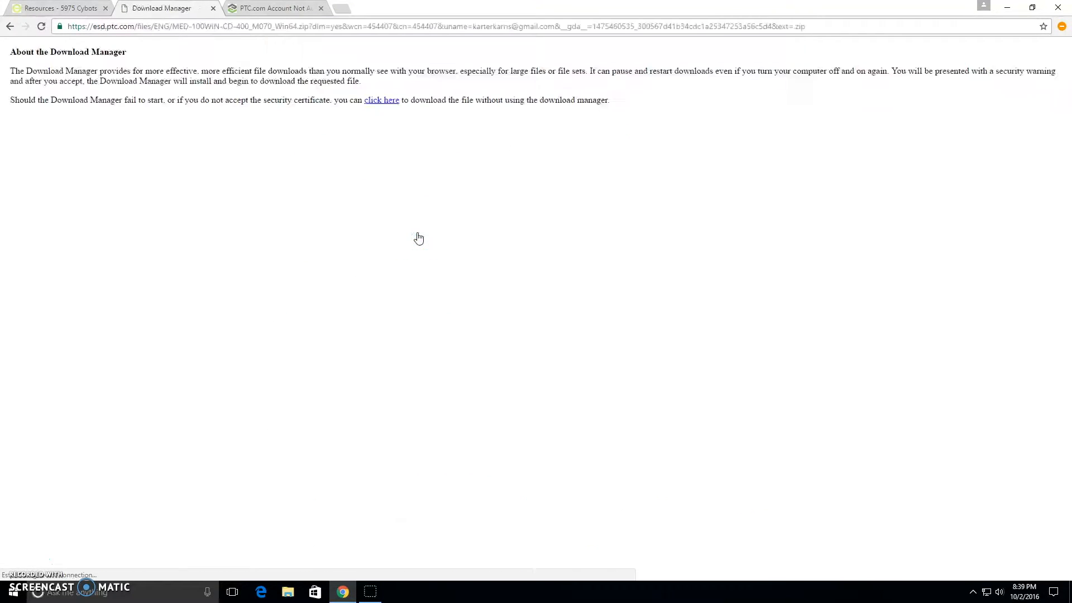
pyautogui.click(382, 99)
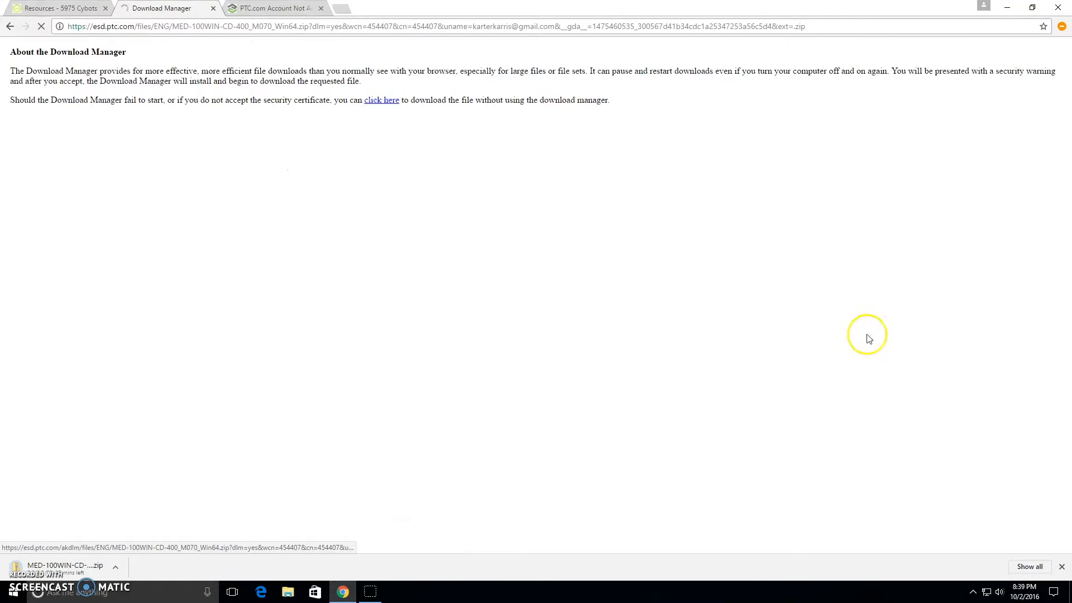
pyautogui.moveTo(348, 130)
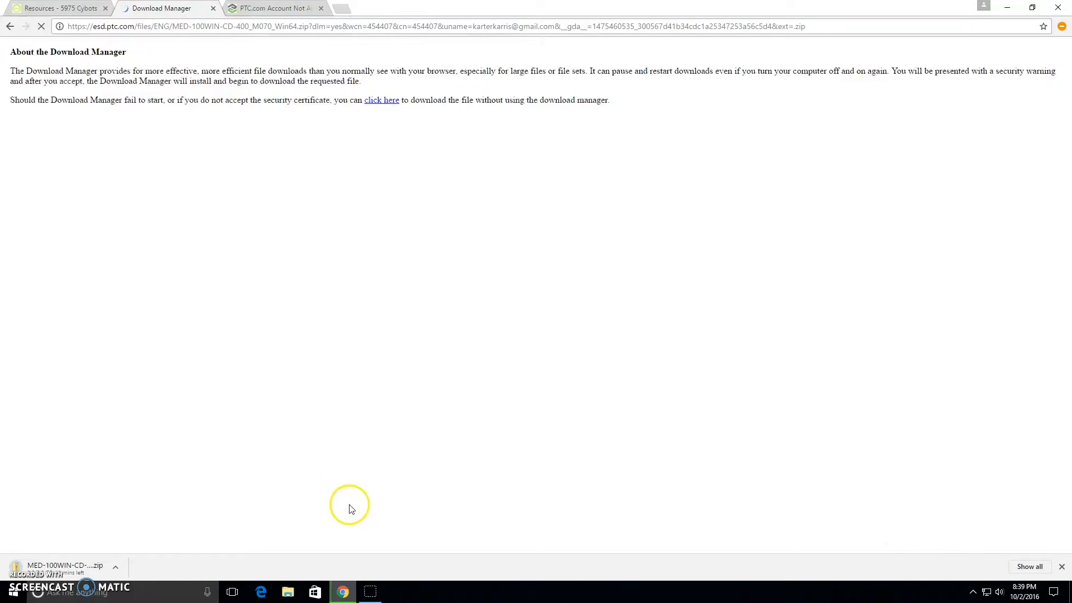
pyautogui.moveTo(354, 525)
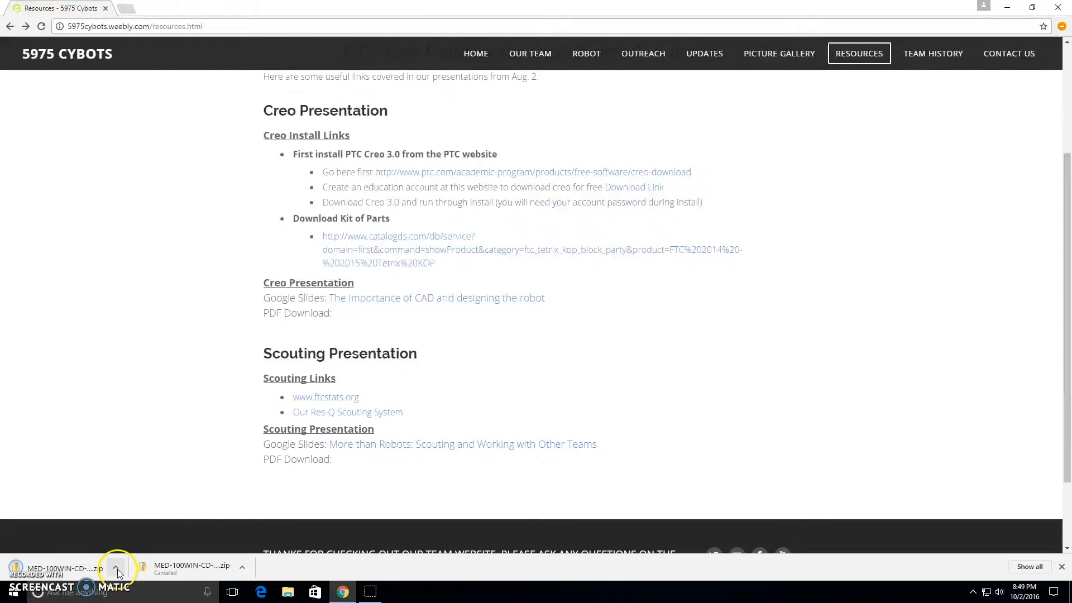
# Open the downloaded zip and try running setup-schools, dismissing the elevated privilege error.
pyautogui.click(116, 568)
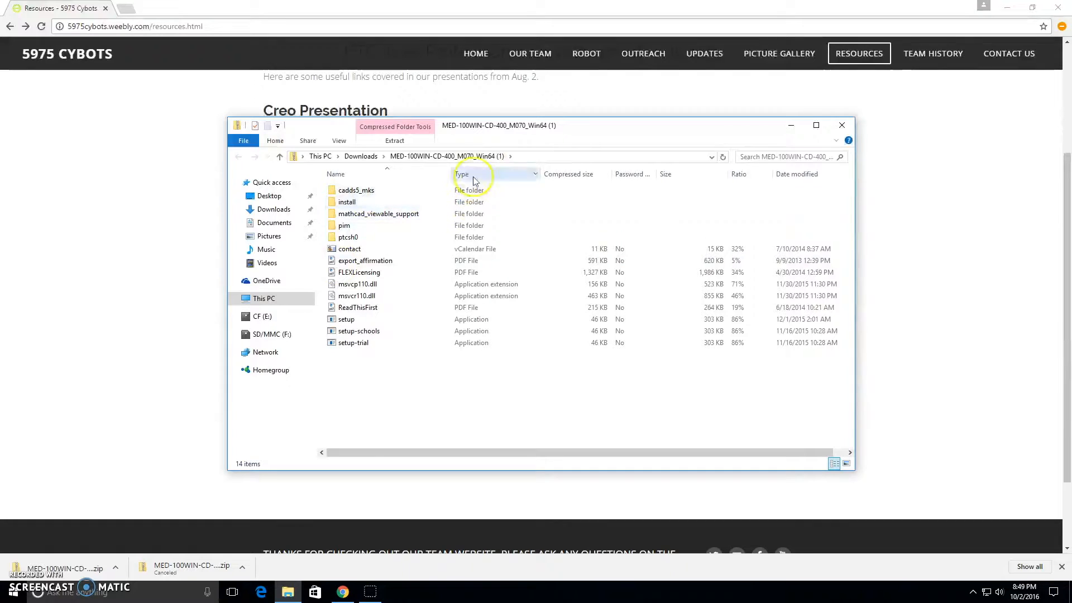
pyautogui.moveTo(448, 226)
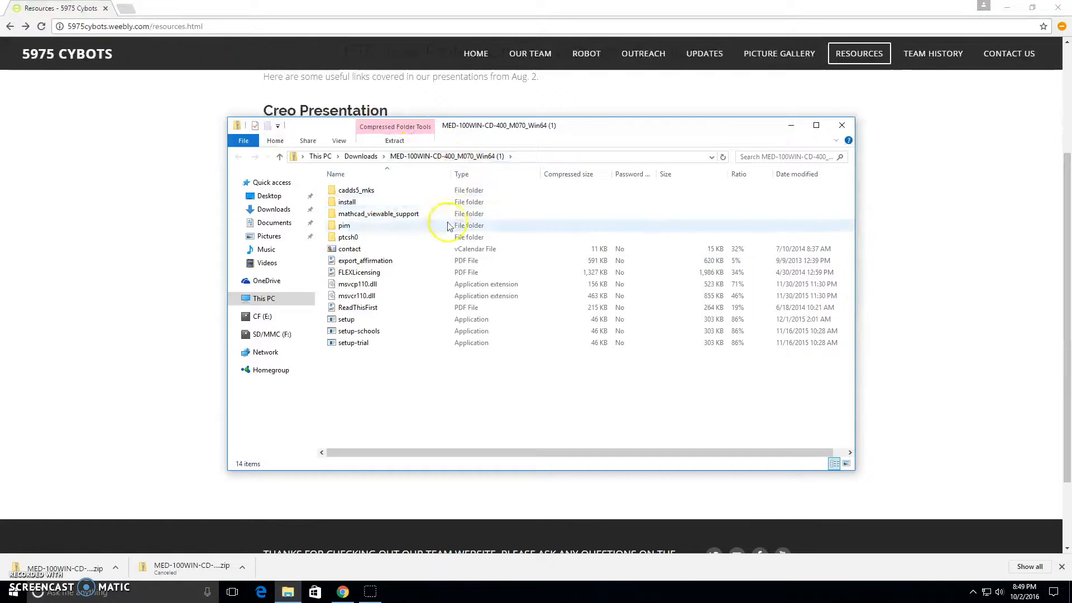
pyautogui.moveTo(412, 348)
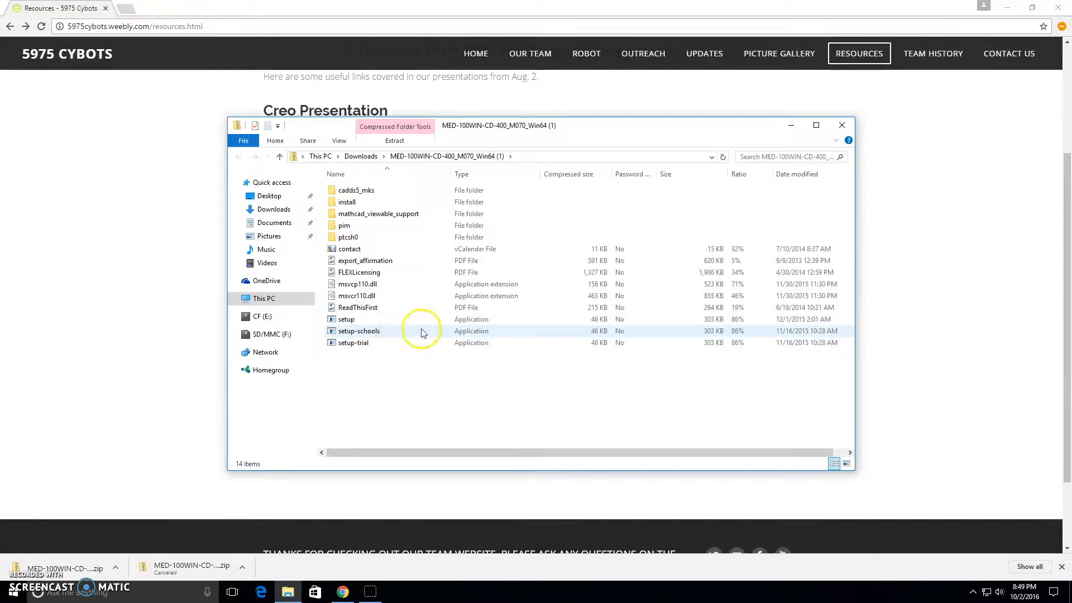
pyautogui.doubleClick(358, 331)
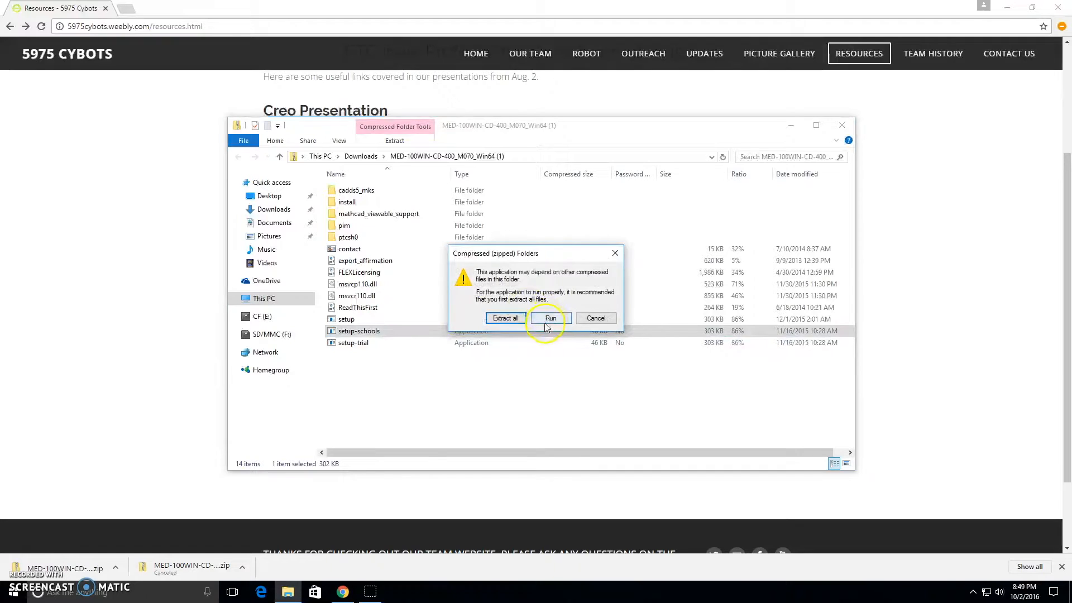
pyautogui.click(551, 318)
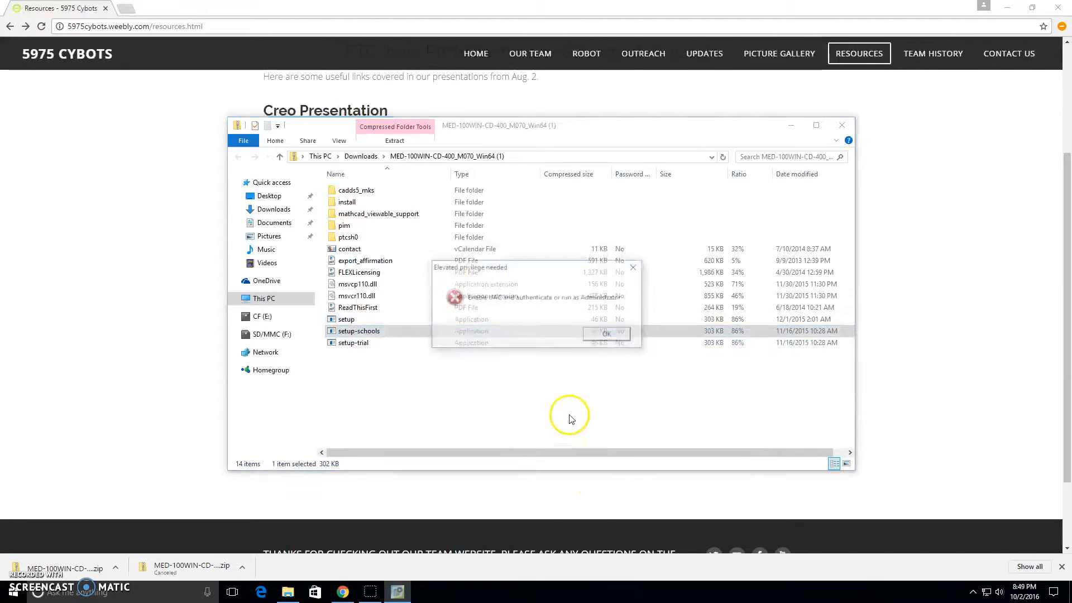
pyautogui.click(605, 333)
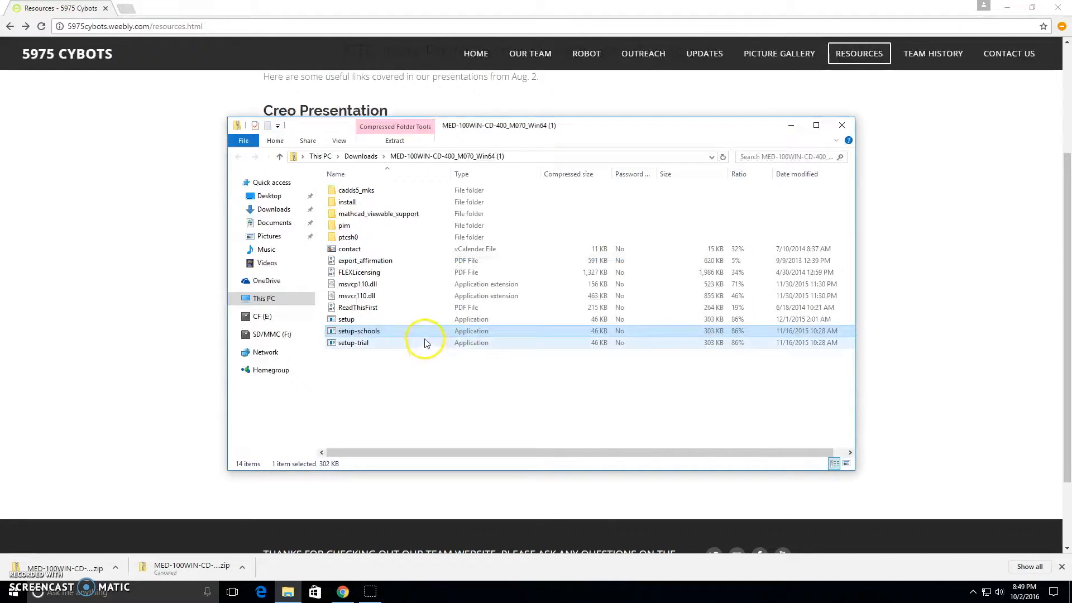
# Extract all files from the archive into its own Downloads folder.
pyautogui.rightClick(359, 331)
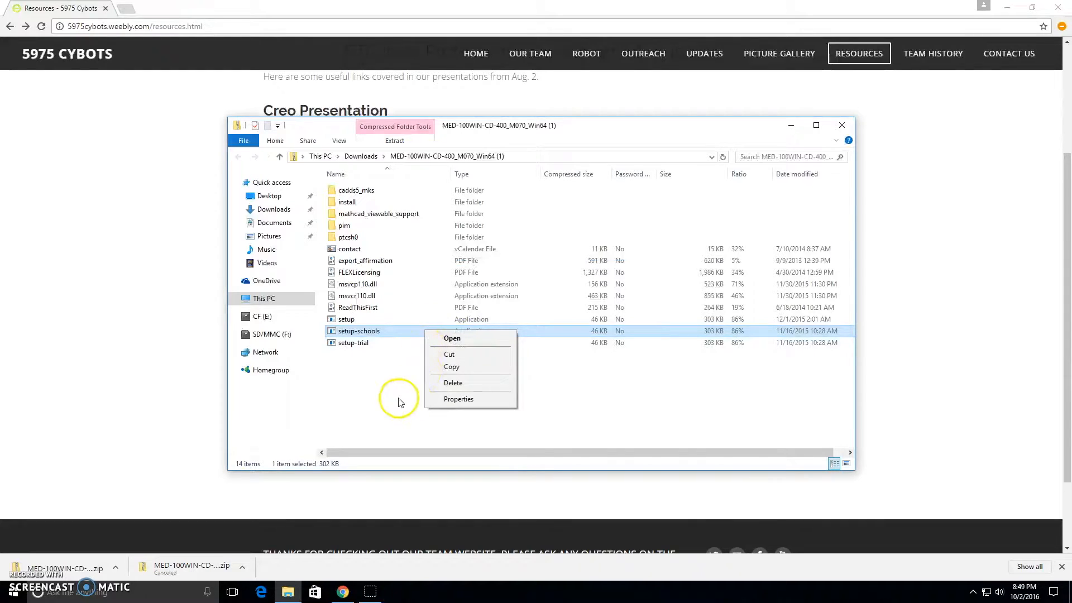
pyautogui.click(394, 140)
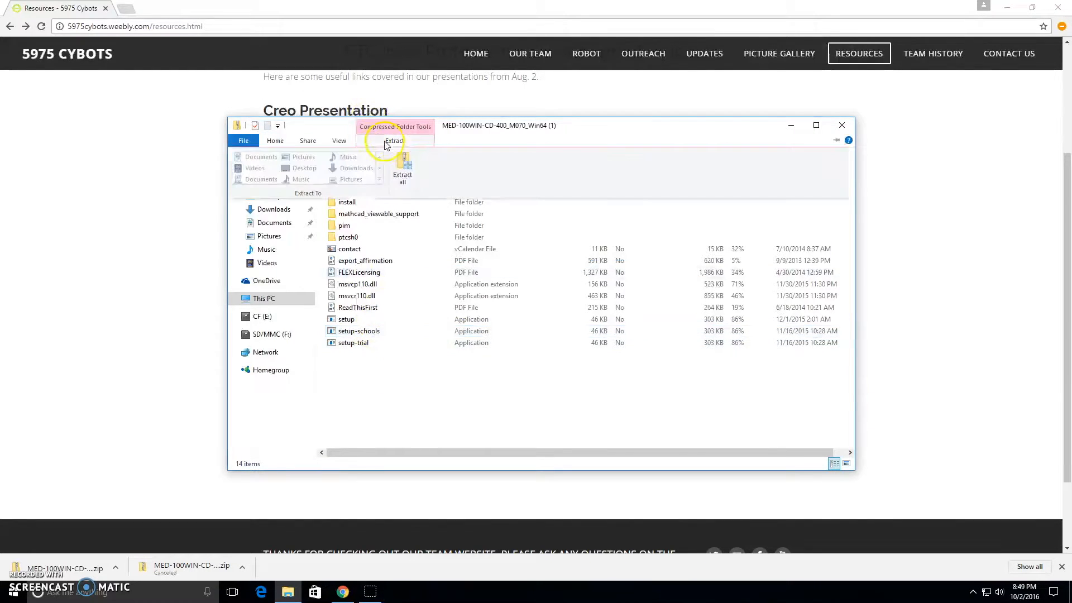
pyautogui.click(402, 165)
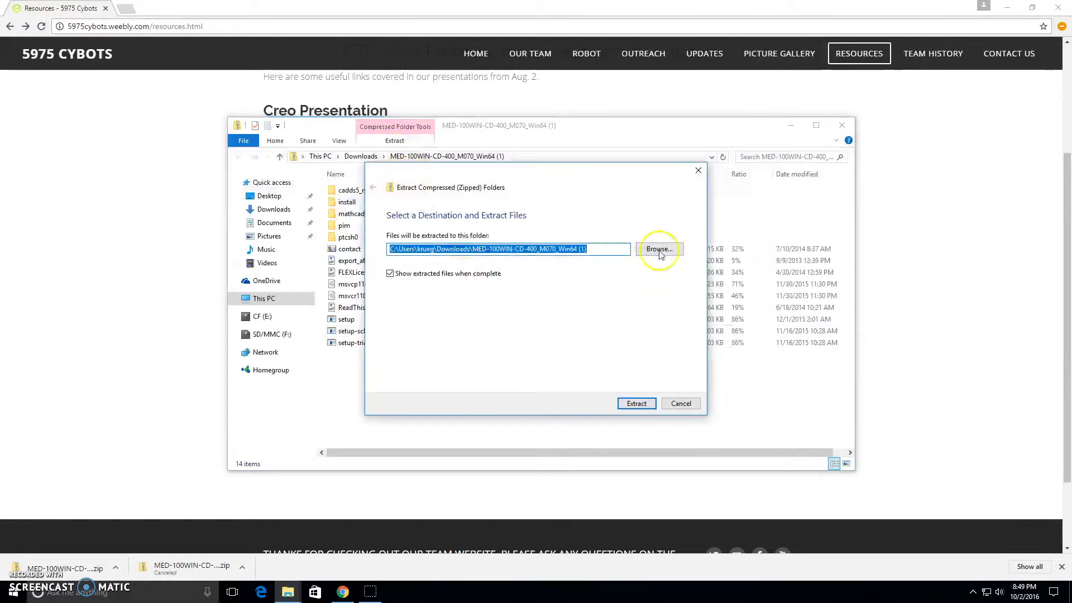
pyautogui.moveTo(635, 403)
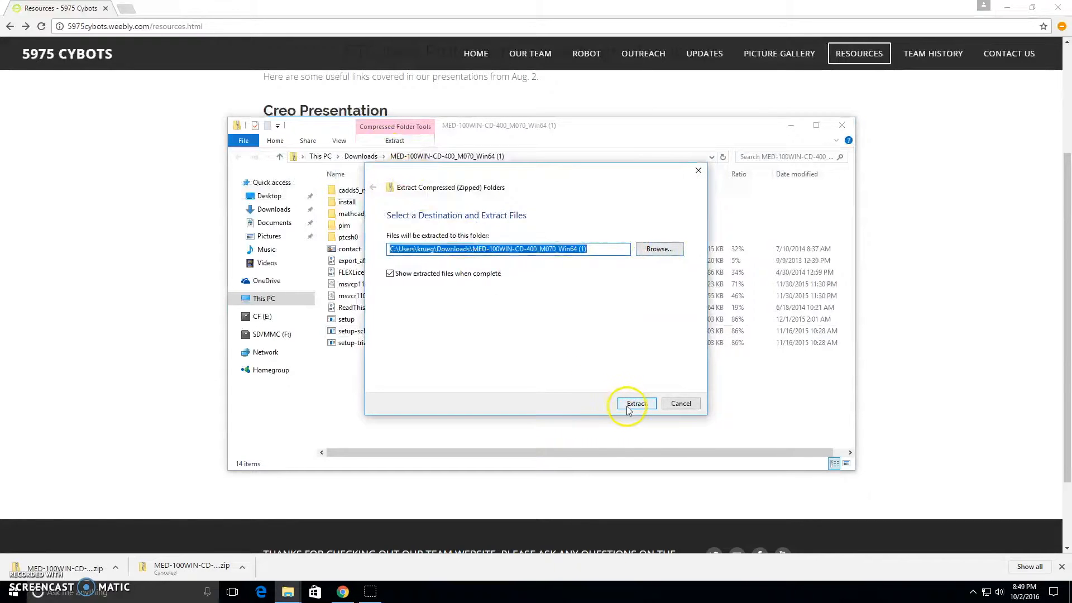
pyautogui.click(634, 403)
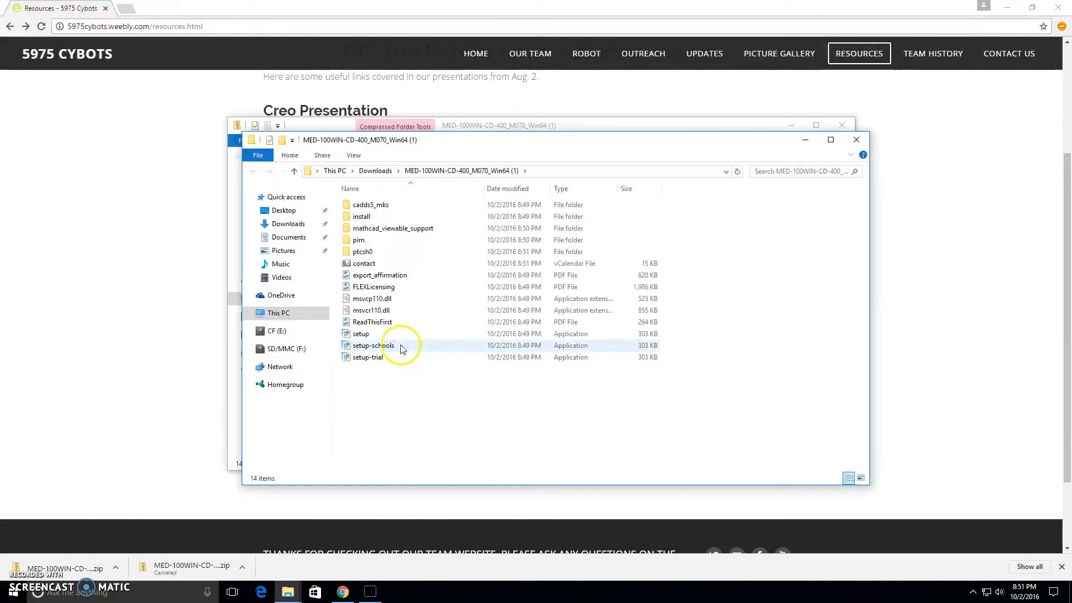
pyautogui.rightClick(402, 349)
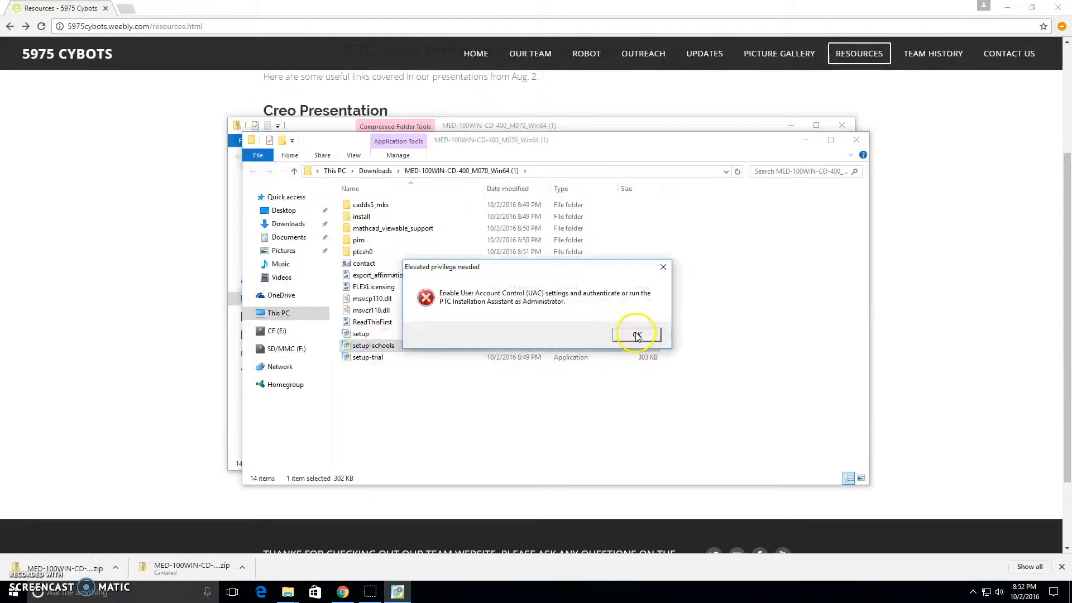
pyautogui.click(636, 335)
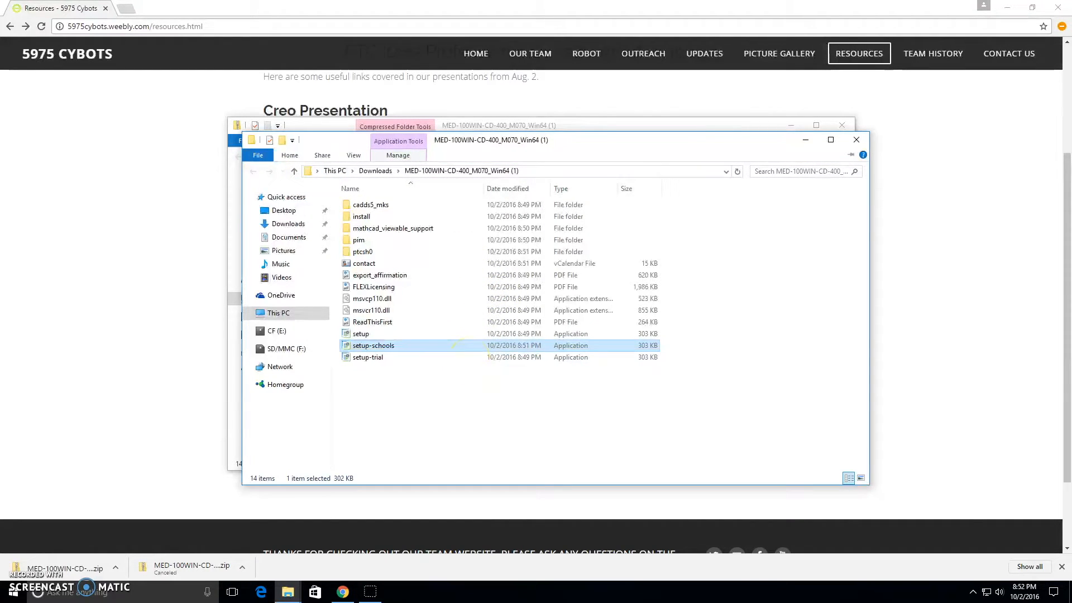
pyautogui.moveTo(488, 372)
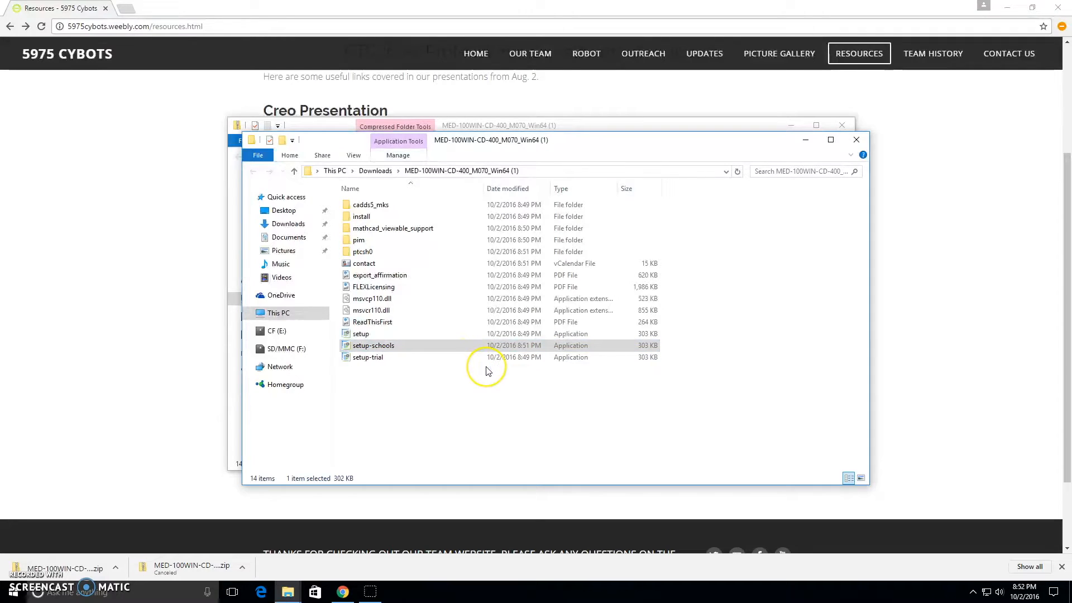
# Launch setup-schools, accept the license and export terms, and install the selected Creo applications.
pyautogui.doubleClick(374, 345)
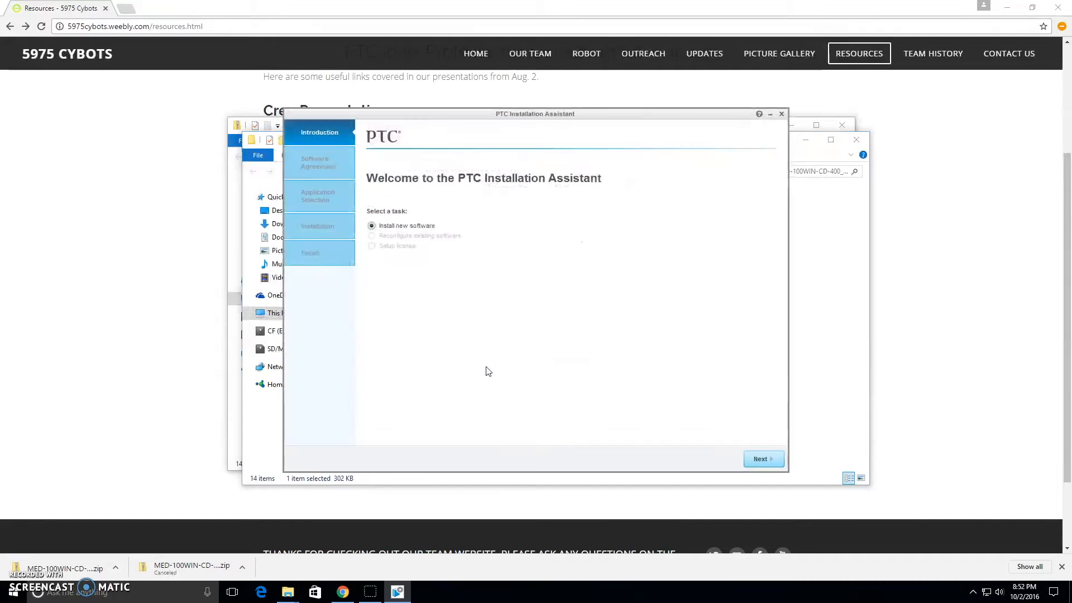
pyautogui.moveTo(762, 459)
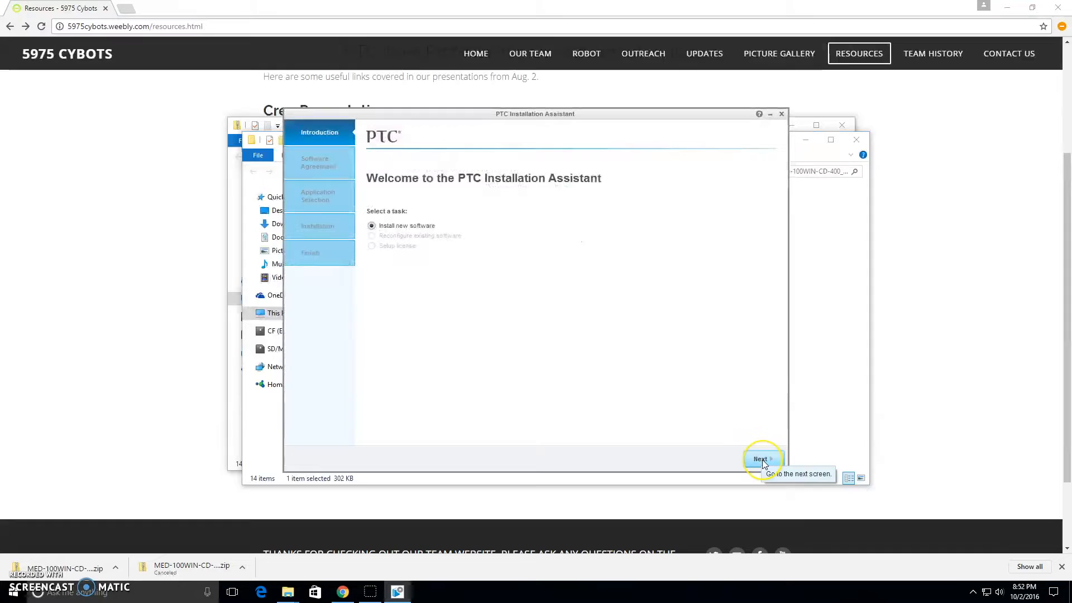
pyautogui.click(761, 459)
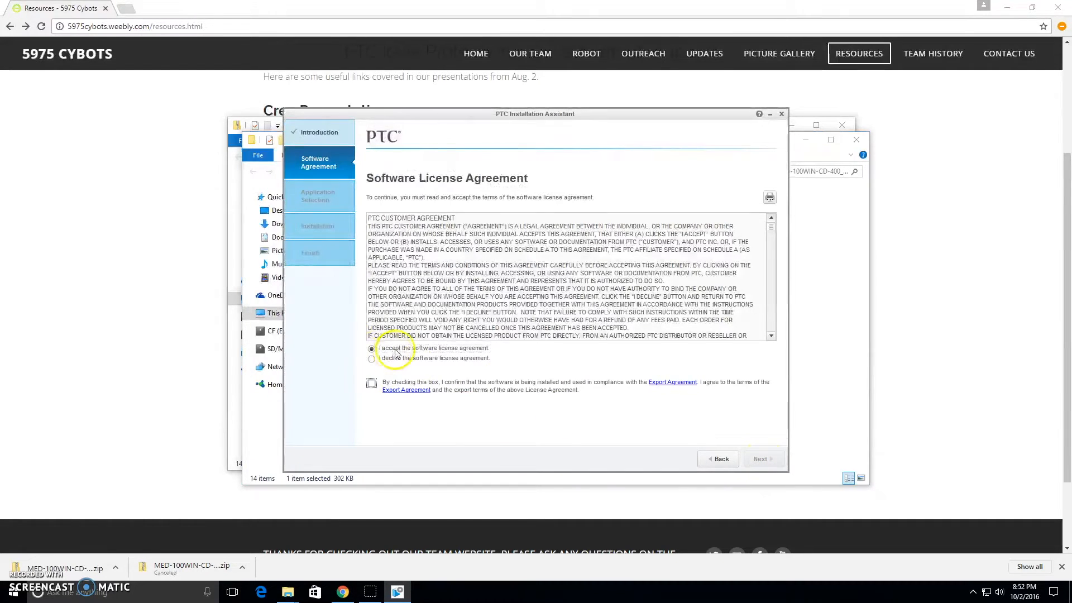
pyautogui.click(372, 383)
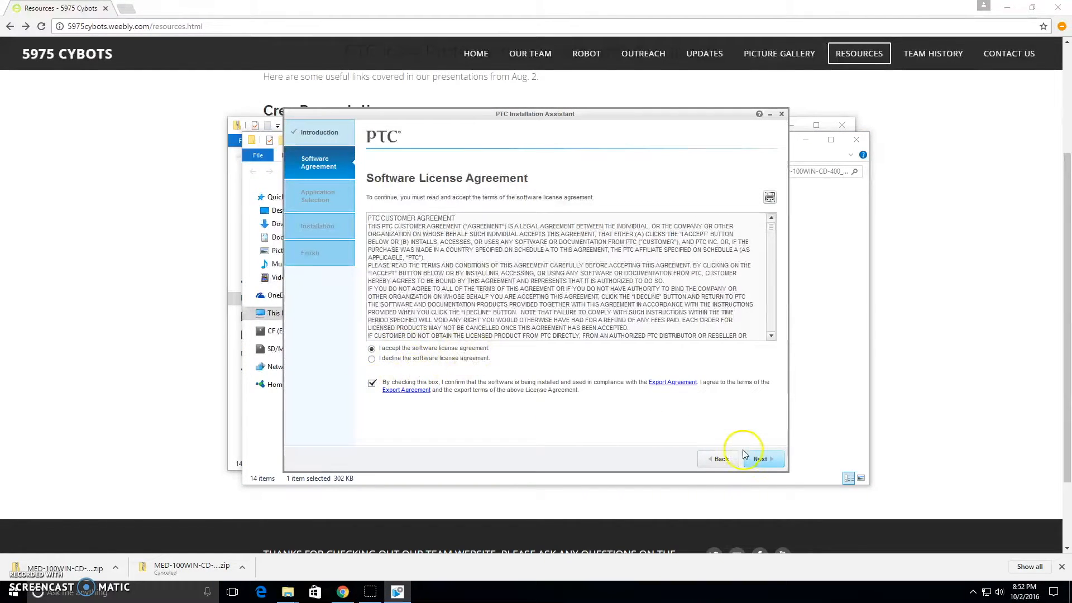
pyautogui.click(759, 459)
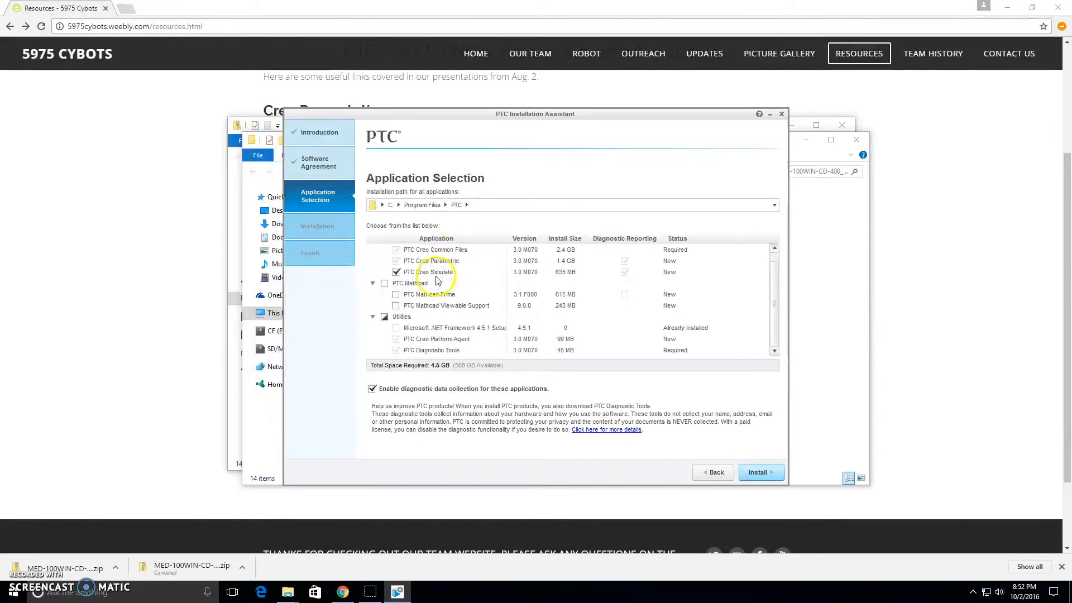
pyautogui.click(383, 248)
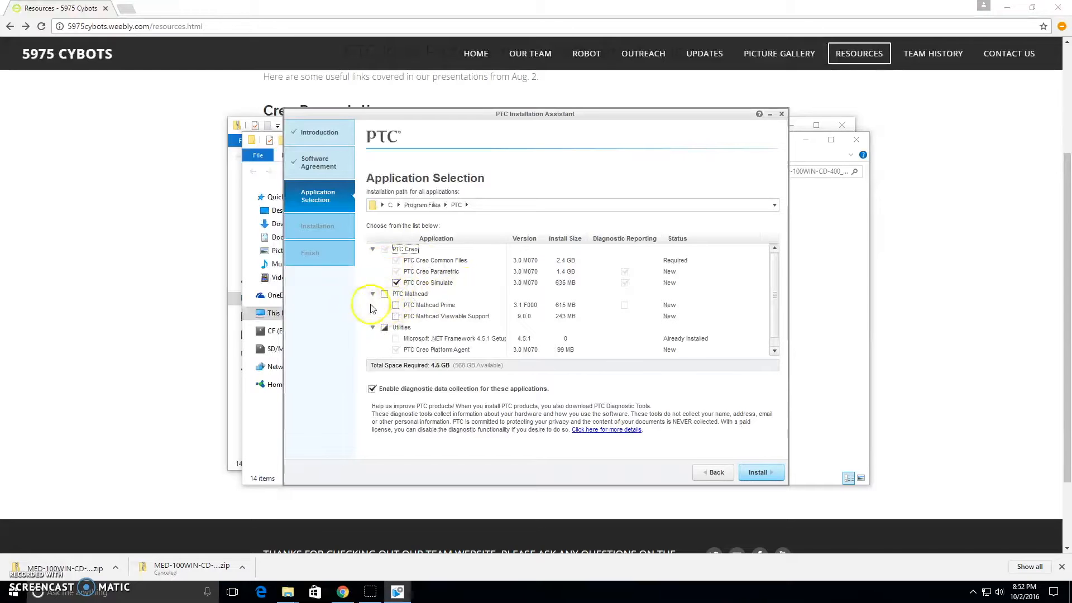
pyautogui.moveTo(373, 260)
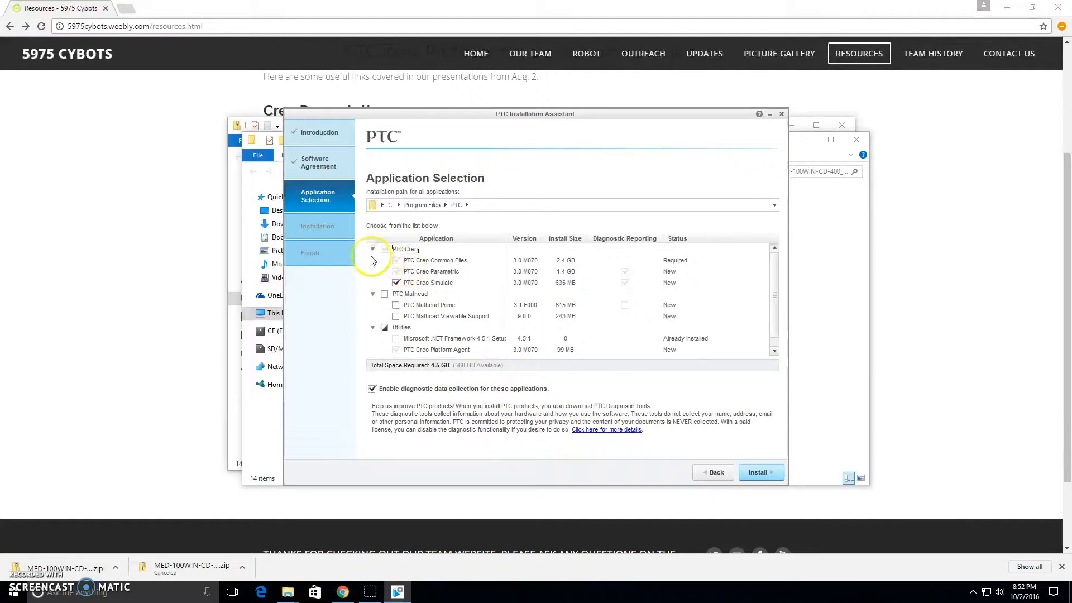
pyautogui.click(759, 472)
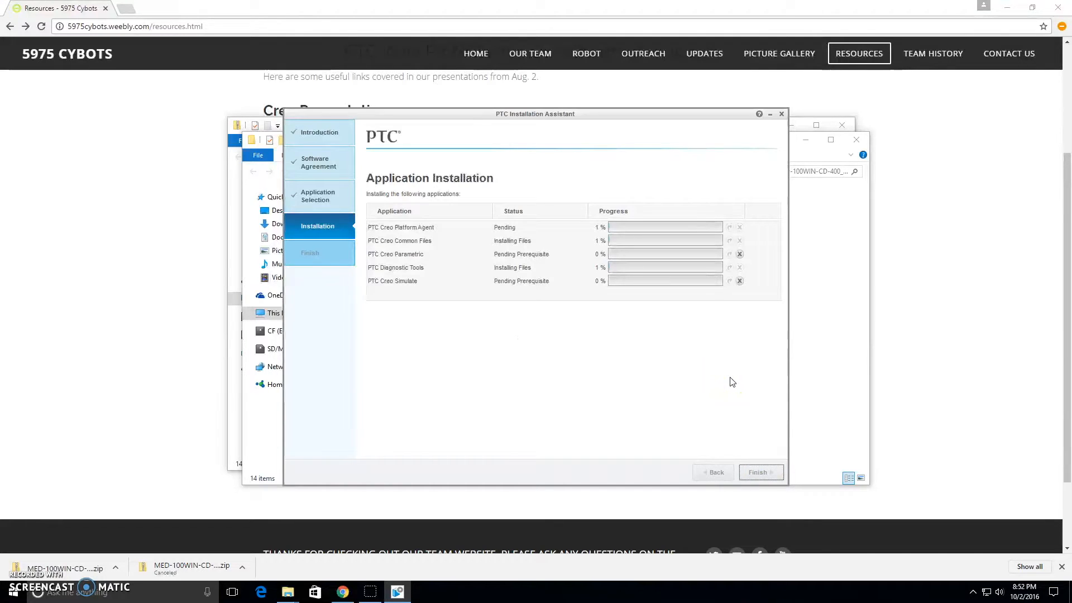
pyautogui.moveTo(343, 474)
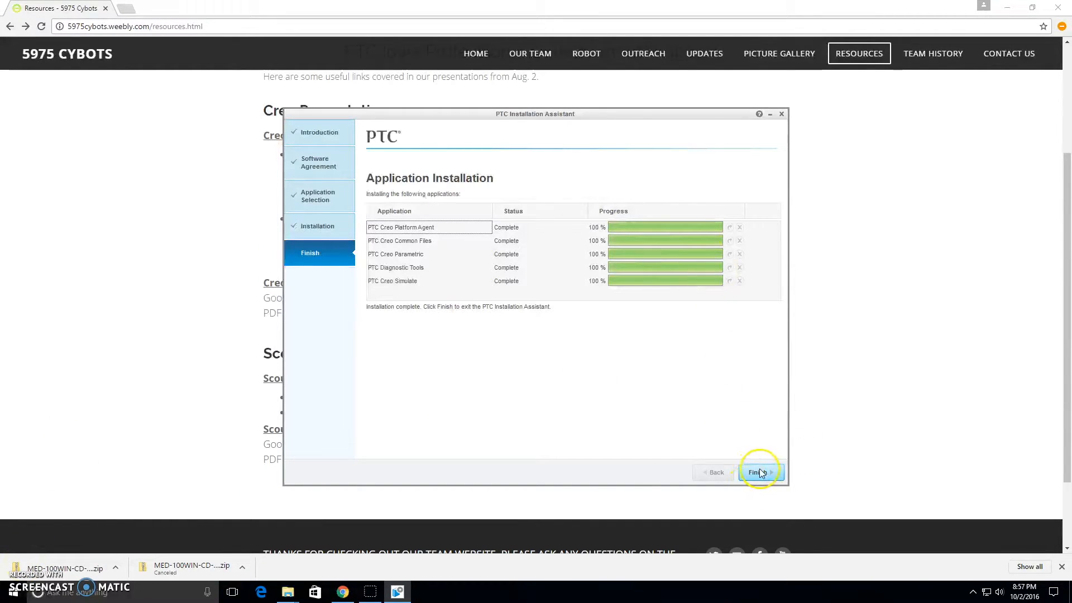
# Close the finished Creo installer and open the Tetrix kit-of-parts catalogue link in Chrome.
pyautogui.click(758, 473)
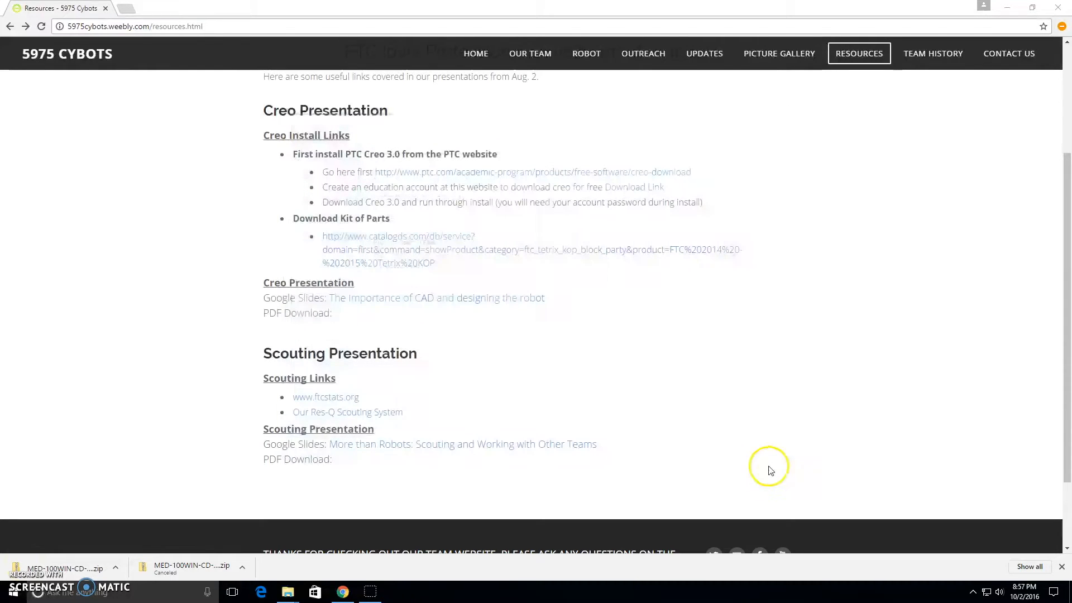
pyautogui.moveTo(345, 590)
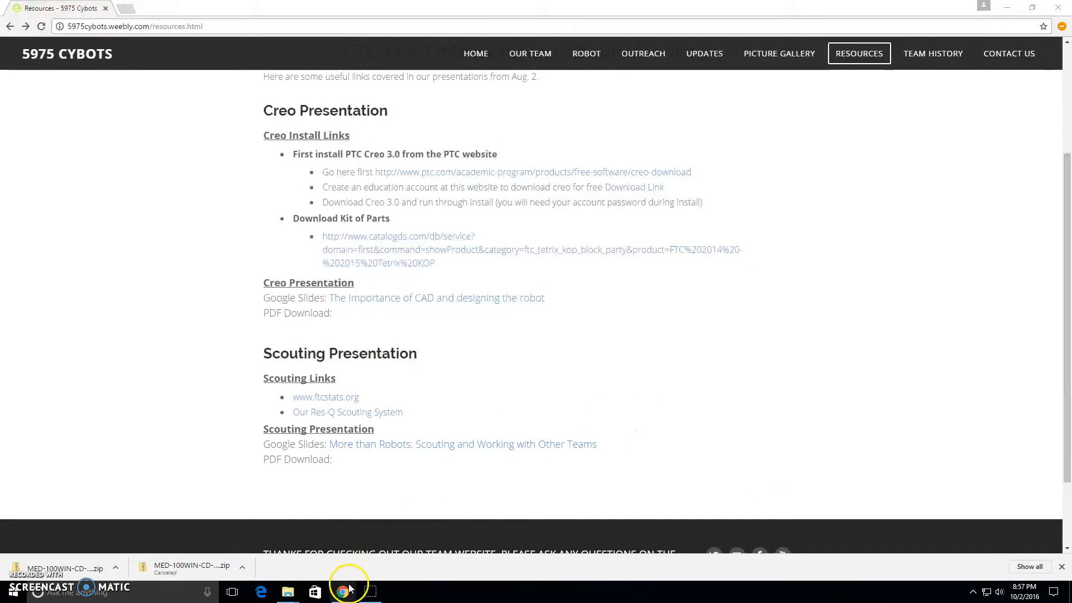
pyautogui.moveTo(470, 378)
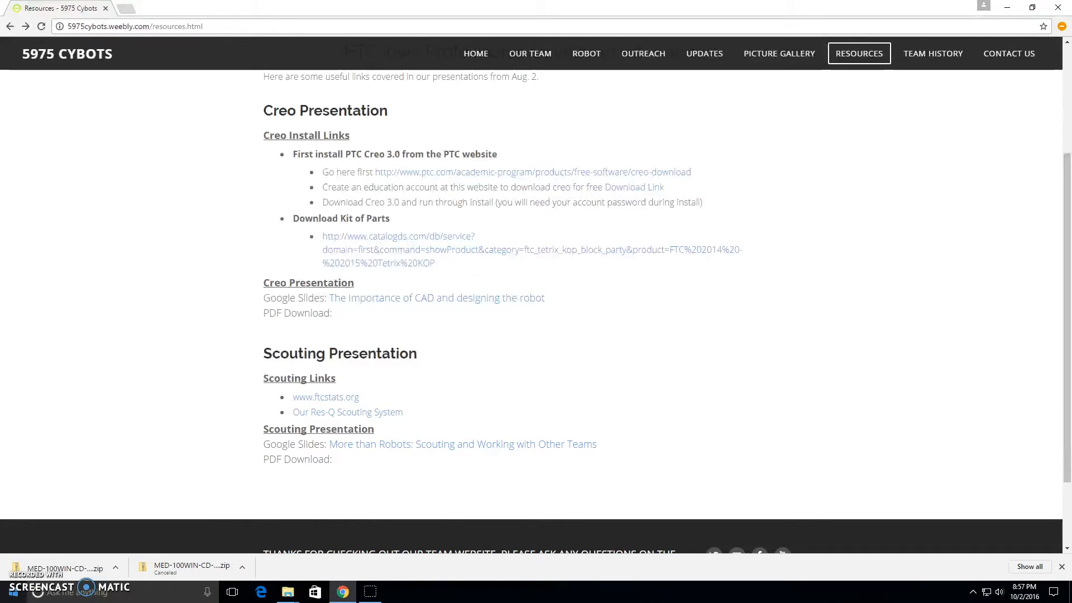
pyautogui.click(13, 590)
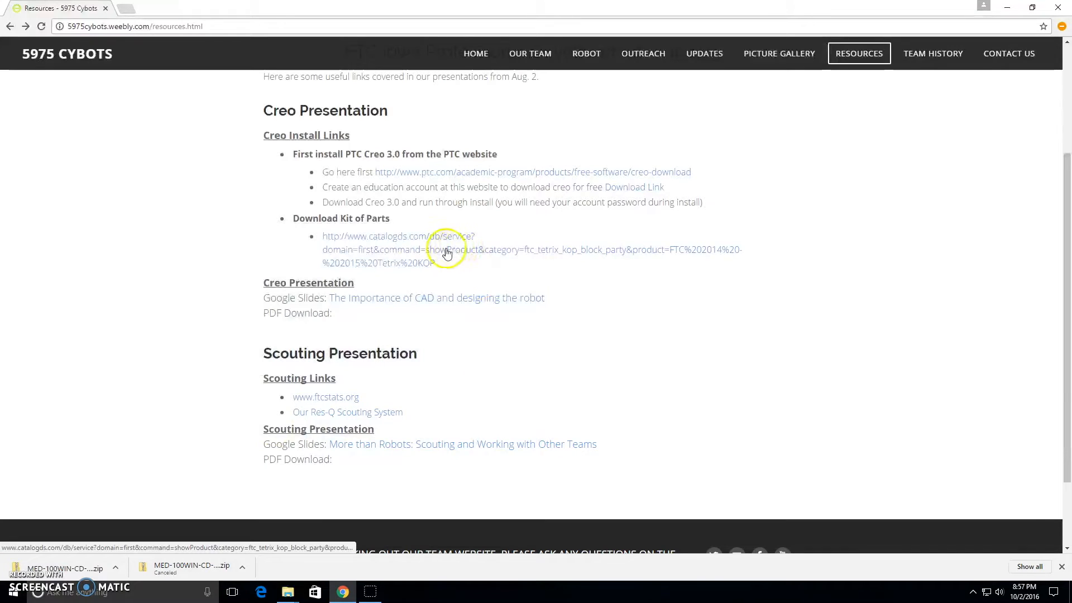
pyautogui.moveTo(390, 250)
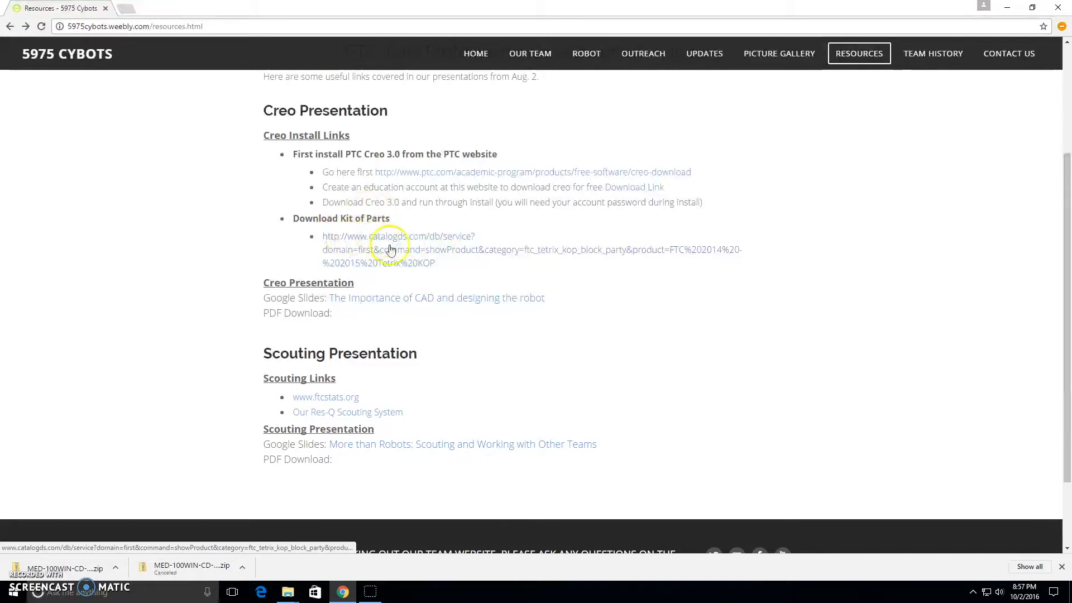
pyautogui.rightClick(392, 254)
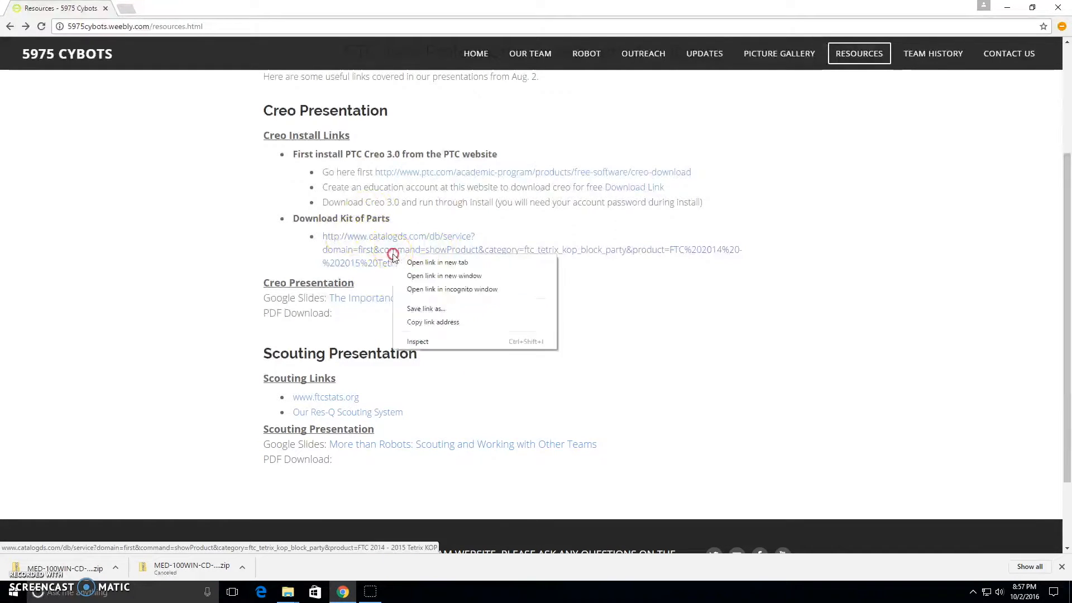
pyautogui.click(437, 262)
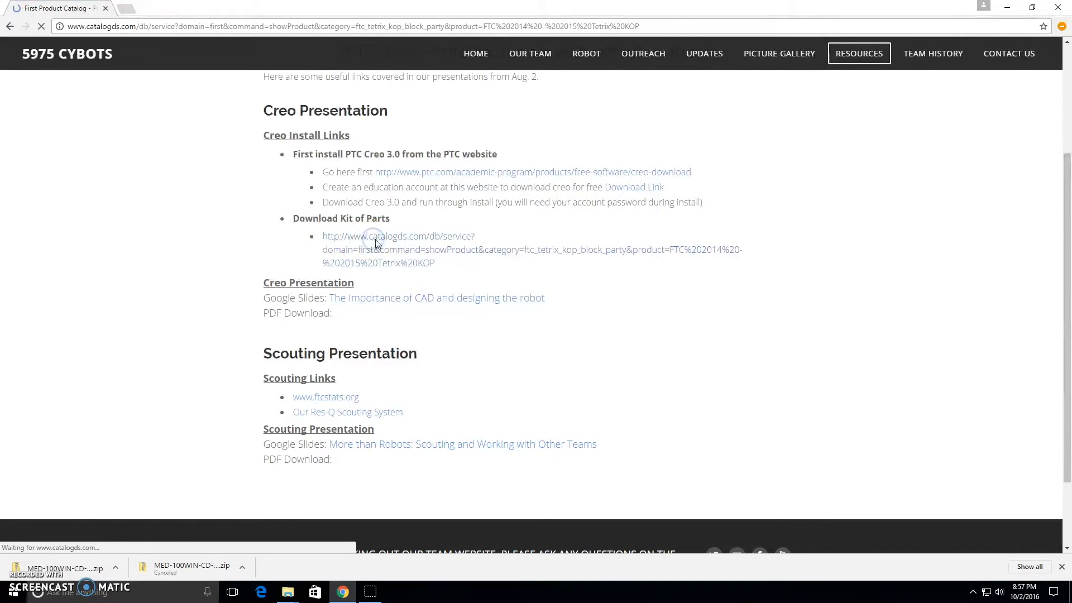
# Download the kit's Creo File attachment and minimize Chrome to the desktop.
pyautogui.click(378, 243)
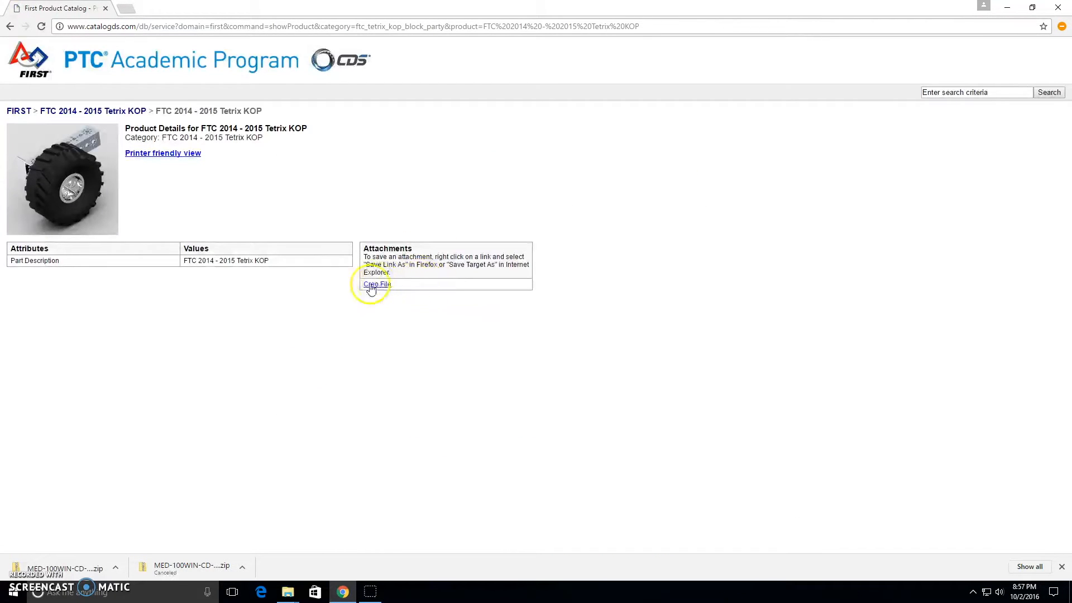
pyautogui.click(376, 284)
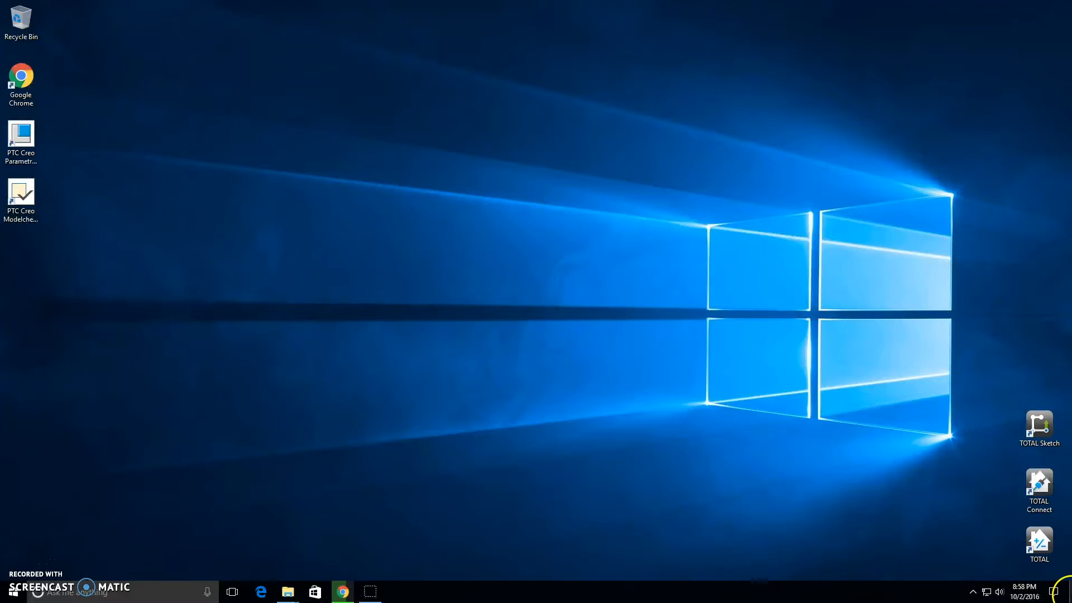
# Add a desktop folder via New > Folder and rename it 'Working Directory'.
pyautogui.rightClick(287, 198)
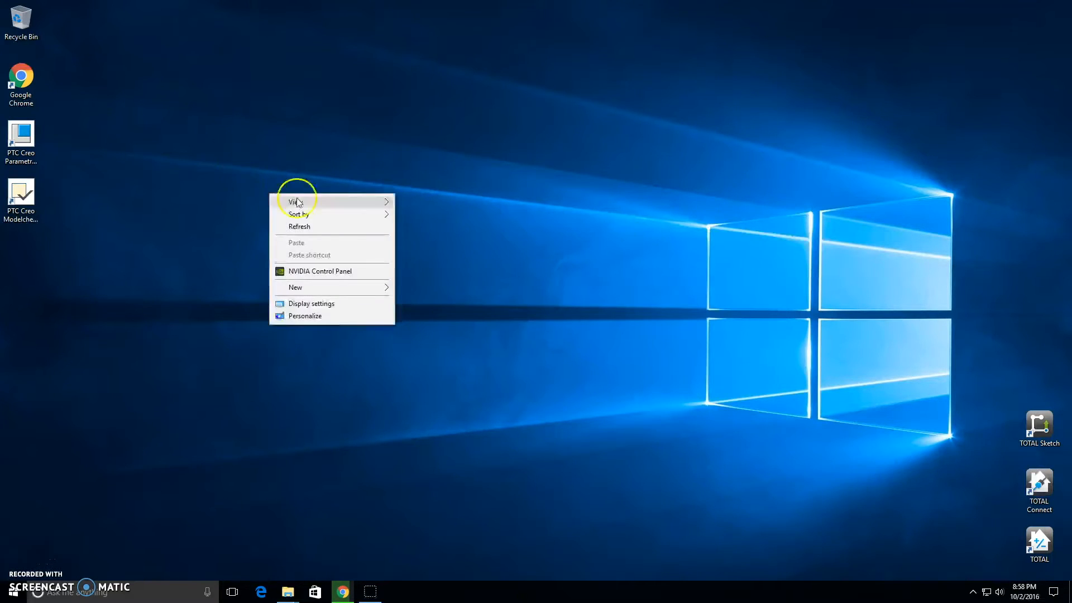
pyautogui.click(295, 287)
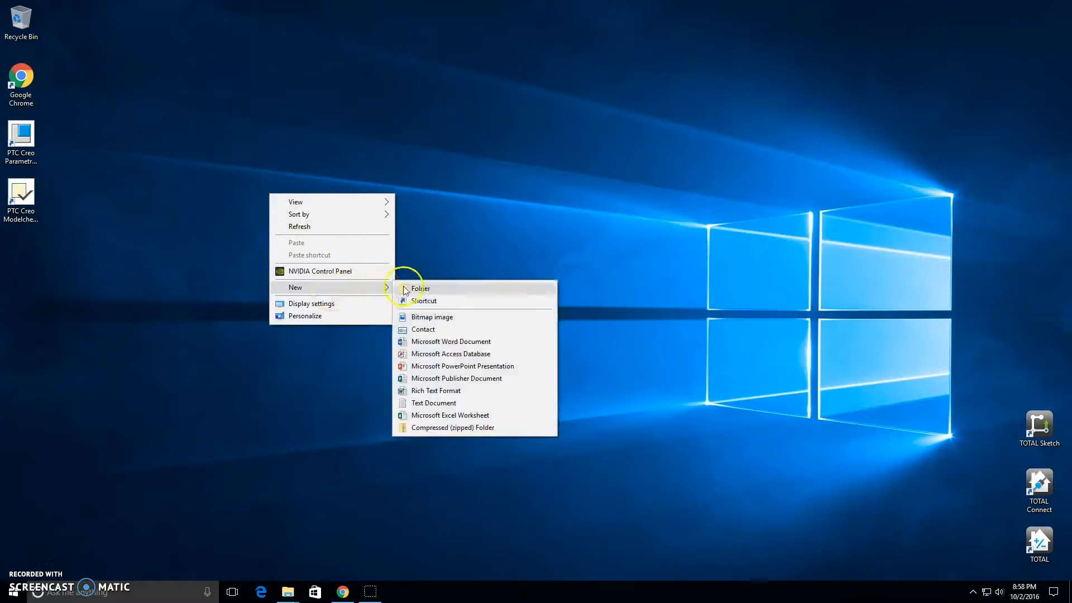
pyautogui.click(421, 288)
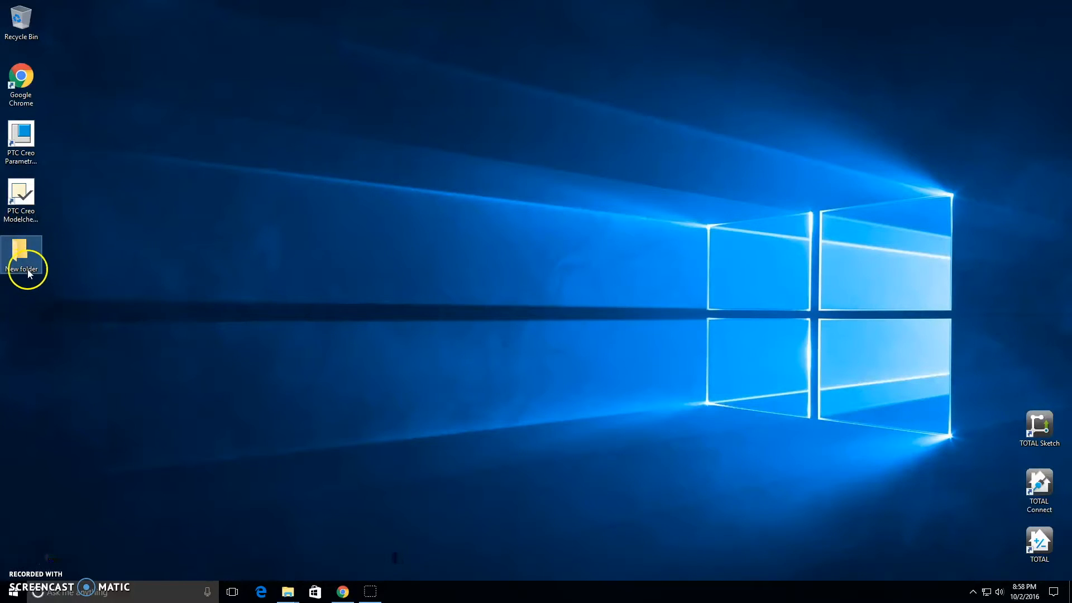
pyautogui.doubleClick(21, 268)
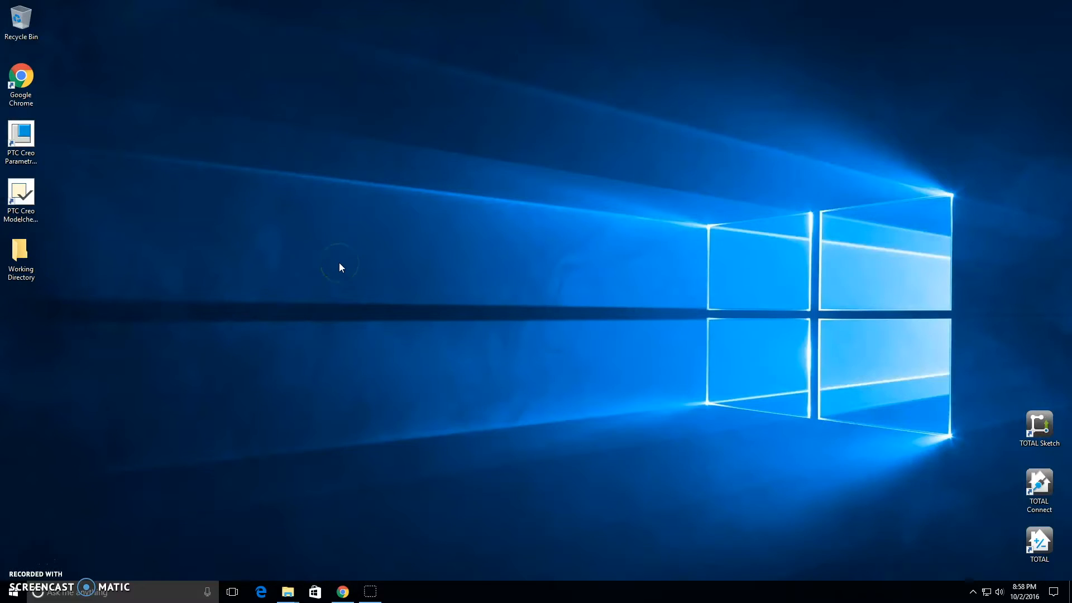
pyautogui.moveTo(344, 592)
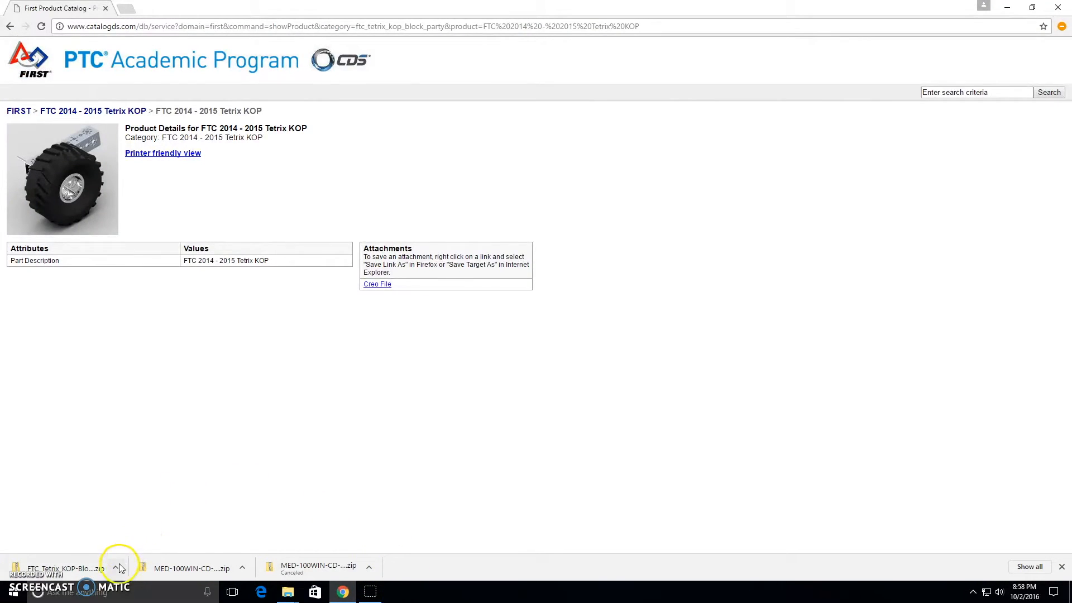
# Open the FTC_Tetrix_KOP-Block_Party zip and set Desktop > Working Directory as its extraction target.
pyautogui.click(116, 568)
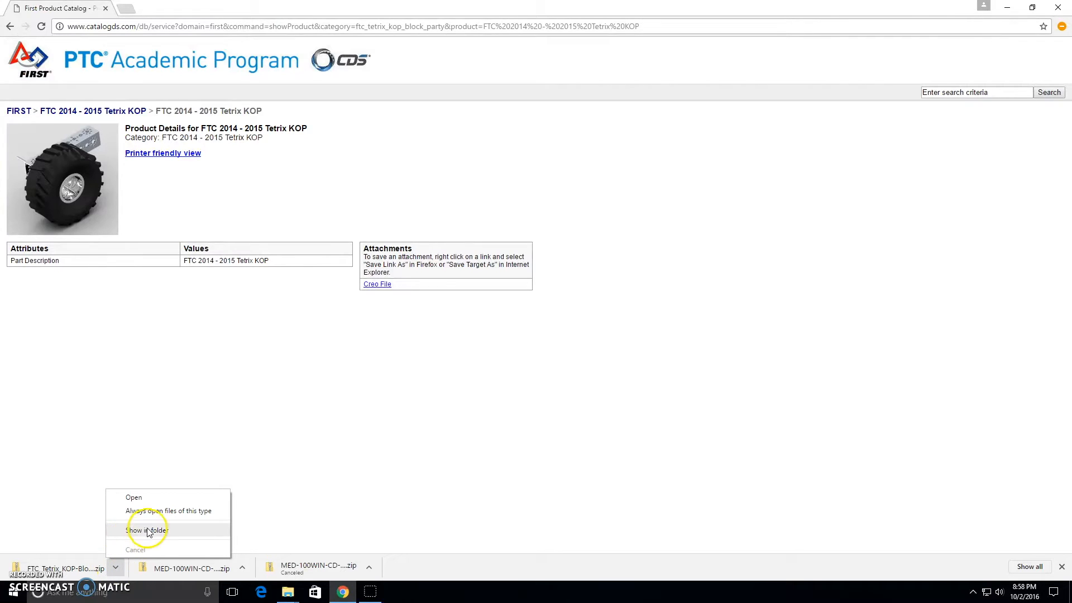
pyautogui.click(146, 530)
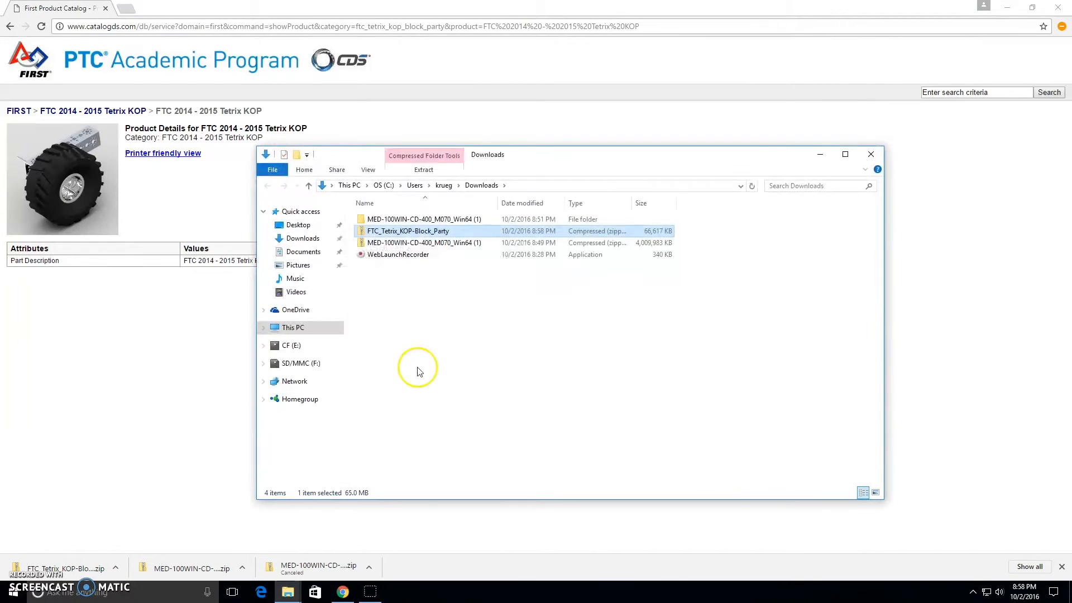
pyautogui.moveTo(422, 233)
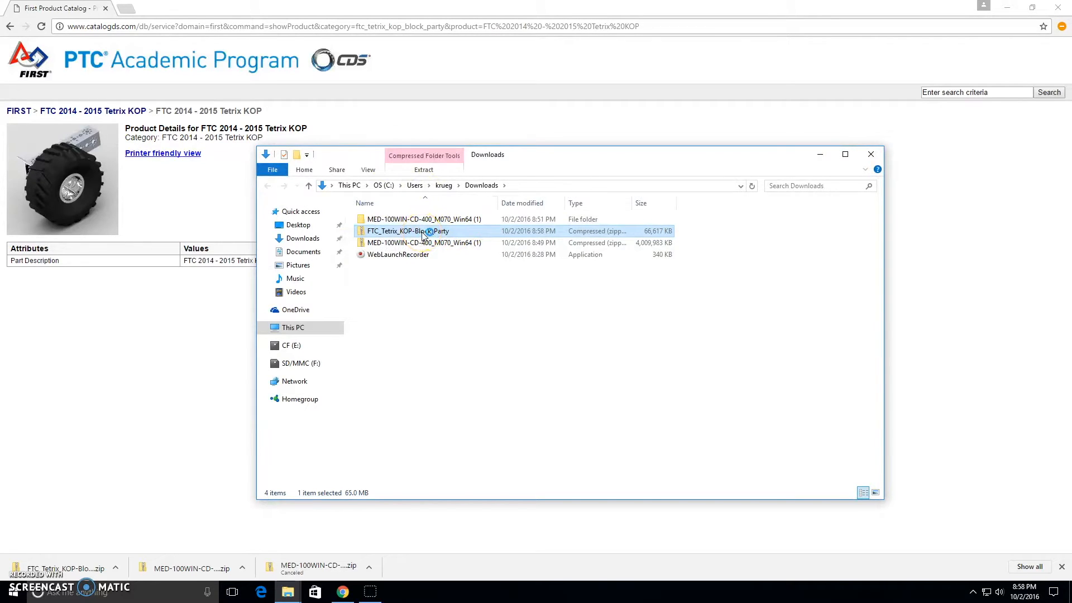
pyautogui.doubleClick(408, 230)
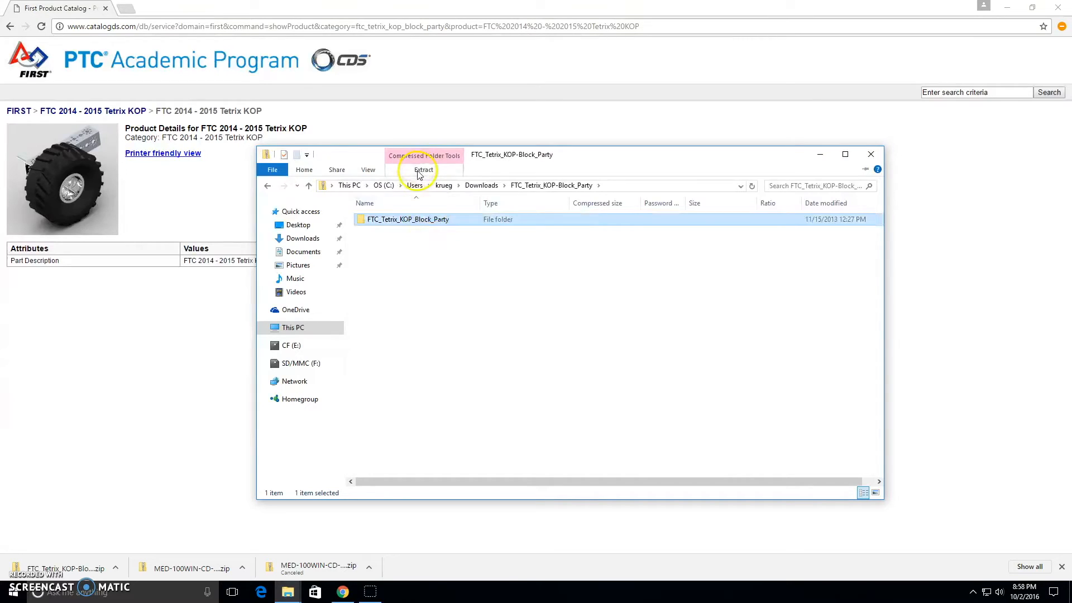
pyautogui.click(423, 170)
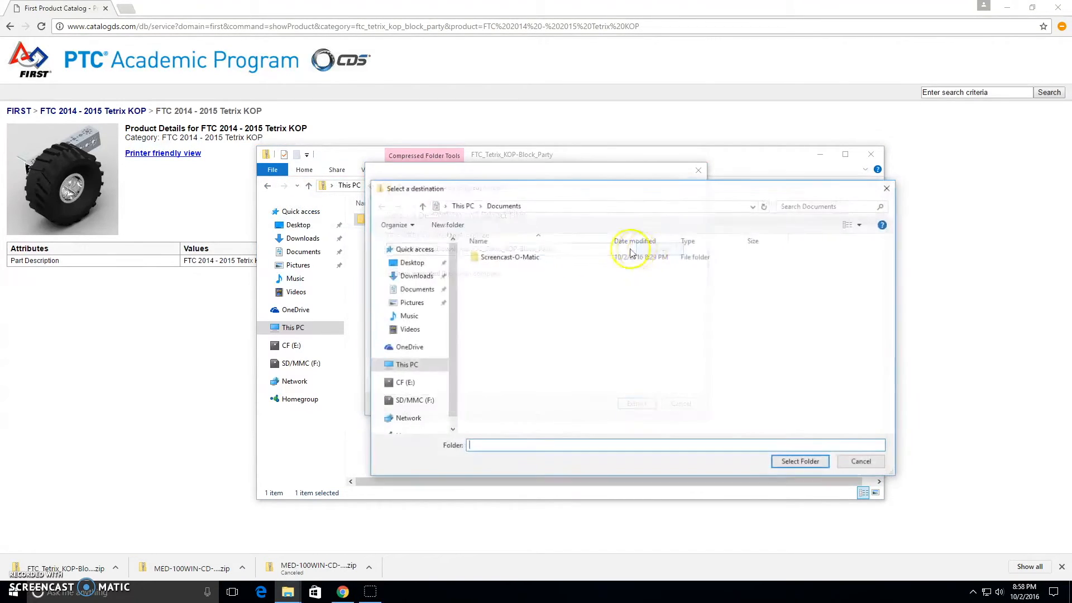
pyautogui.click(411, 261)
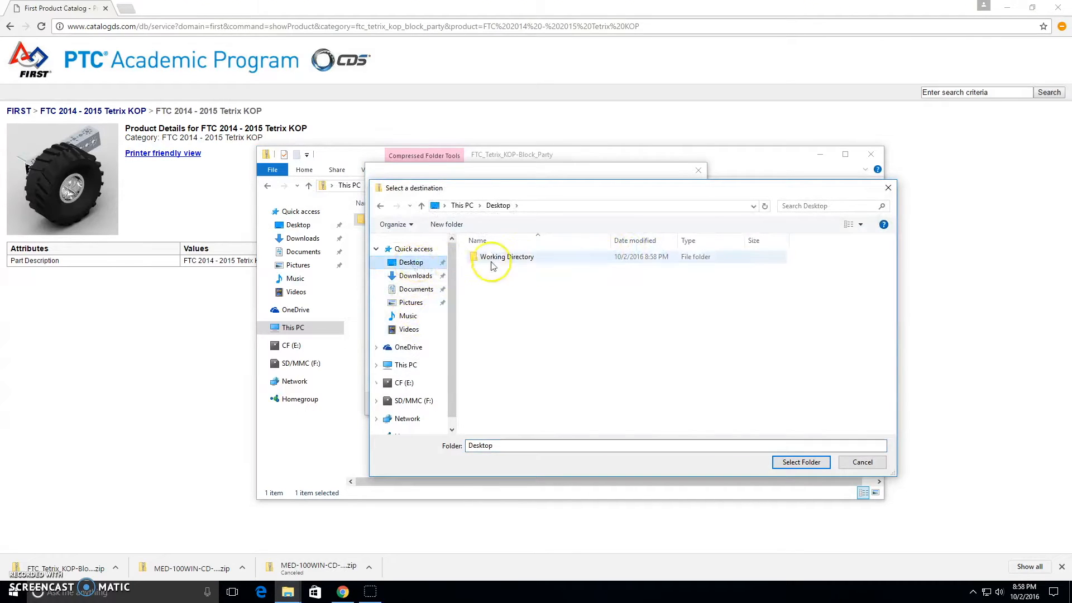
pyautogui.click(801, 462)
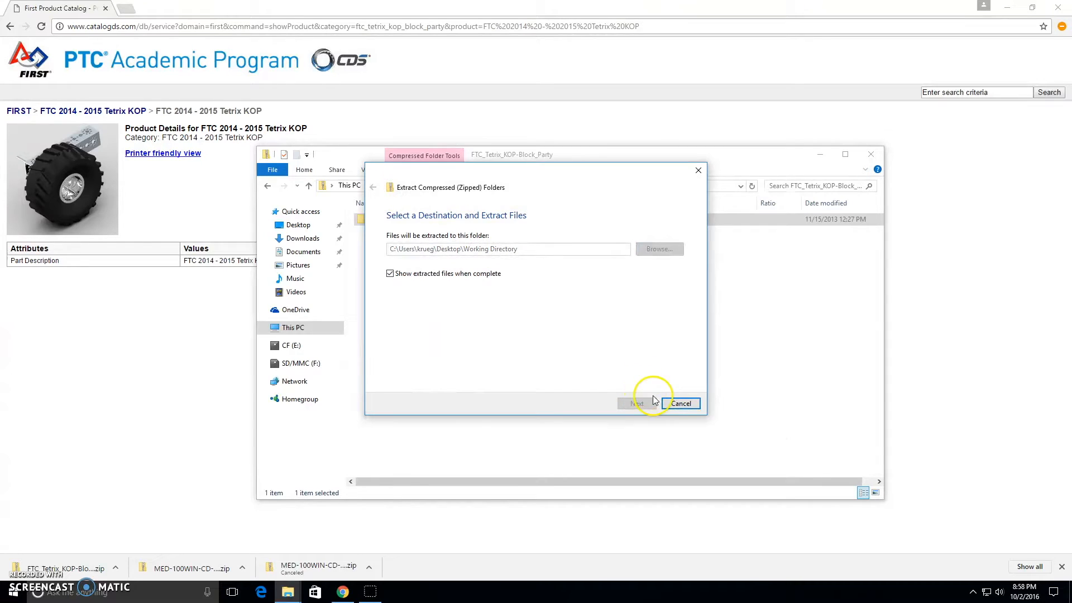
# Extract the kit, check FTC_Tetrix_KOP_Block_Party > Tetrix_Kit_FTC part files, then close Explorer.
pyautogui.click(634, 403)
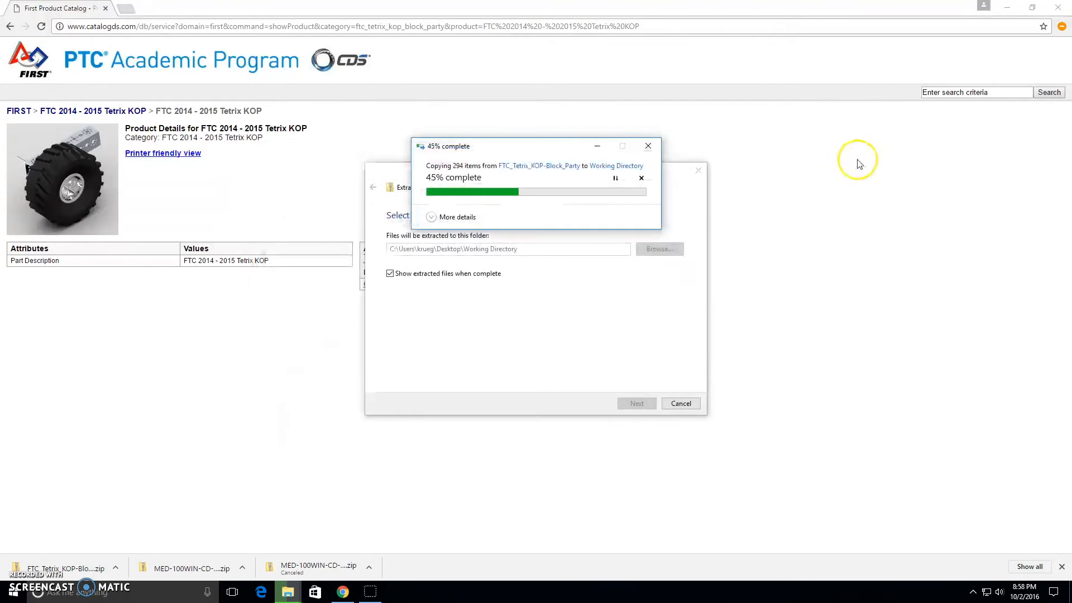
pyautogui.moveTo(675, 340)
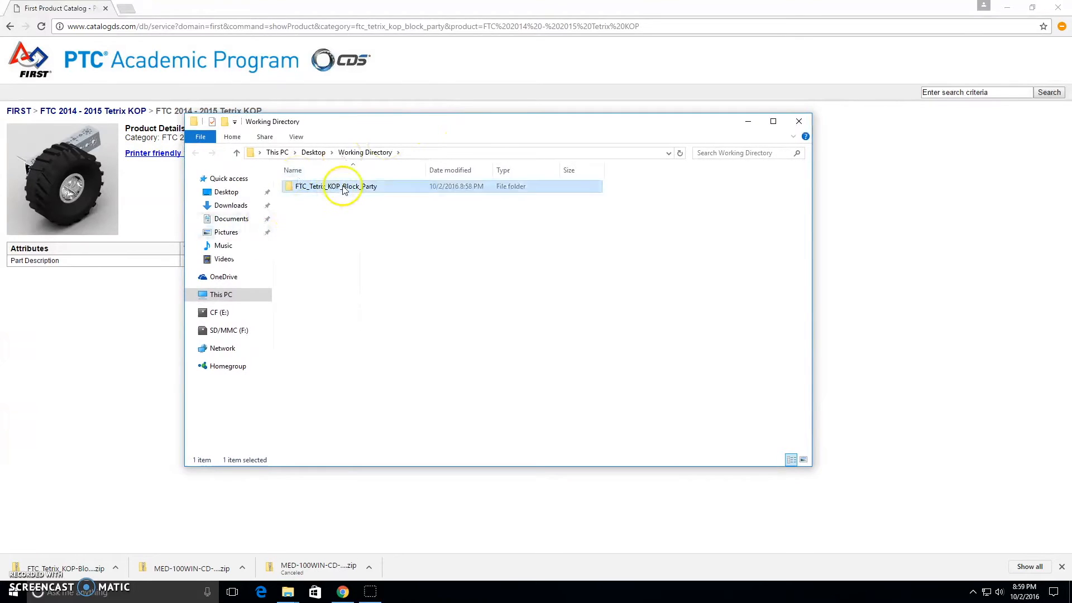
pyautogui.doubleClick(335, 186)
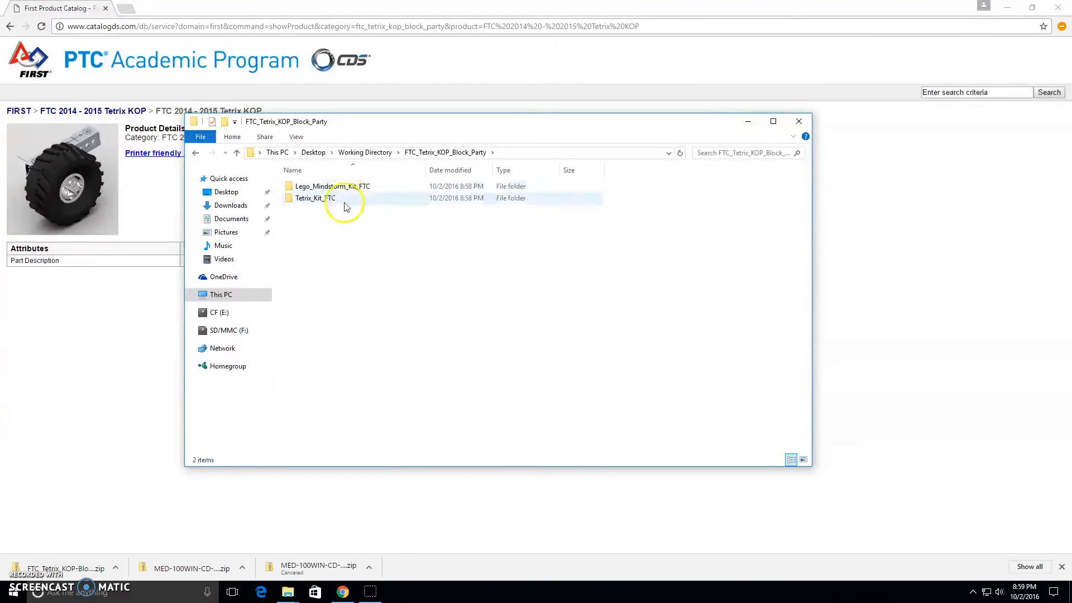
pyautogui.doubleClick(314, 198)
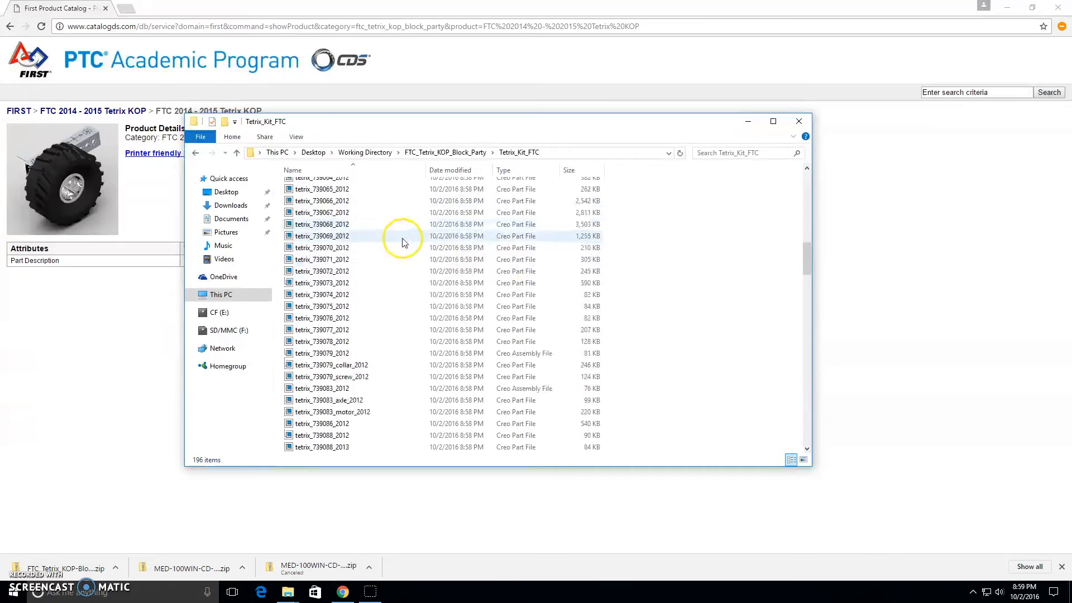
pyautogui.click(797, 121)
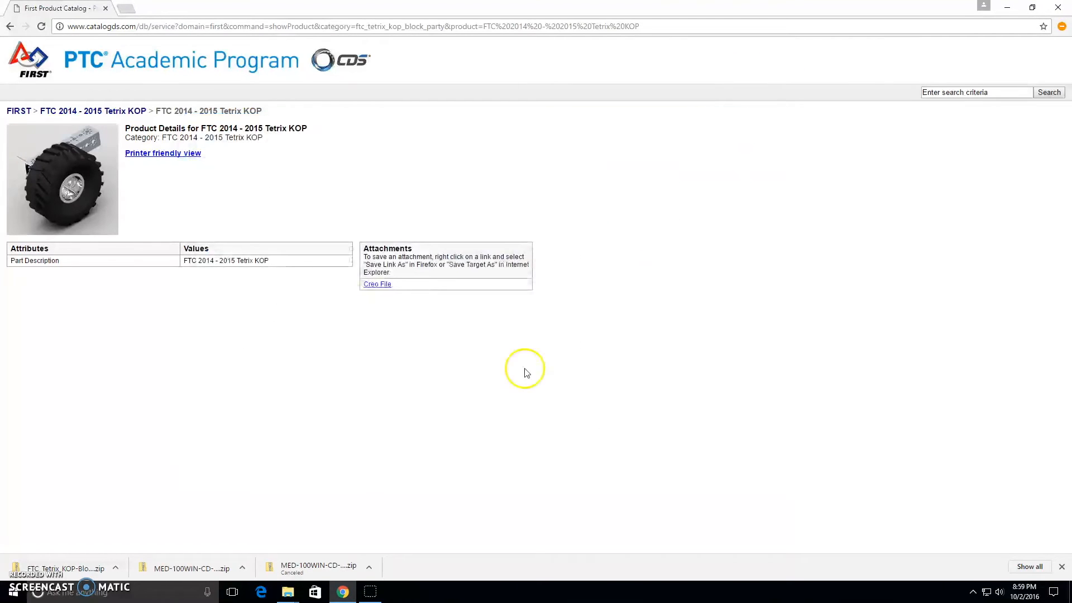
# Search 'creo' in the Start menu and launch PTC Creo Parametric 3.0.
pyautogui.click(11, 591)
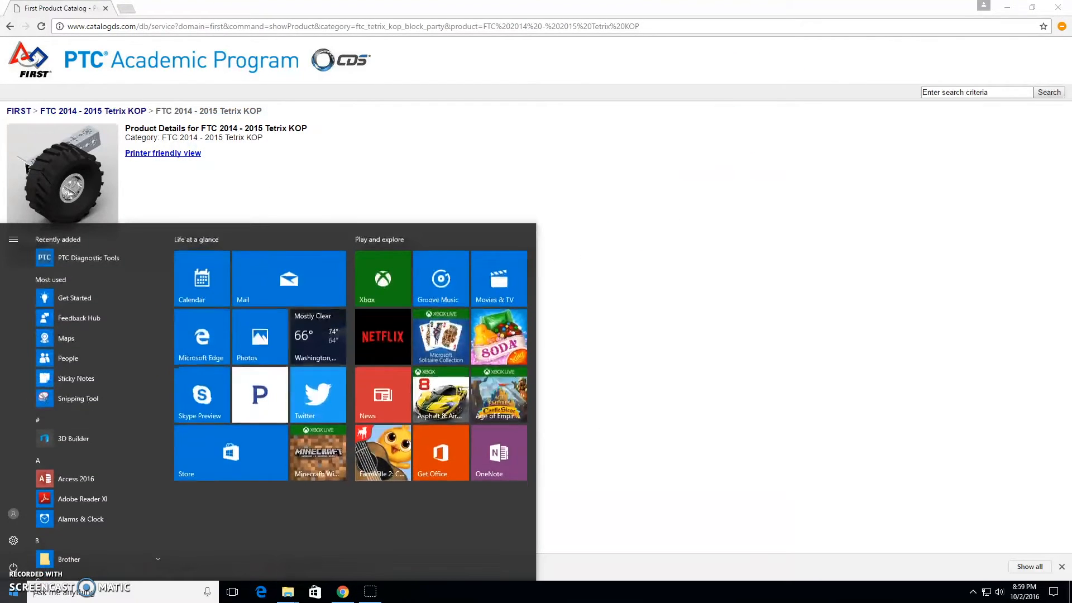
pyautogui.write('creo')
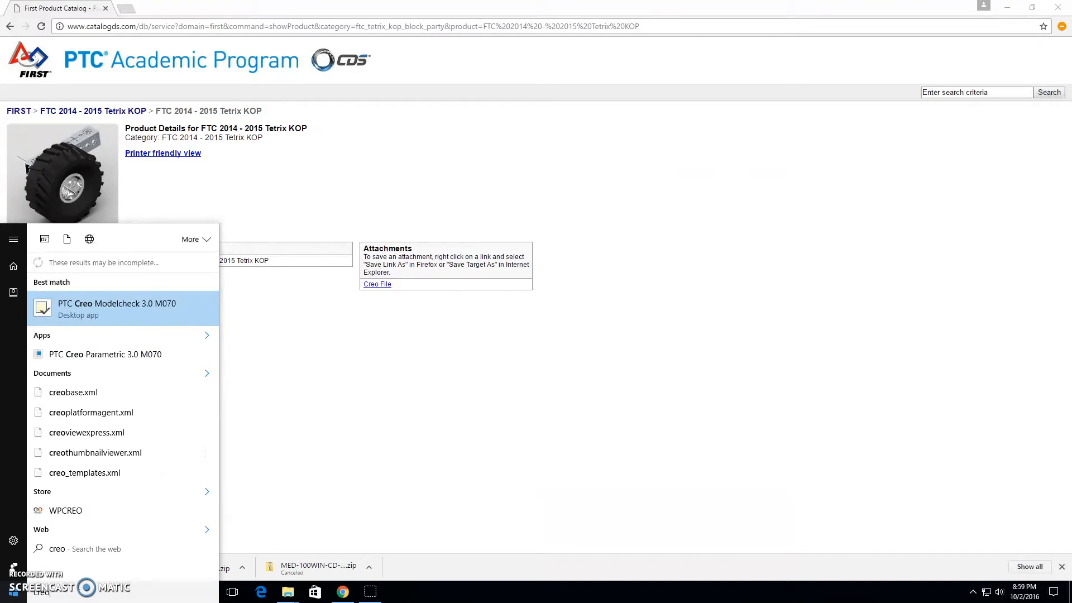
pyautogui.moveTo(78, 359)
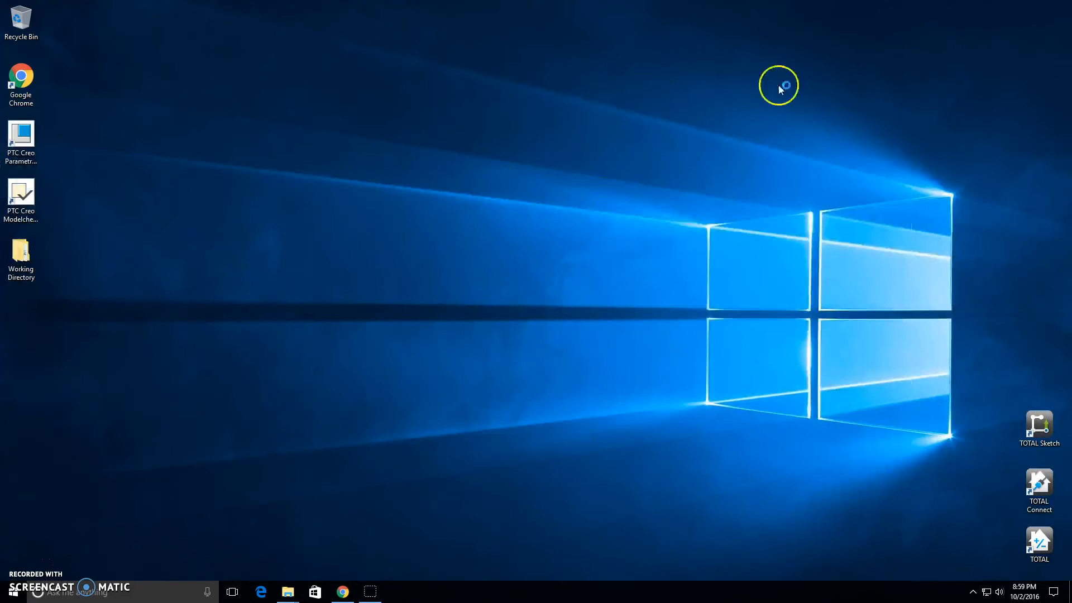
pyautogui.moveTo(519, 466)
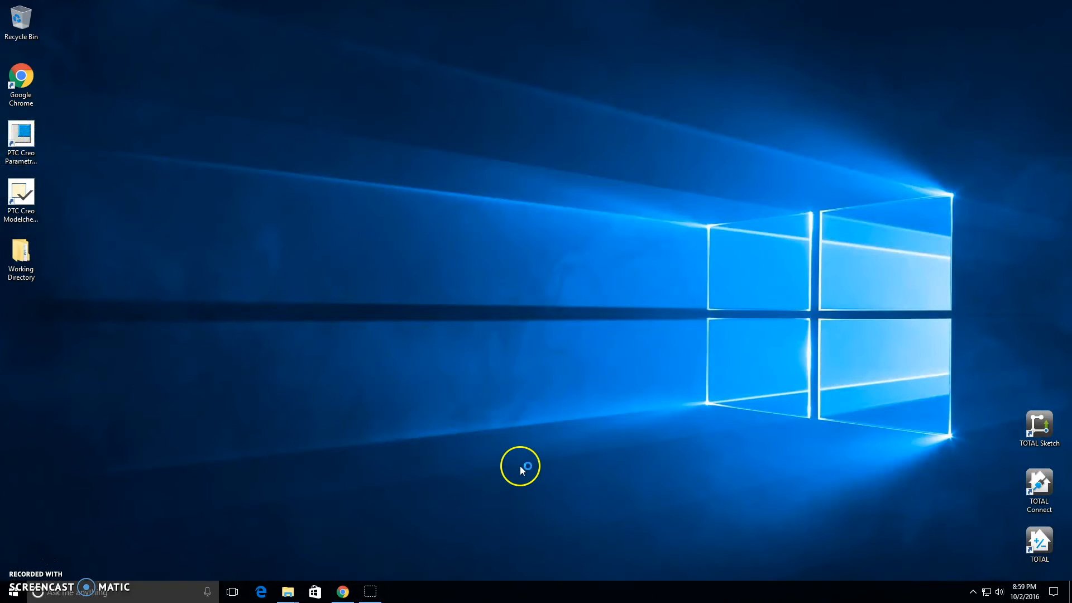
pyautogui.moveTo(385, 262)
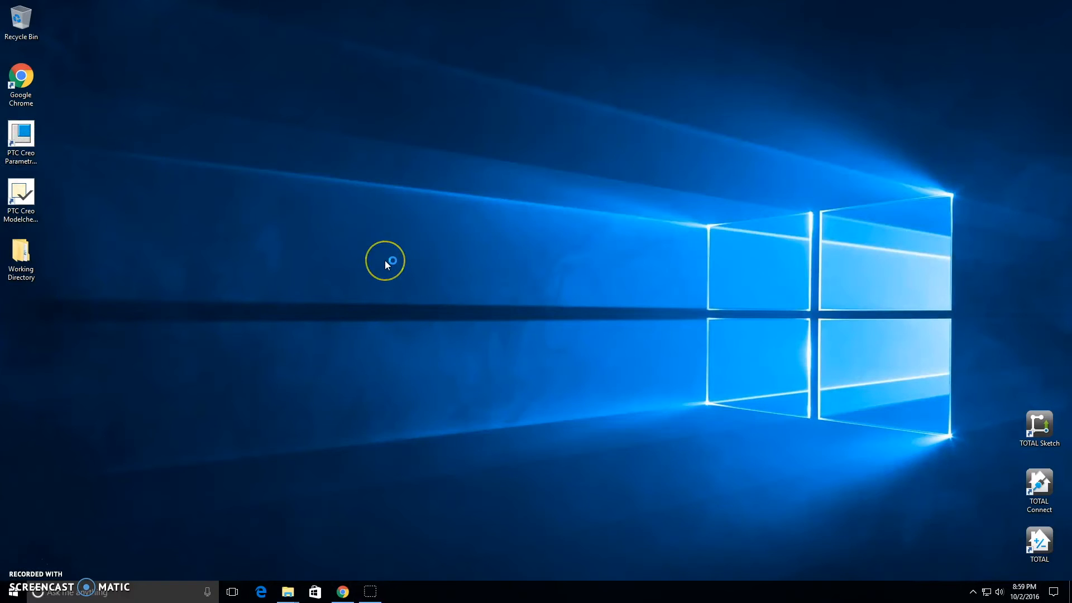
pyautogui.doubleClick(21, 142)
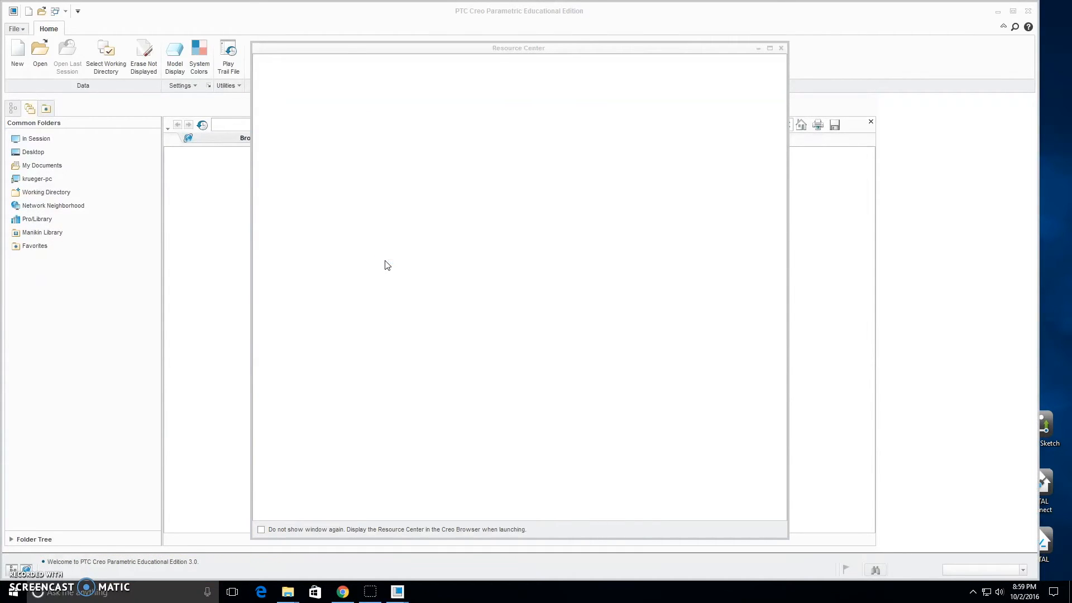
# Close the Resource Center and dismiss the 'New to Creo Parametric?' prompt.
pyautogui.click(781, 48)
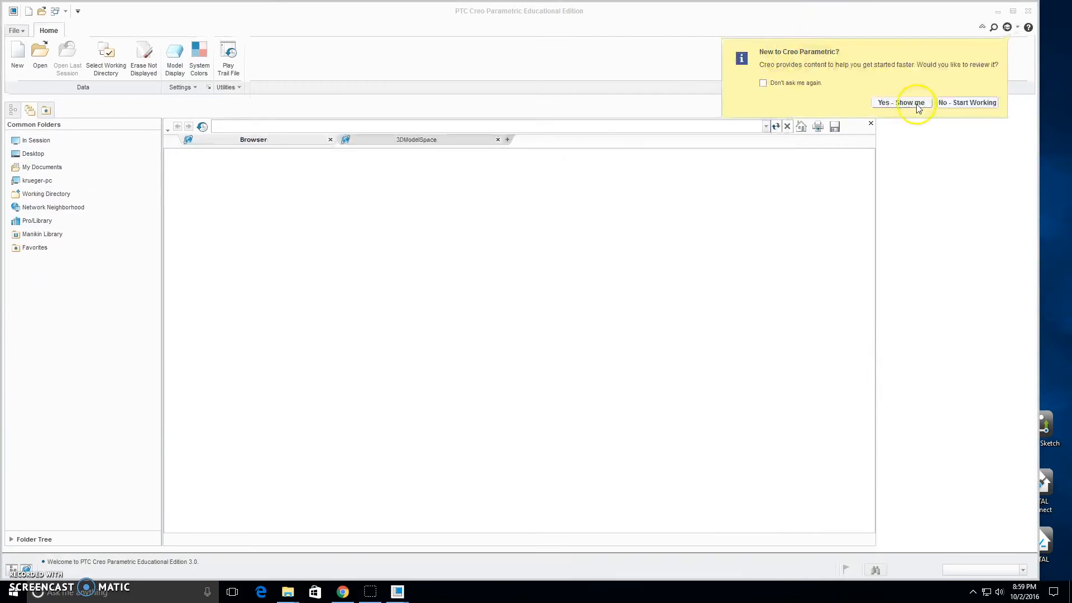
pyautogui.click(901, 102)
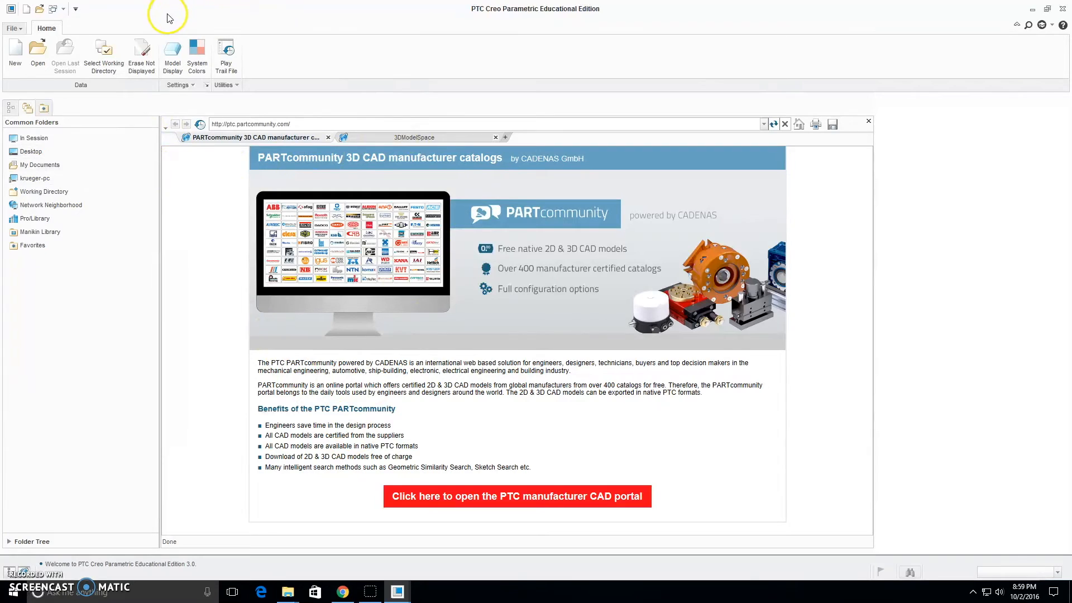
pyautogui.moveTo(355, 80)
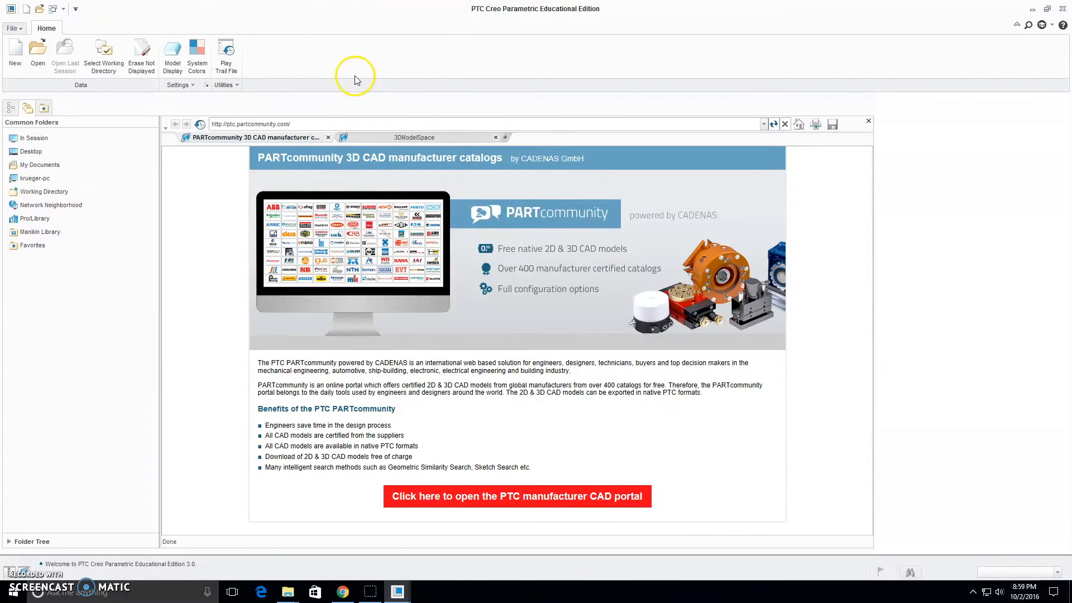
pyautogui.moveTo(104, 55)
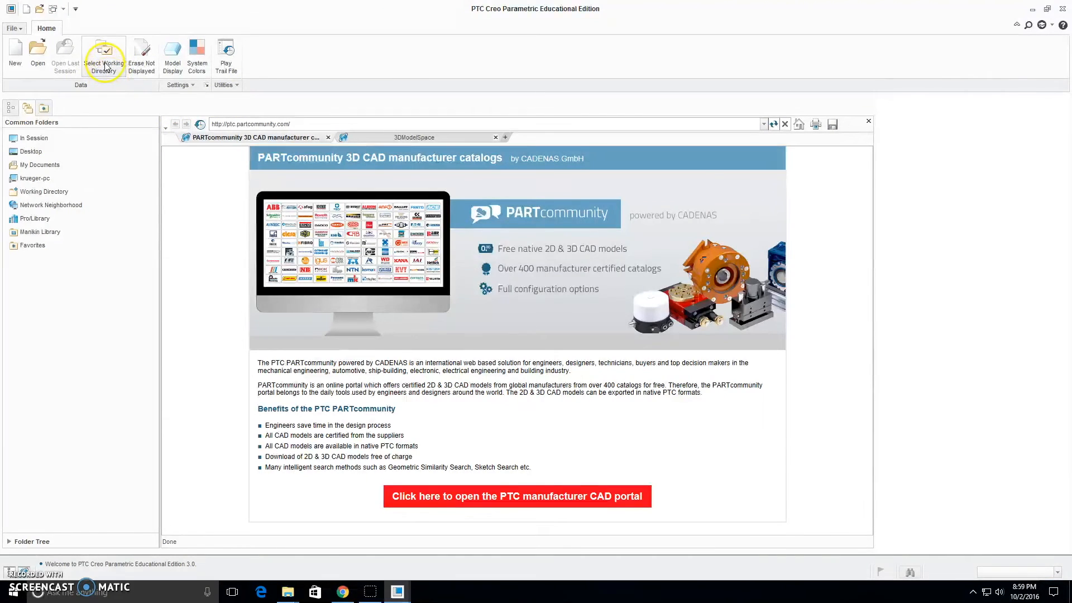
# Point Select Working Directory at Desktop > Working Directory and confirm with OK.
pyautogui.click(104, 54)
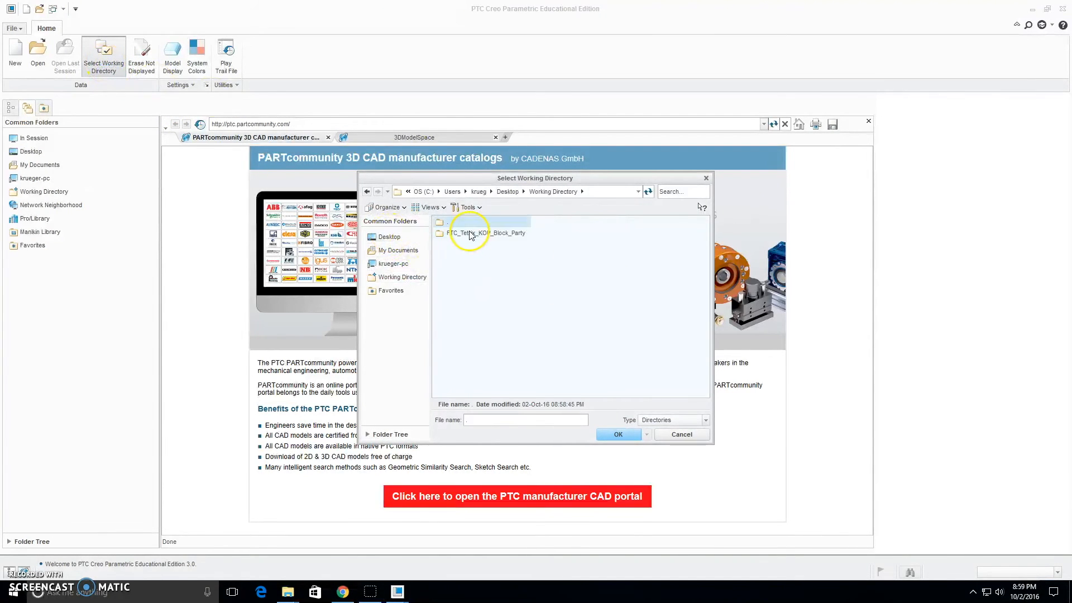
pyautogui.moveTo(485, 244)
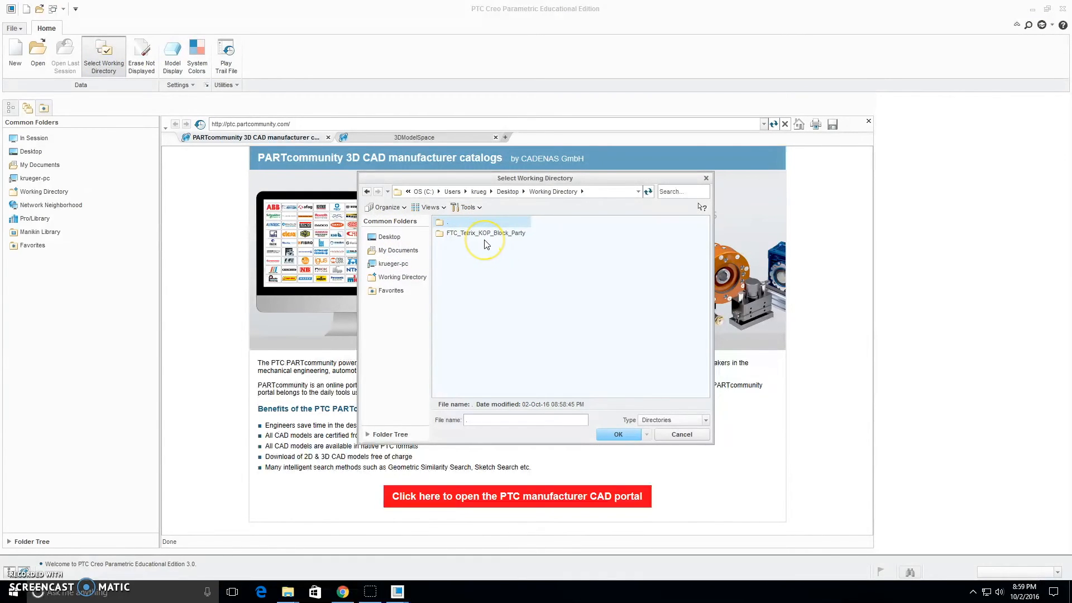
pyautogui.moveTo(508, 240)
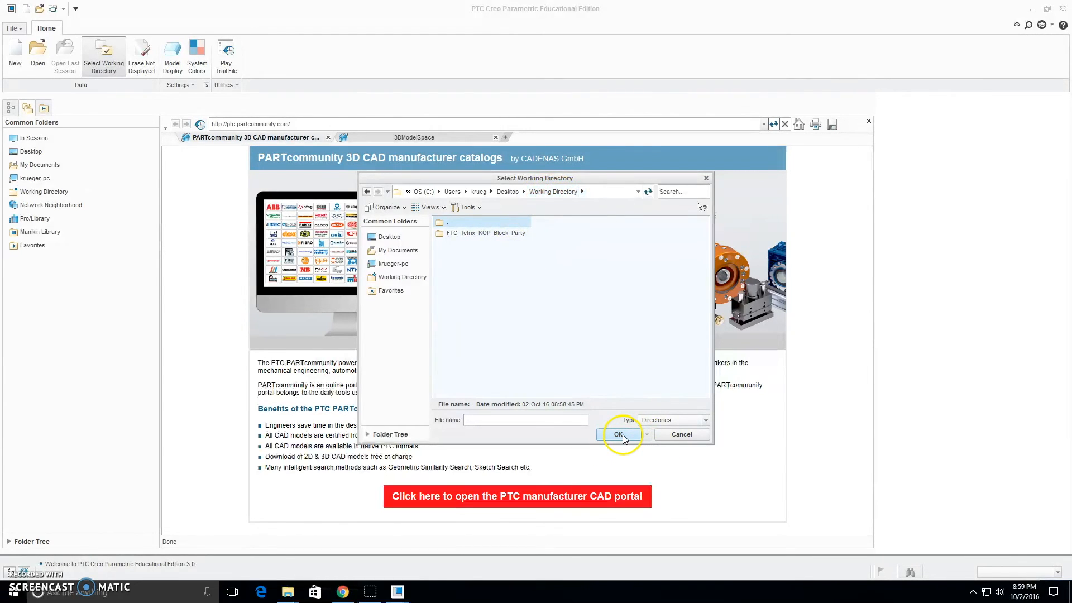
pyautogui.click(617, 434)
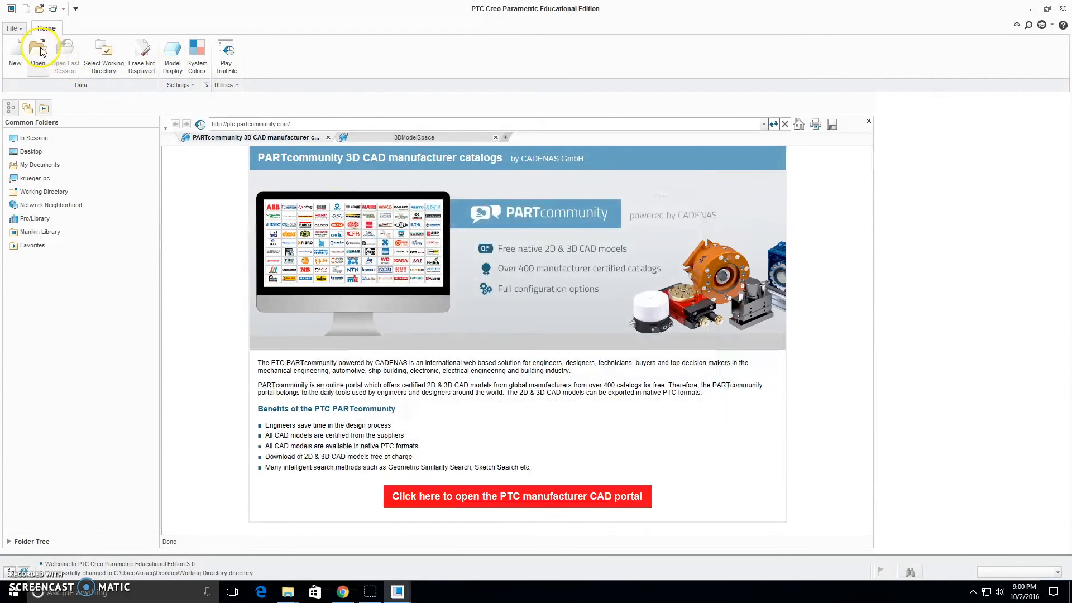
pyautogui.moveTo(38, 54)
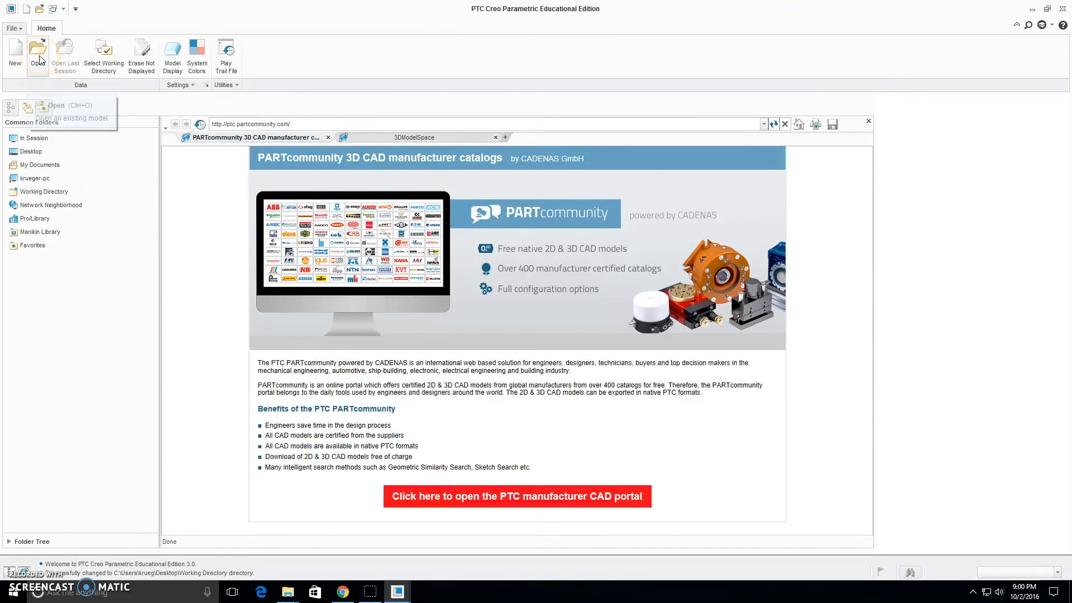
pyautogui.click(38, 53)
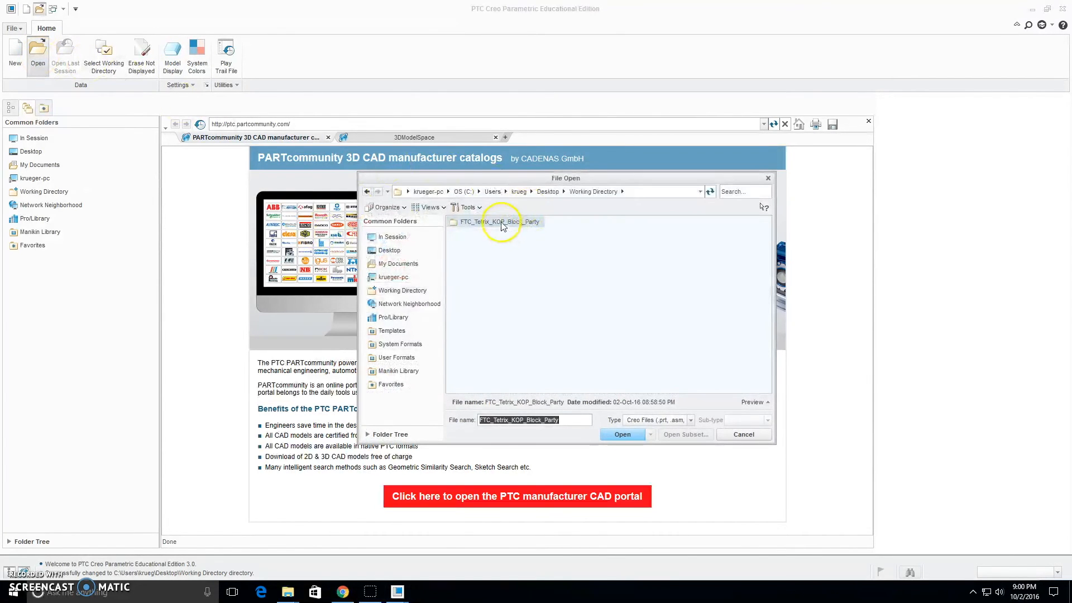
pyautogui.doubleClick(503, 222)
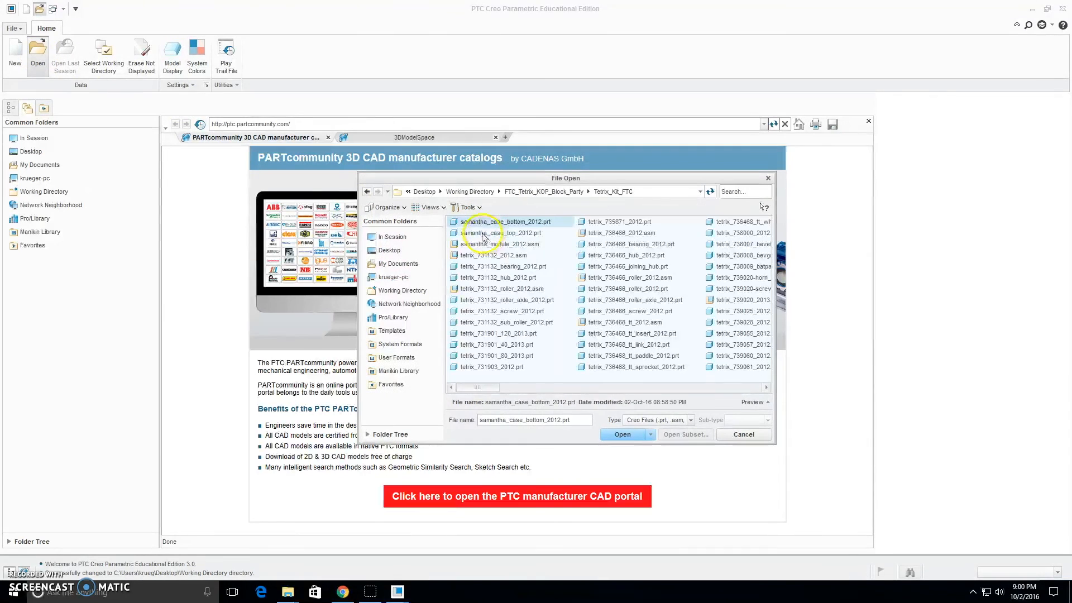
pyautogui.click(429, 207)
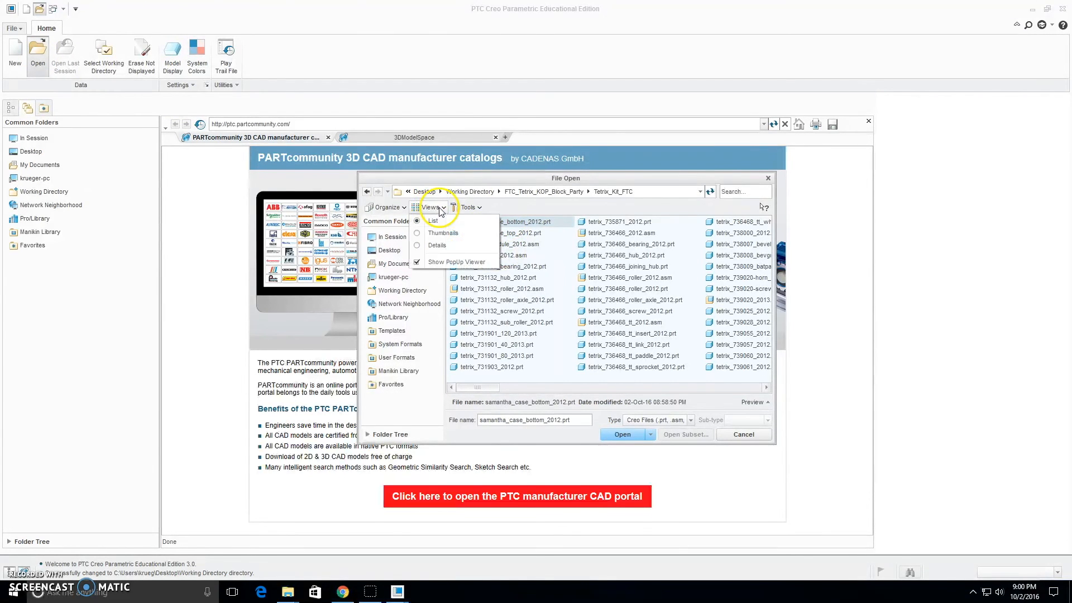
pyautogui.click(442, 232)
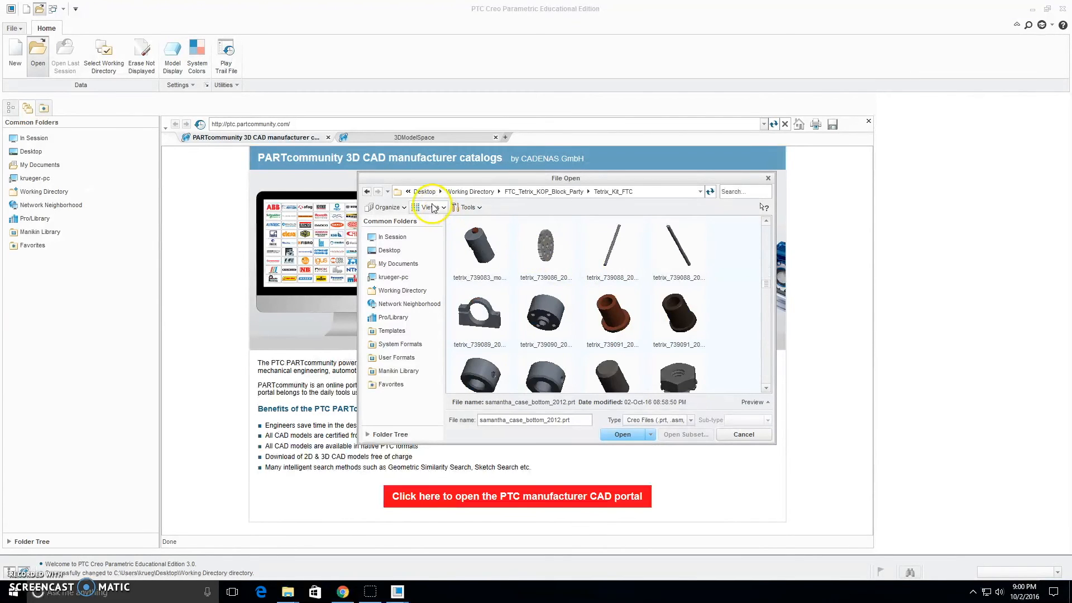
pyautogui.click(429, 208)
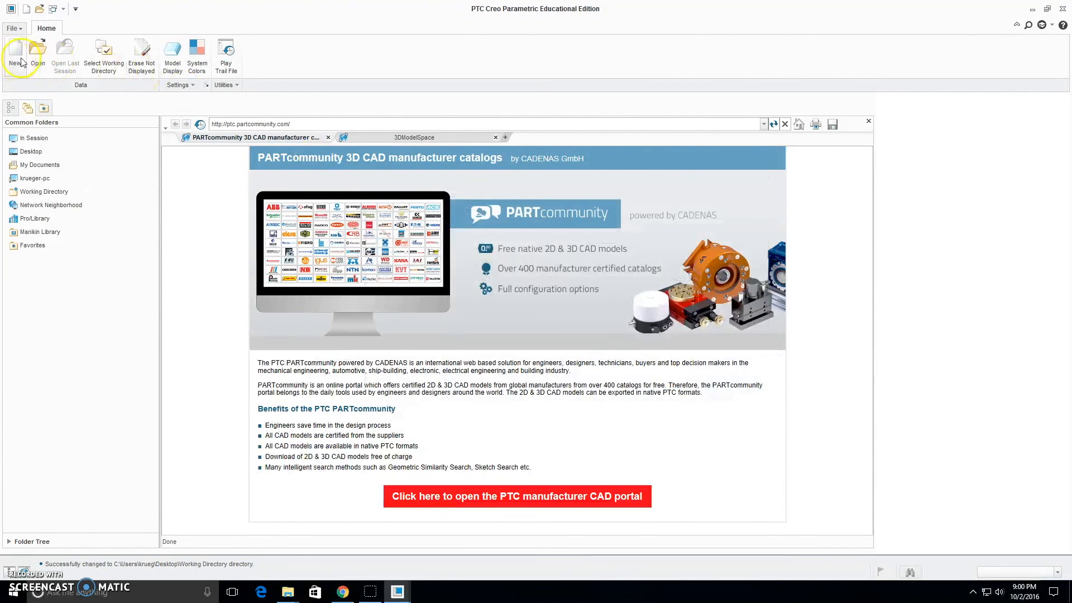
pyautogui.moveTo(496, 69)
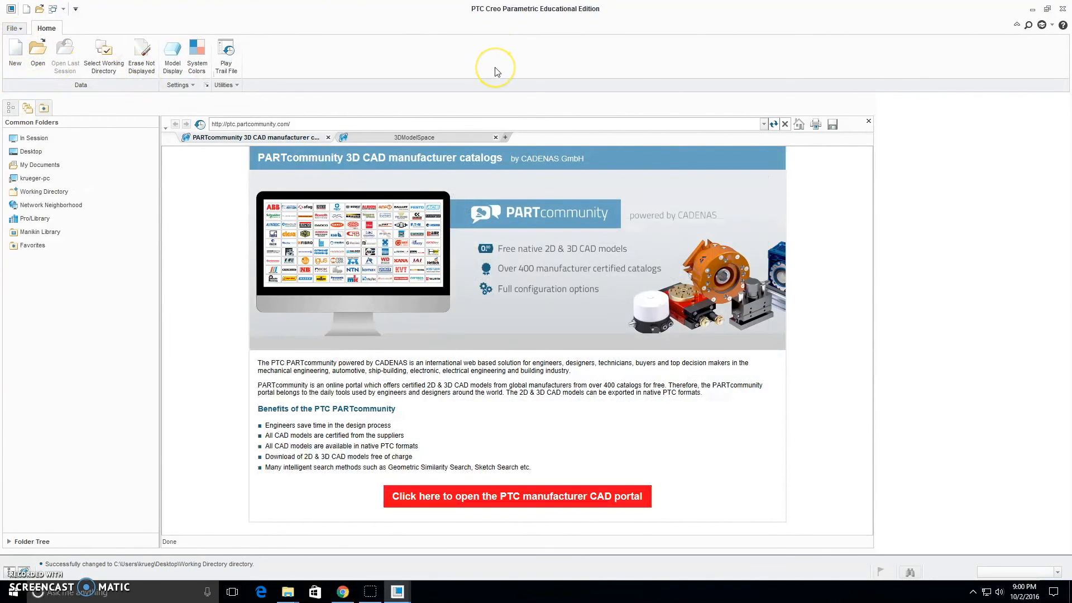
pyautogui.moveTo(495, 72)
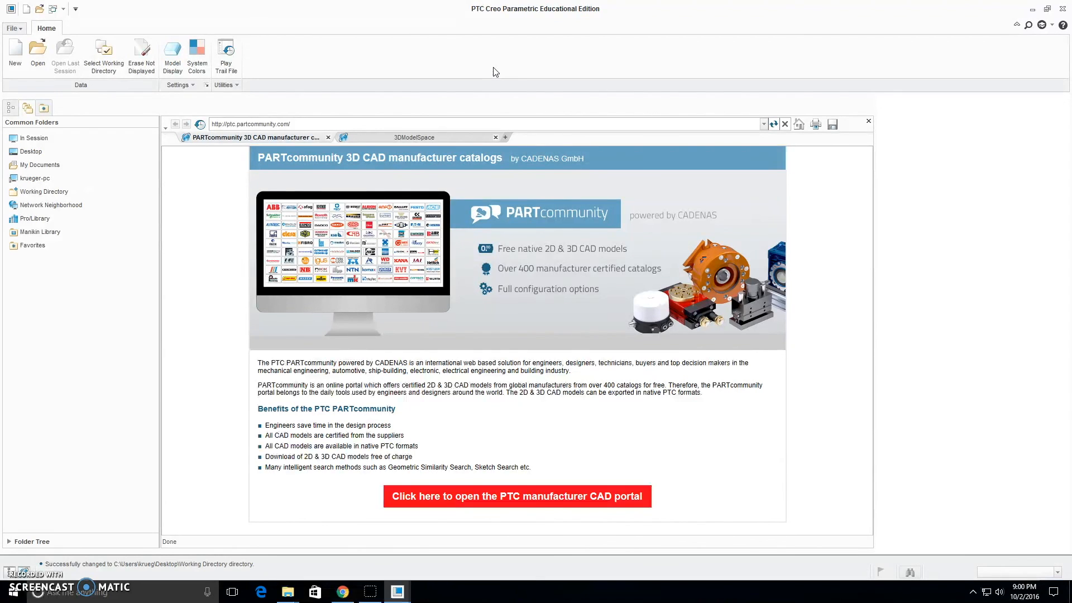
pyautogui.moveTo(499, 58)
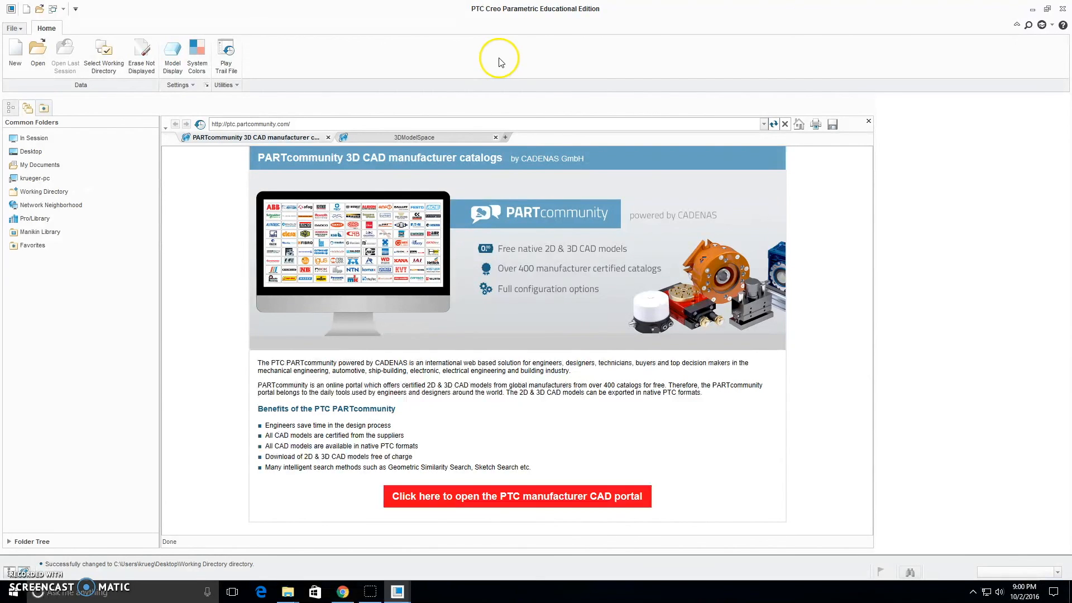
pyautogui.moveTo(453, 73)
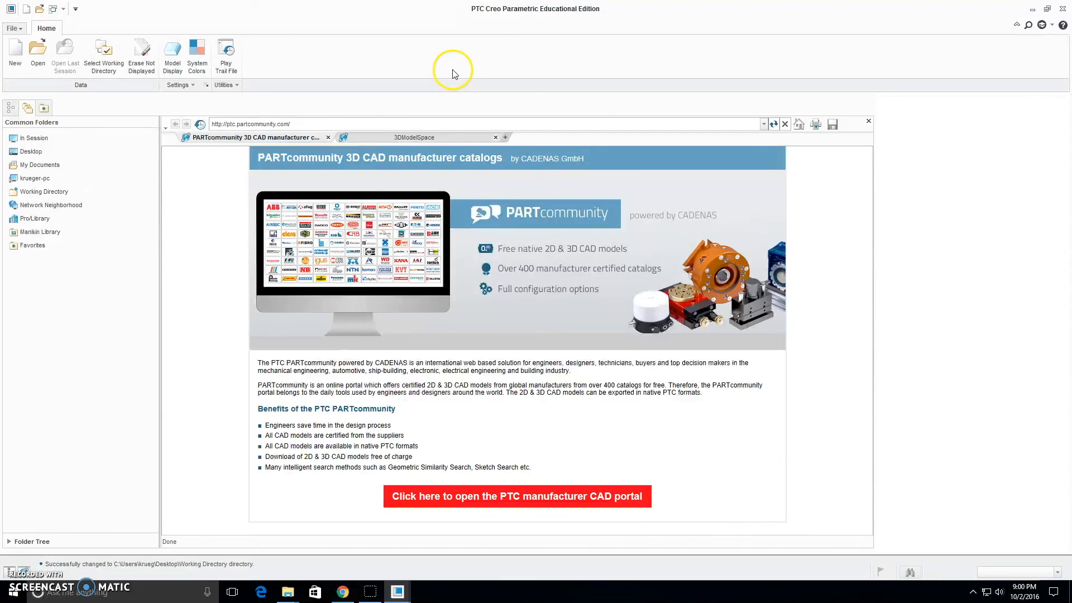
pyautogui.moveTo(475, 299)
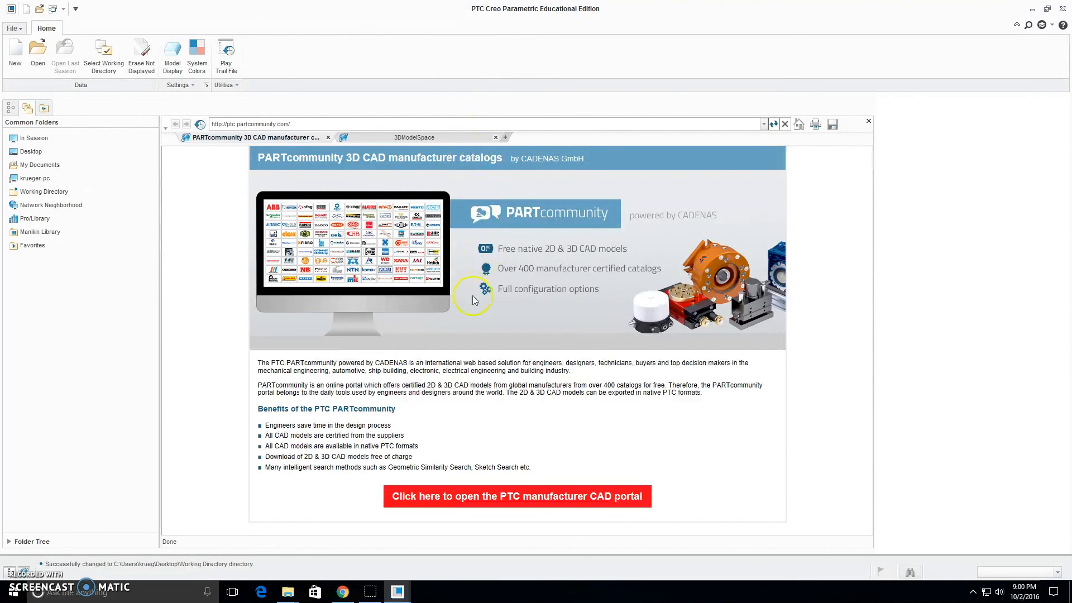
pyautogui.moveTo(343, 591)
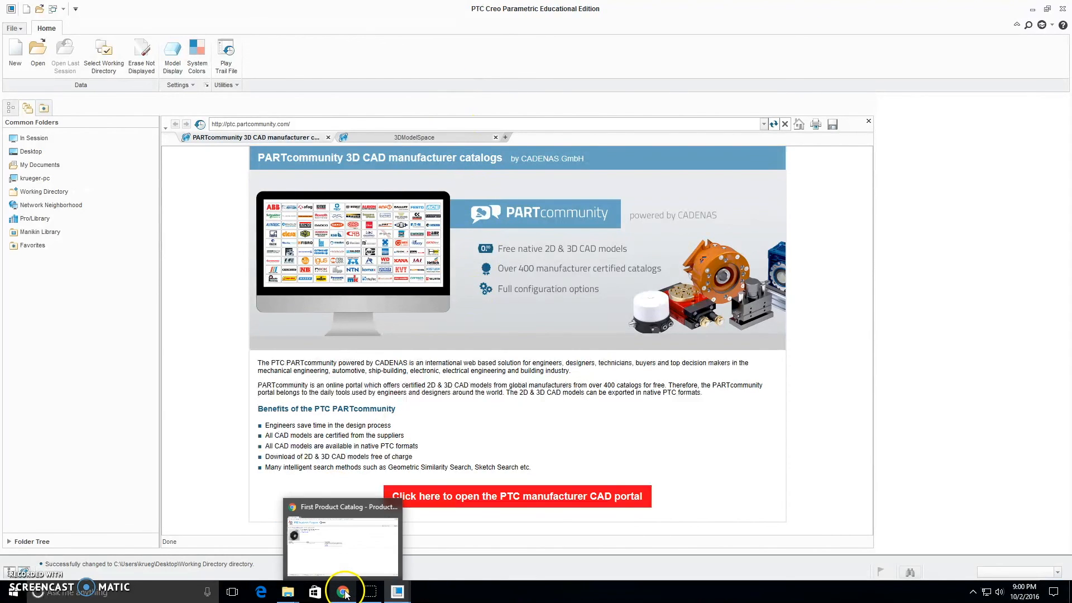